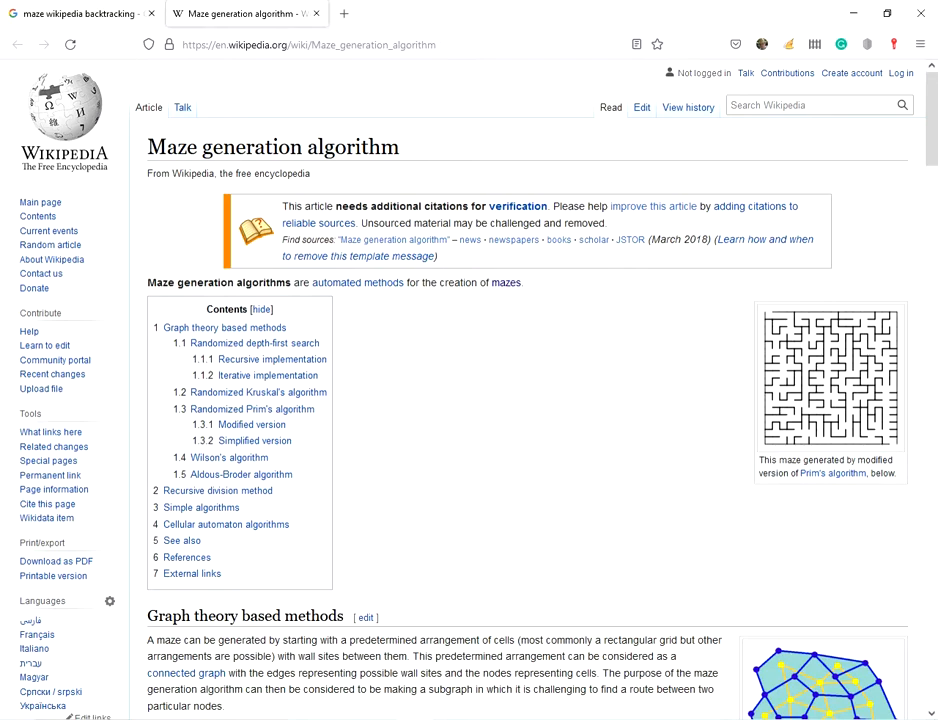
{"action": "mouse_move", "coordinate": [508, 436]}
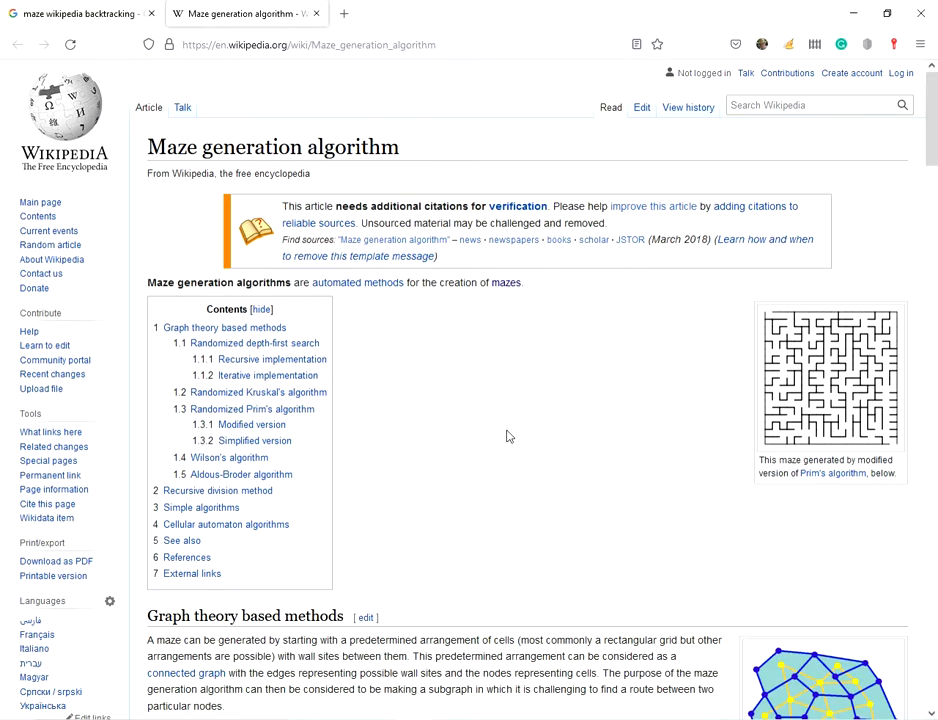
Scroll the article down past the depth-first, Kruskal's, Prim's and Wilson's sections to Aldous-Broder
{"action": "scroll", "scroll_direction": "down", "scroll_amount": 3}
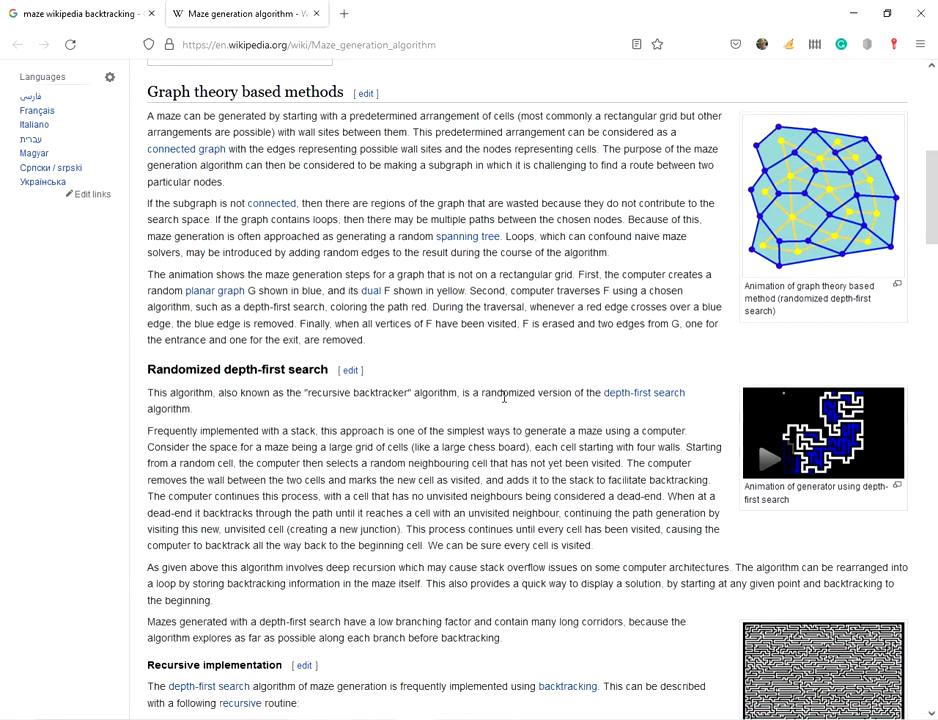
{"action": "scroll", "scroll_direction": "down", "scroll_amount": 3}
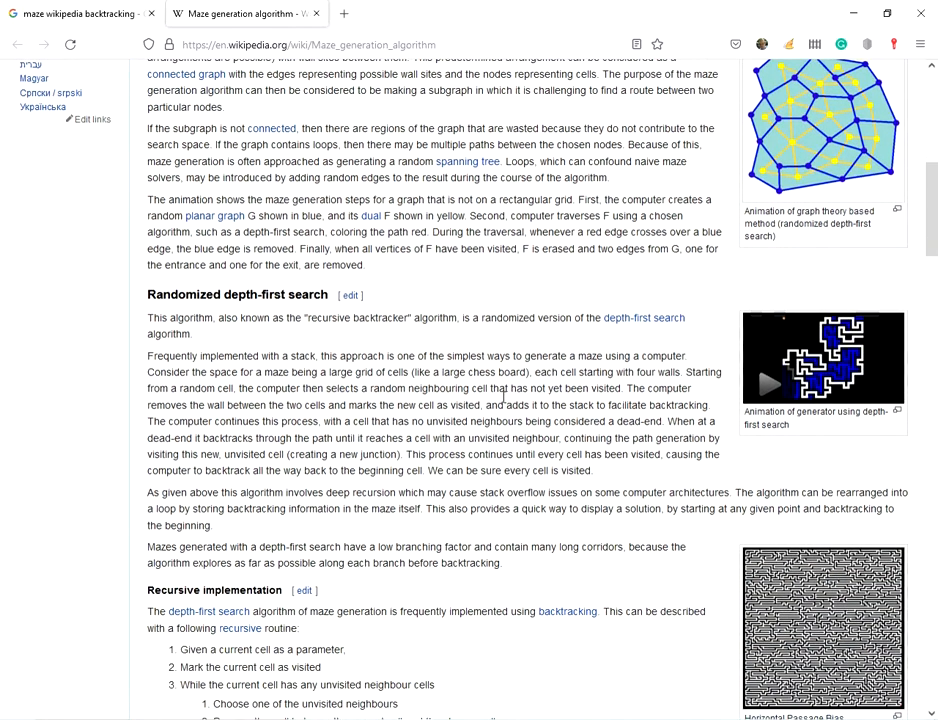
{"action": "scroll", "scroll_direction": "down", "scroll_amount": 3}
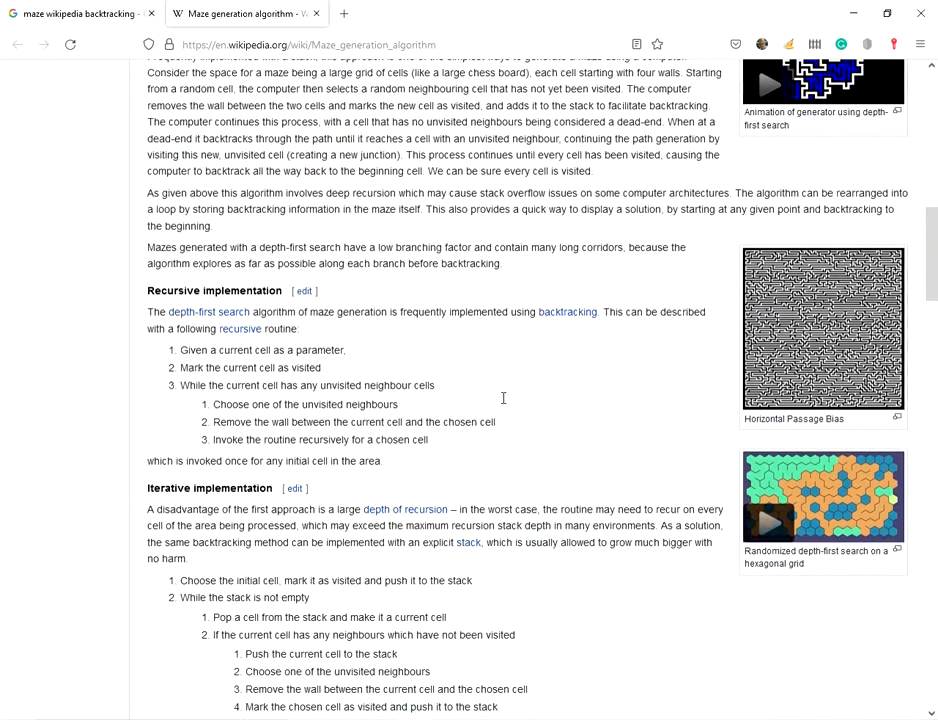
{"action": "scroll", "scroll_direction": "down", "scroll_amount": 3}
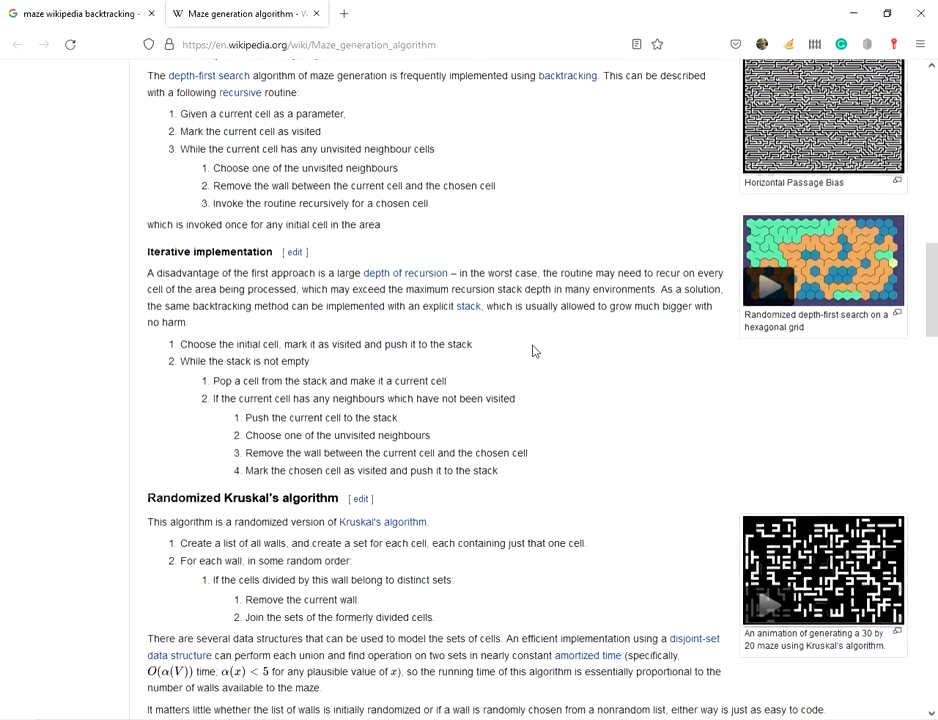
{"action": "scroll", "scroll_direction": "down", "scroll_amount": 3}
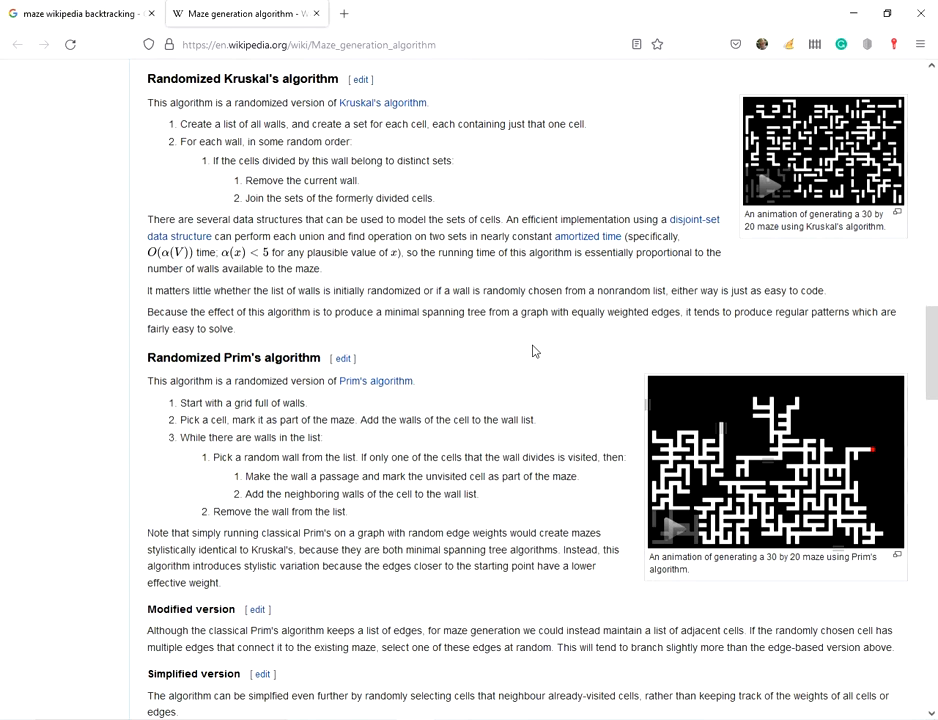
{"action": "scroll", "scroll_direction": "down", "scroll_amount": 3}
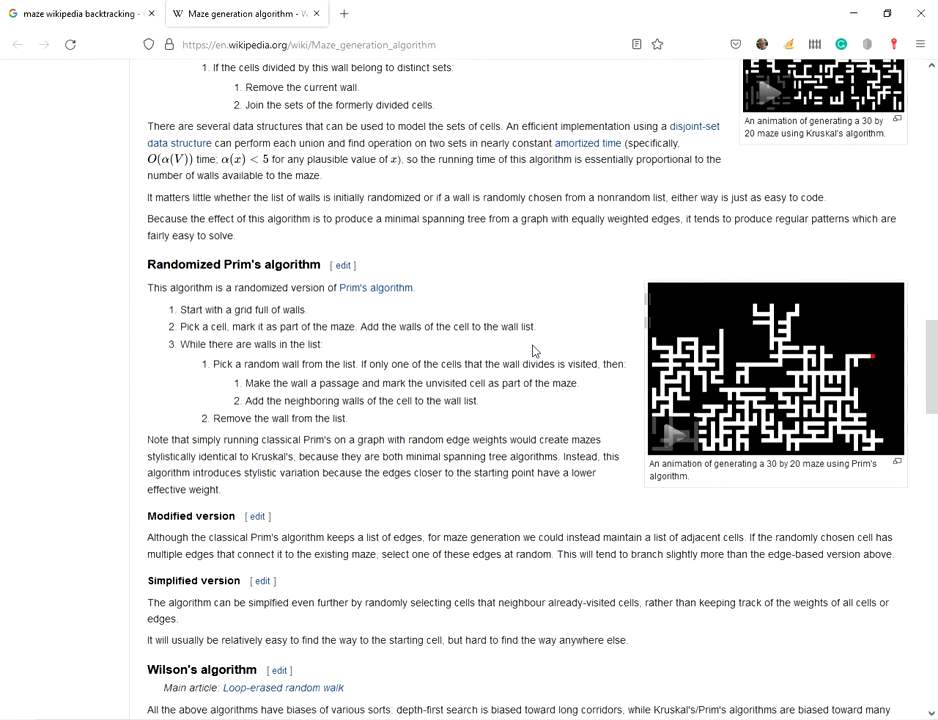
{"action": "scroll", "scroll_direction": "down", "scroll_amount": 3}
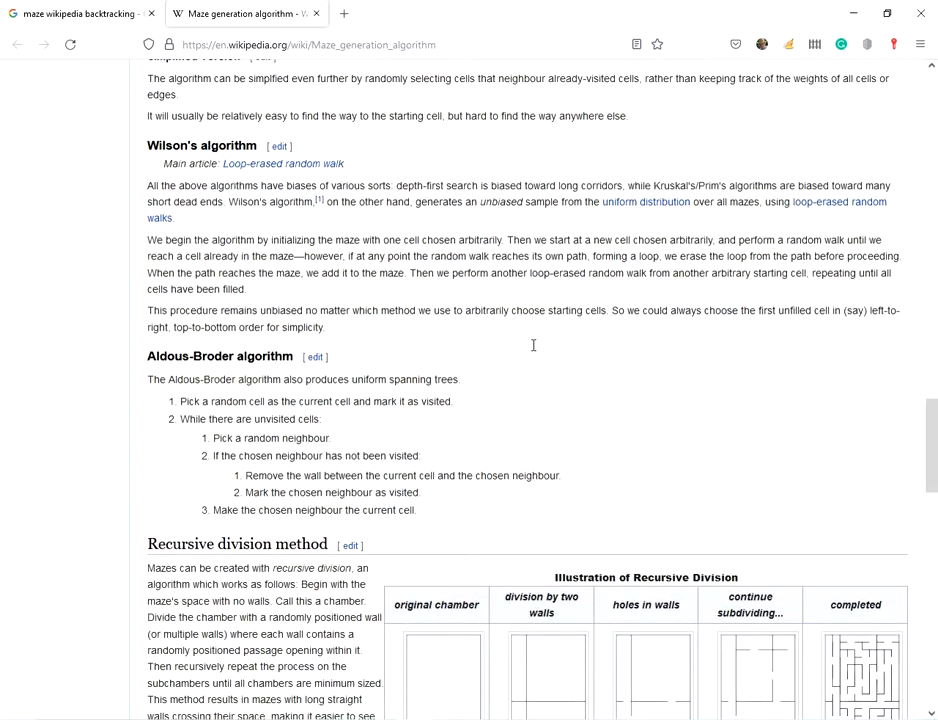
{"action": "scroll", "scroll_direction": "down", "scroll_amount": 3}
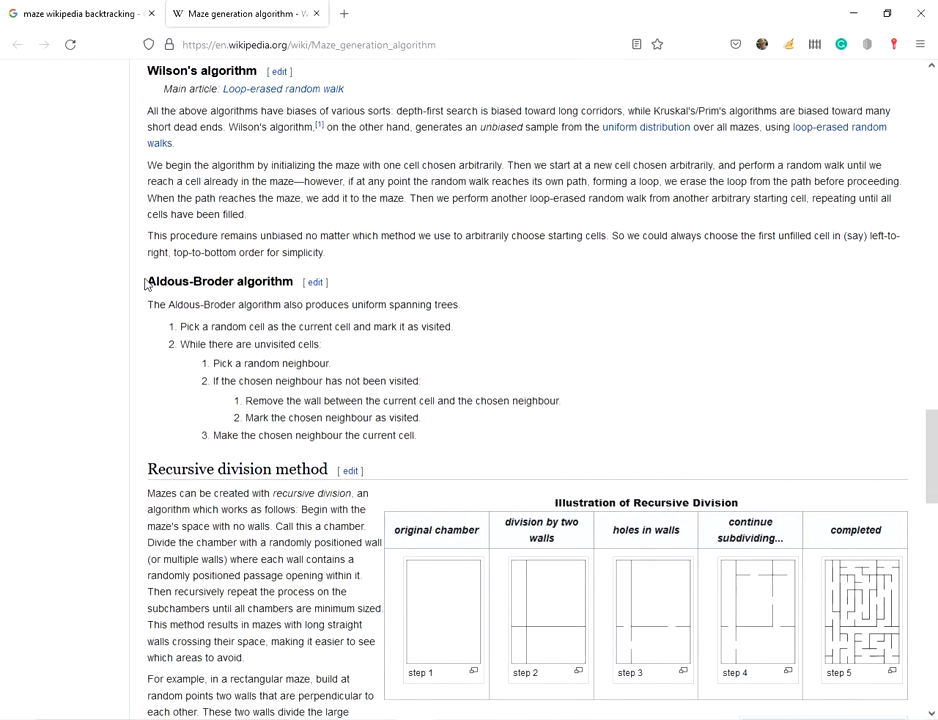
{"action": "double_click", "coordinate": [210, 280]}
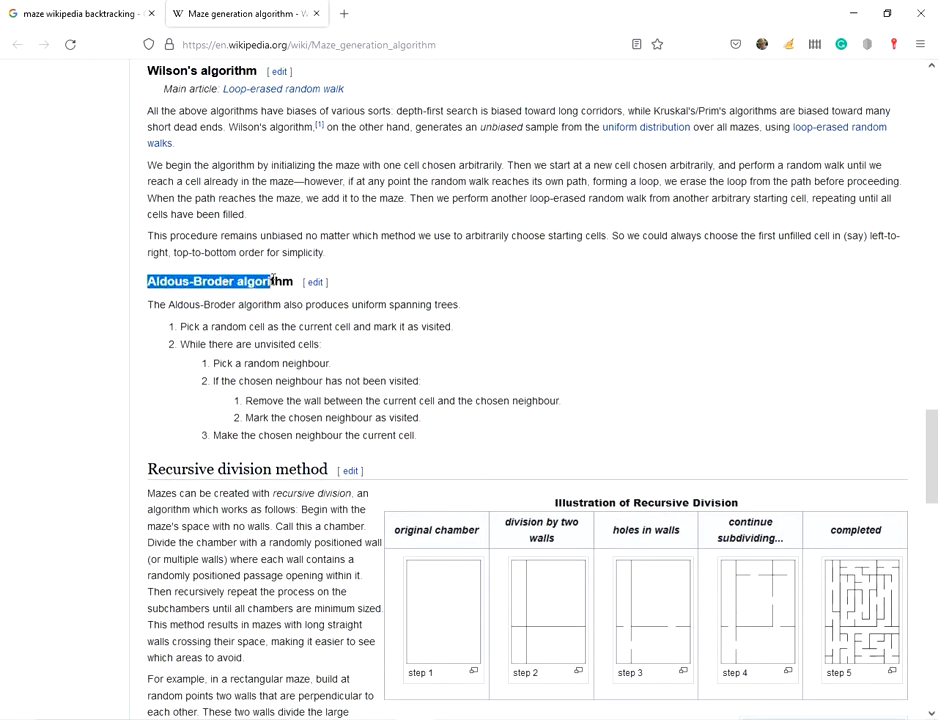
{"action": "left_click", "coordinate": [362, 300]}
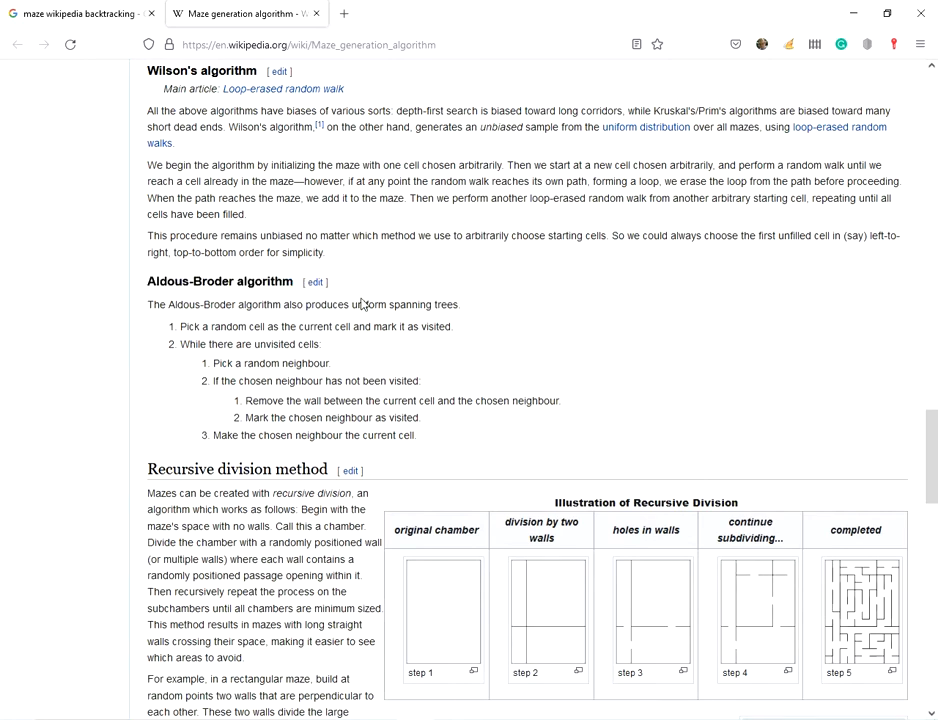
{"action": "mouse_move", "coordinate": [548, 332]}
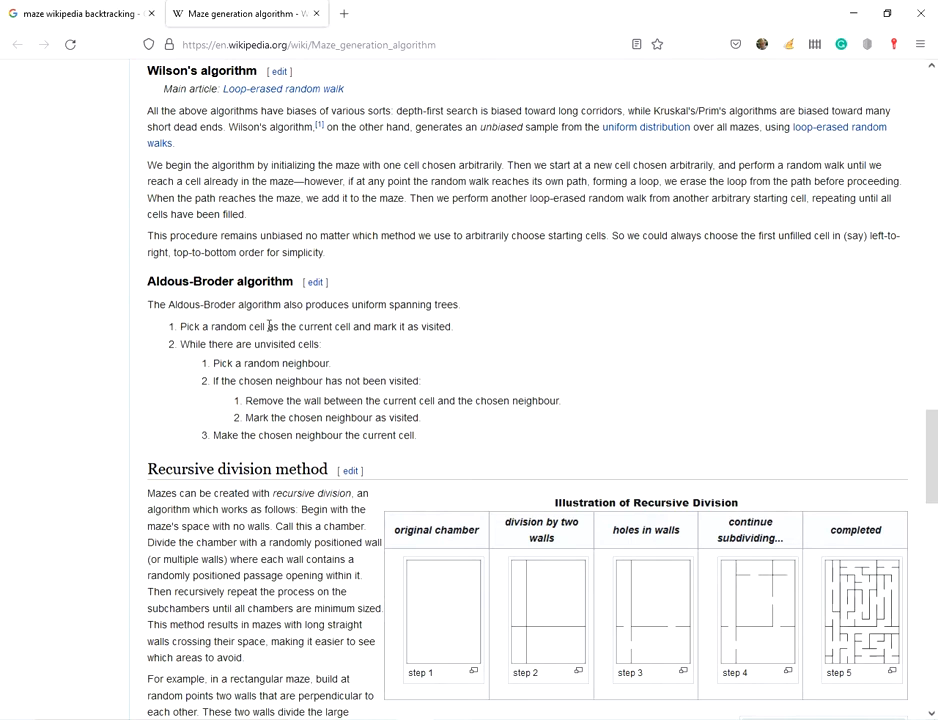
{"action": "mouse_move", "coordinate": [308, 326]}
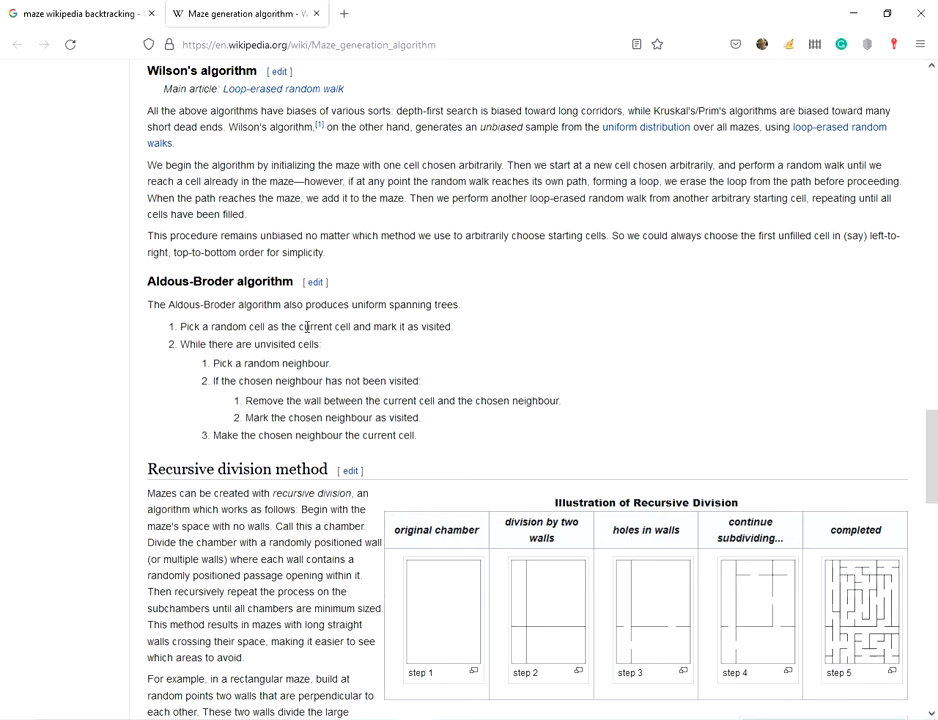
{"action": "triple_click", "coordinate": [316, 326]}
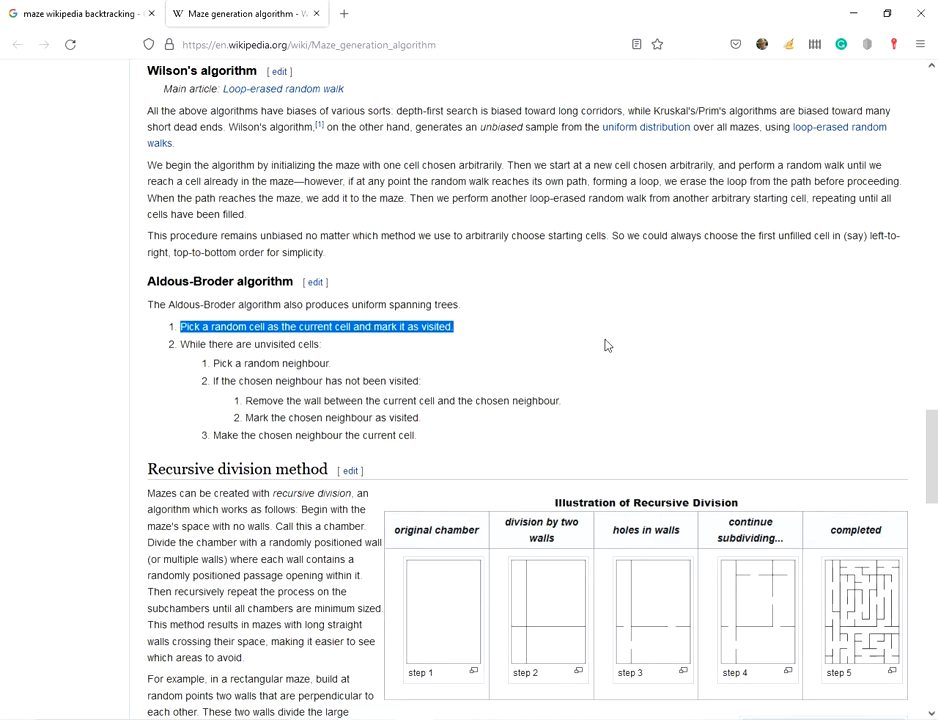
{"action": "mouse_move", "coordinate": [424, 378]}
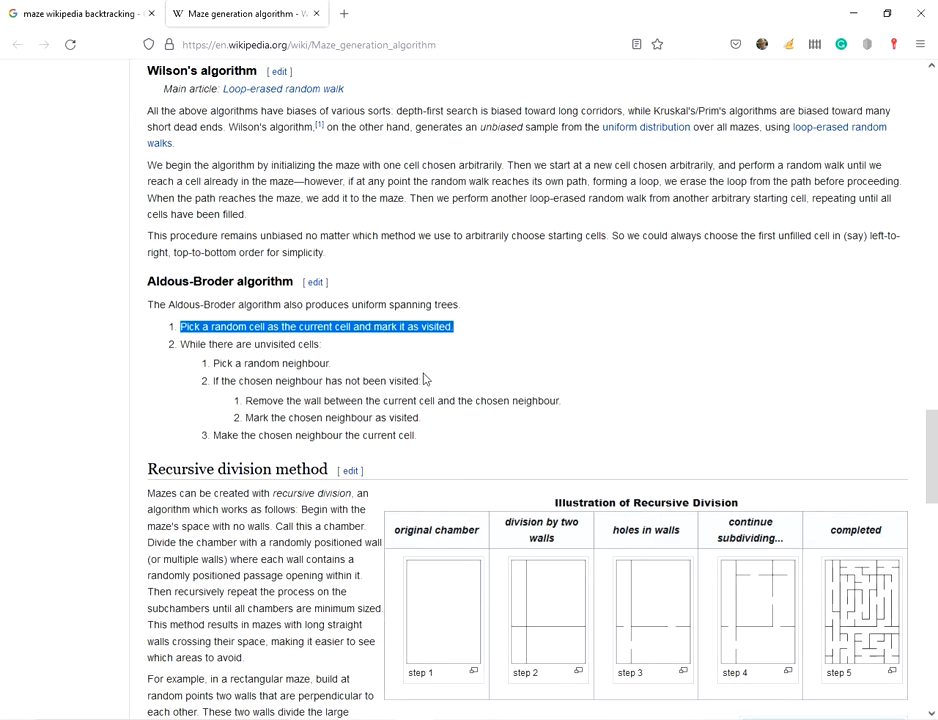
{"action": "left_click", "coordinate": [250, 344]}
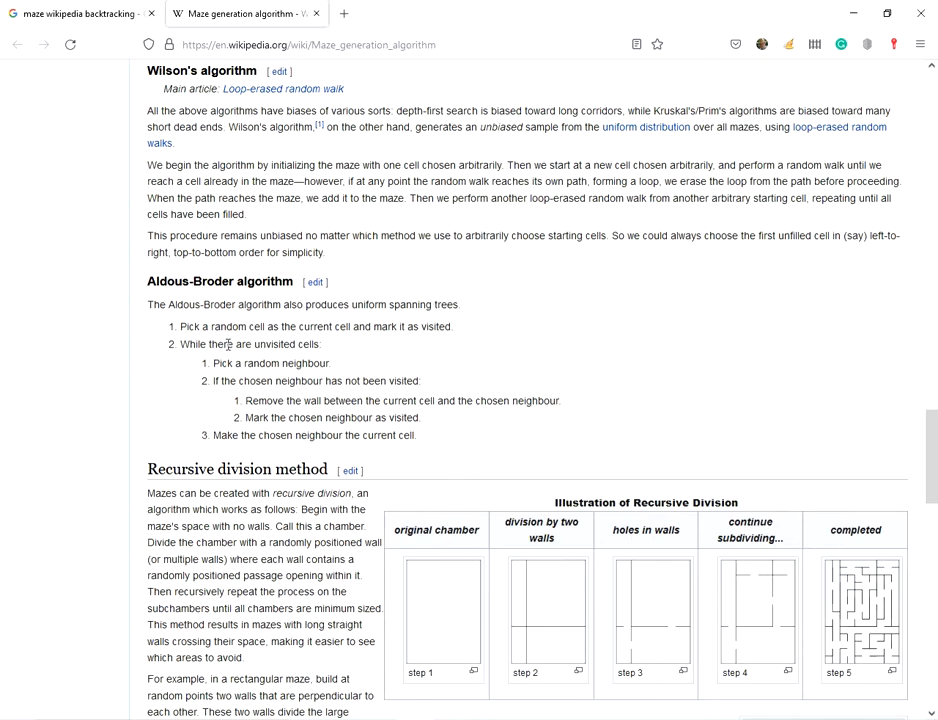
{"action": "double_click", "coordinate": [250, 344]}
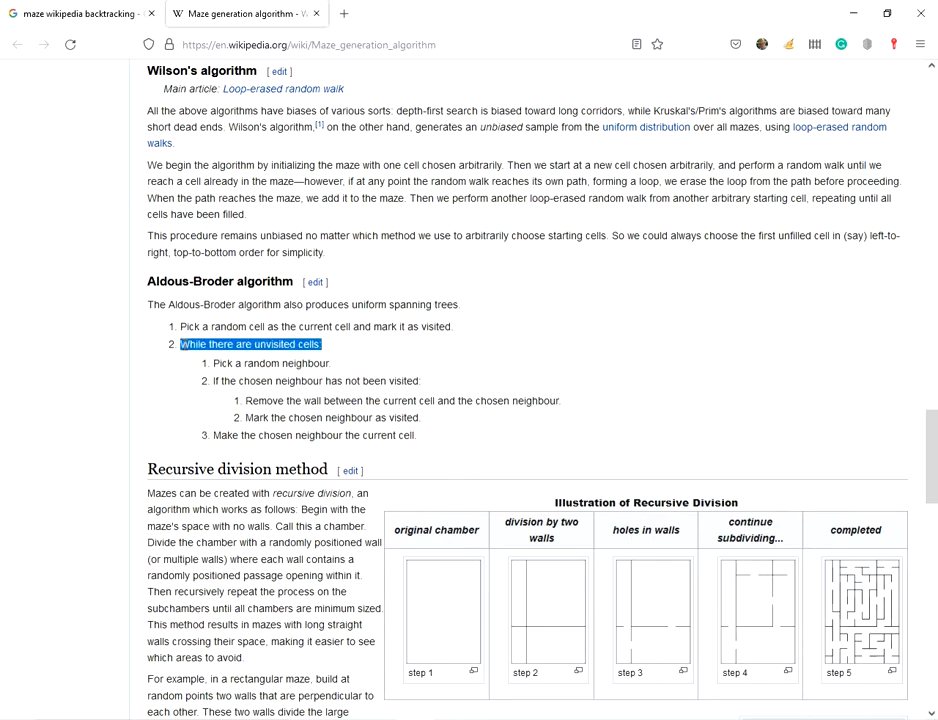
{"action": "mouse_move", "coordinate": [378, 352]}
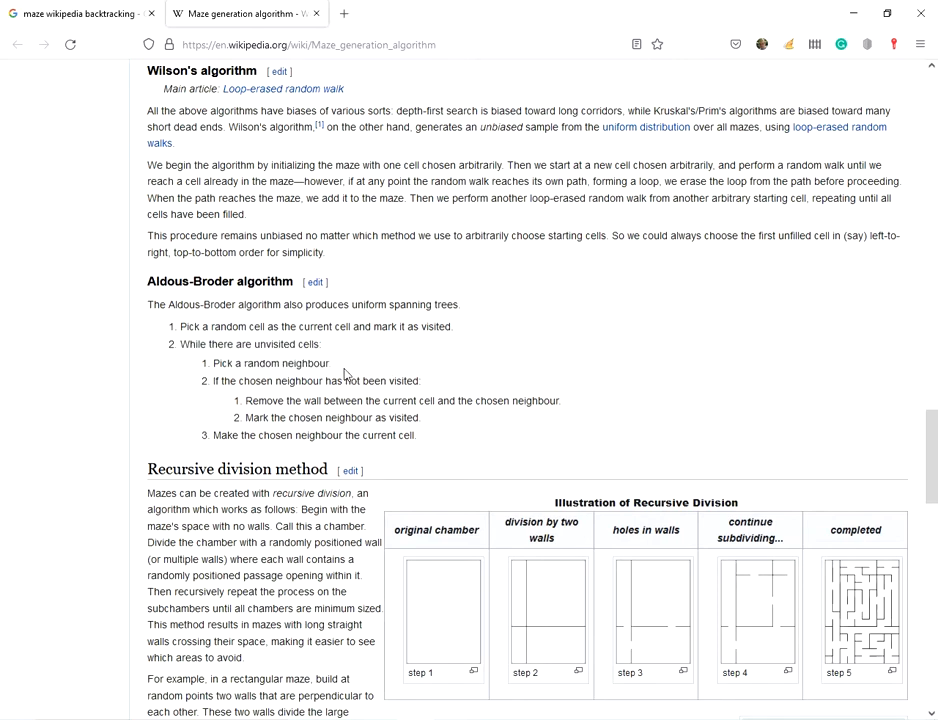
{"action": "mouse_move", "coordinate": [422, 364]}
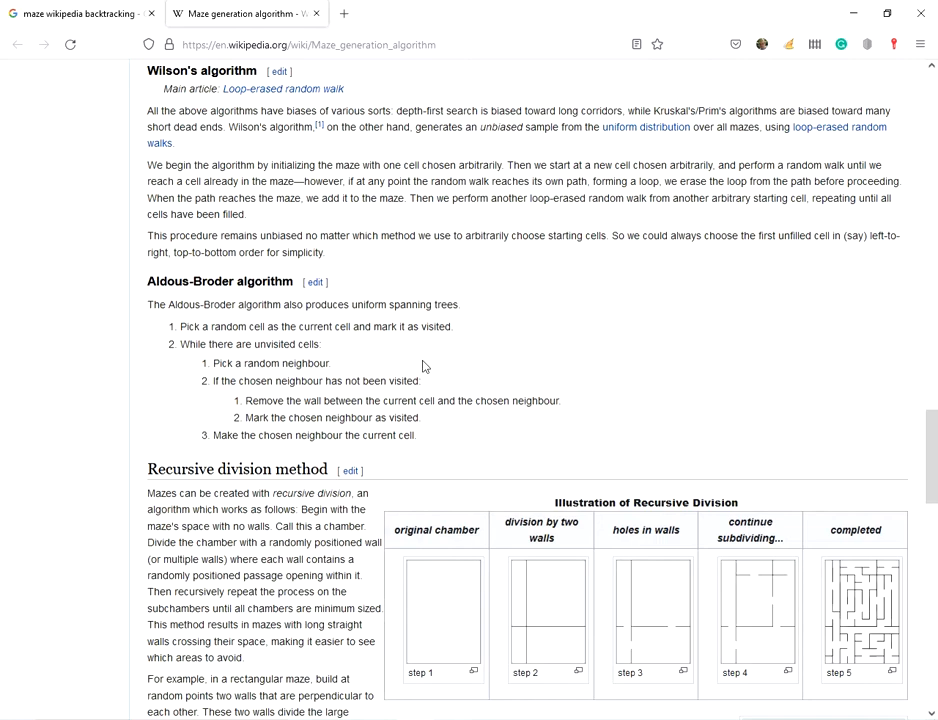
{"action": "mouse_move", "coordinate": [360, 366]}
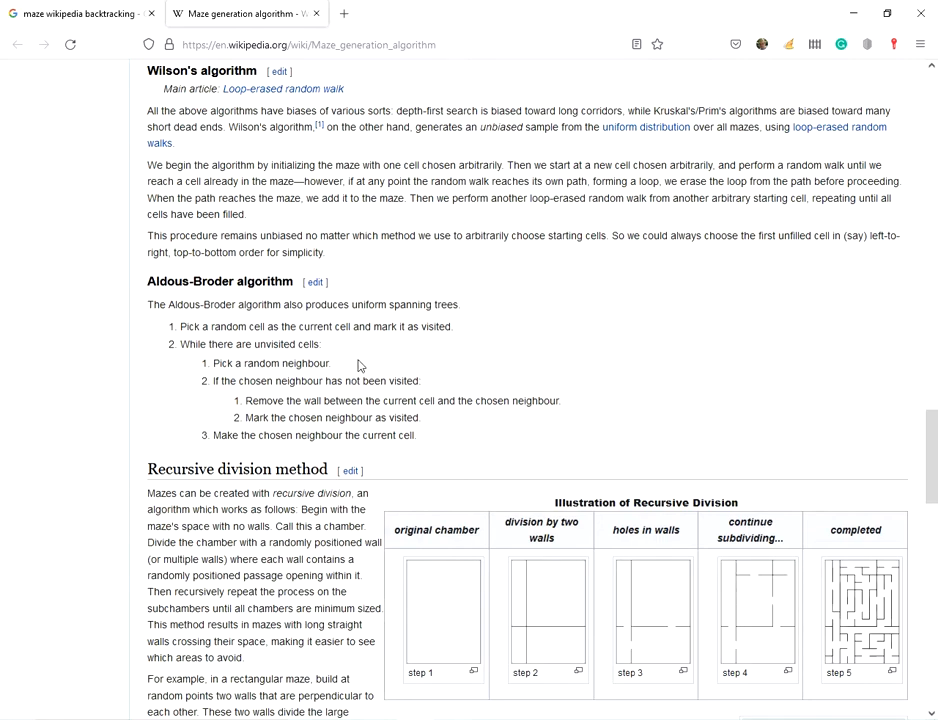
{"action": "left_click_drag", "start_coordinate": [236, 380], "coordinate": [364, 380]}
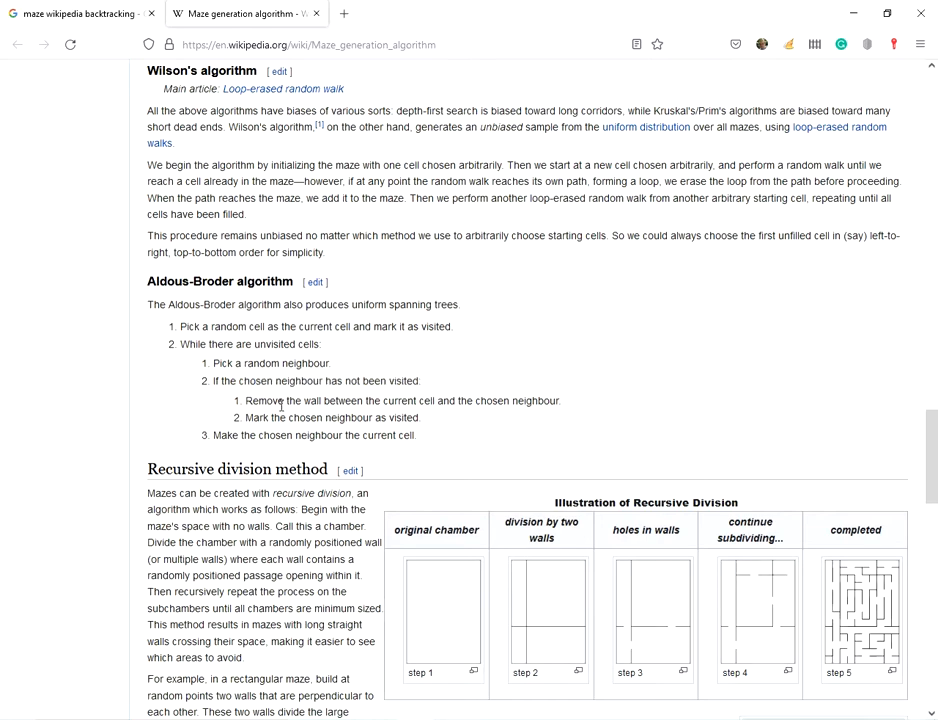
{"action": "left_click_drag", "start_coordinate": [280, 400], "coordinate": [564, 400]}
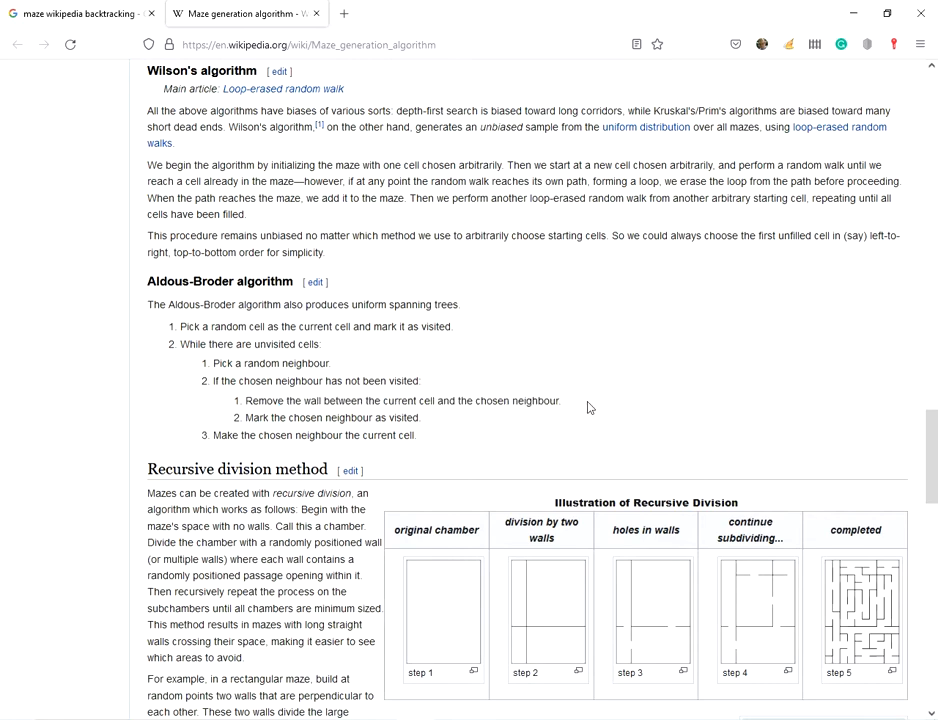
{"action": "double_click", "coordinate": [260, 418]}
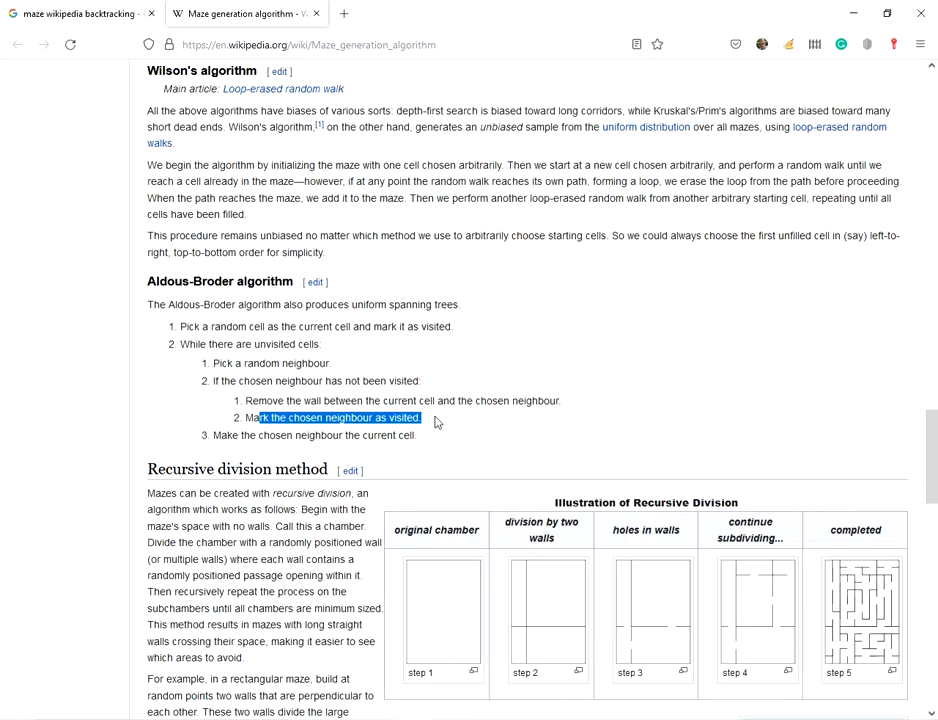
{"action": "left_click", "coordinate": [444, 420]}
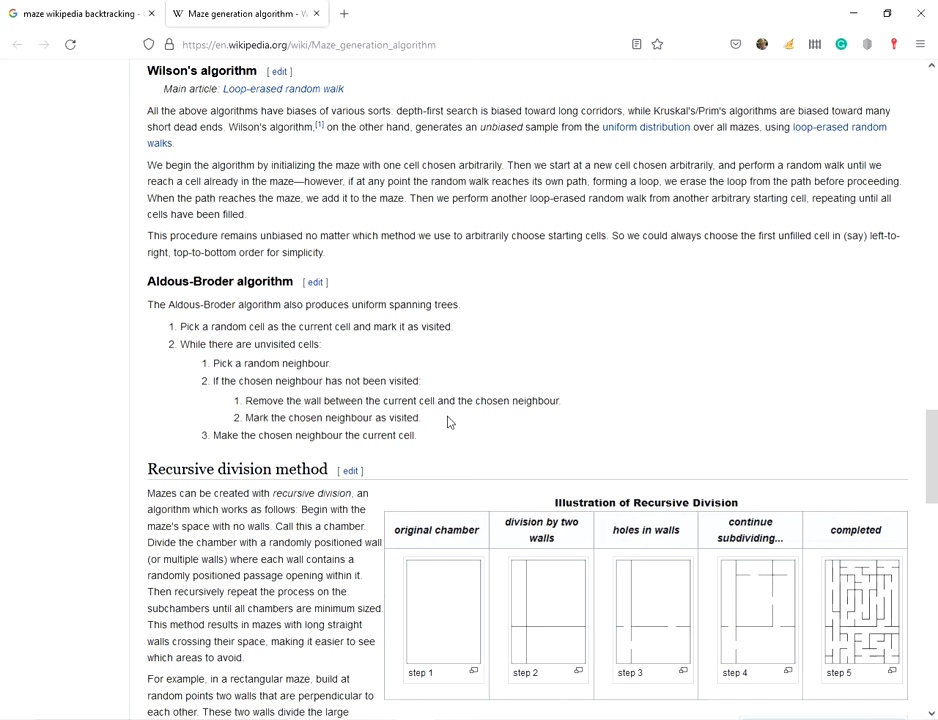
{"action": "scroll", "scroll_direction": "down", "scroll_amount": 3}
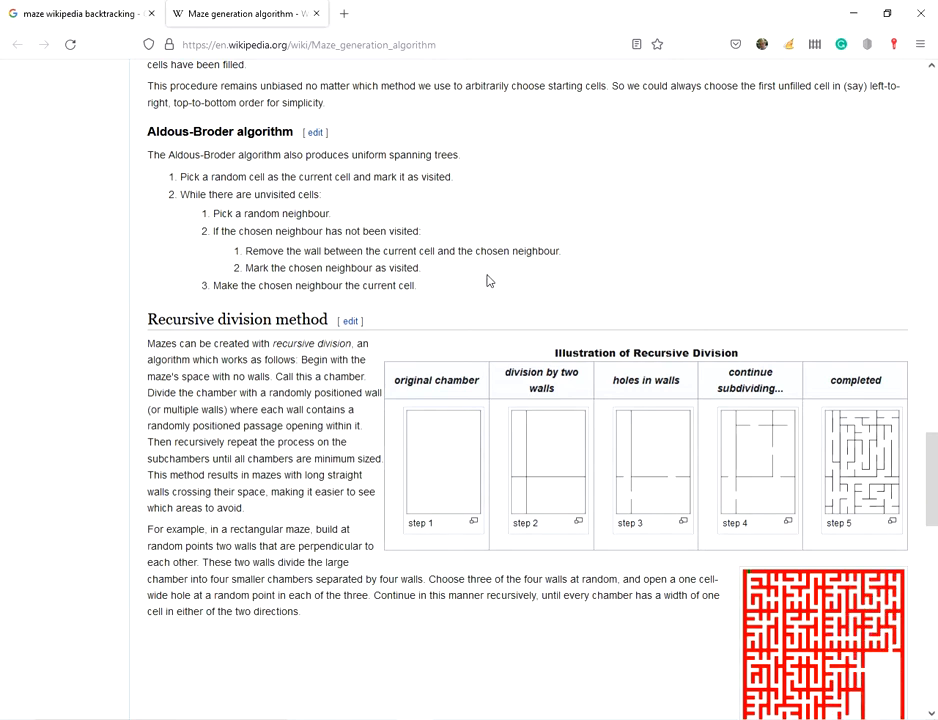
Scroll down to the Recursive division method section with its illustration table and red maze image
{"action": "scroll", "scroll_direction": "down", "scroll_amount": 3}
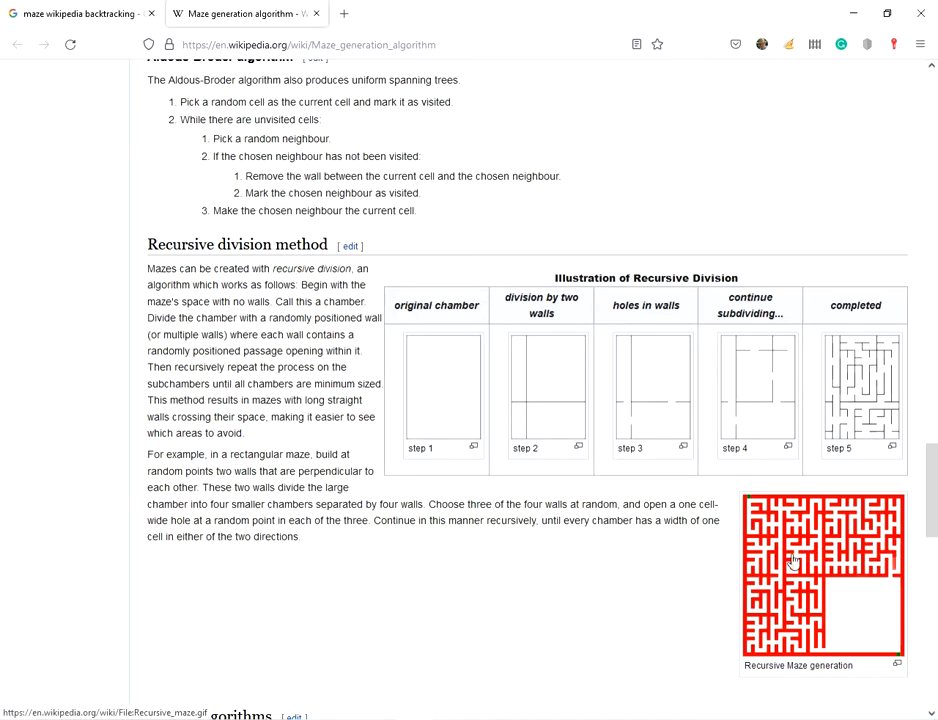
{"action": "scroll", "scroll_direction": "down", "scroll_amount": 3}
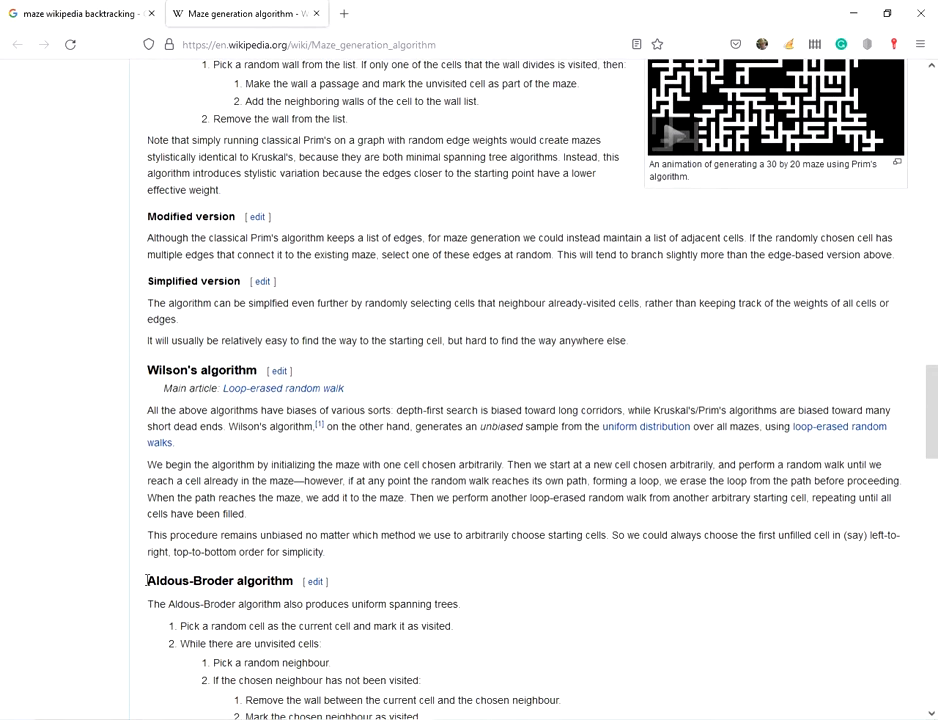
{"action": "double_click", "coordinate": [190, 580]}
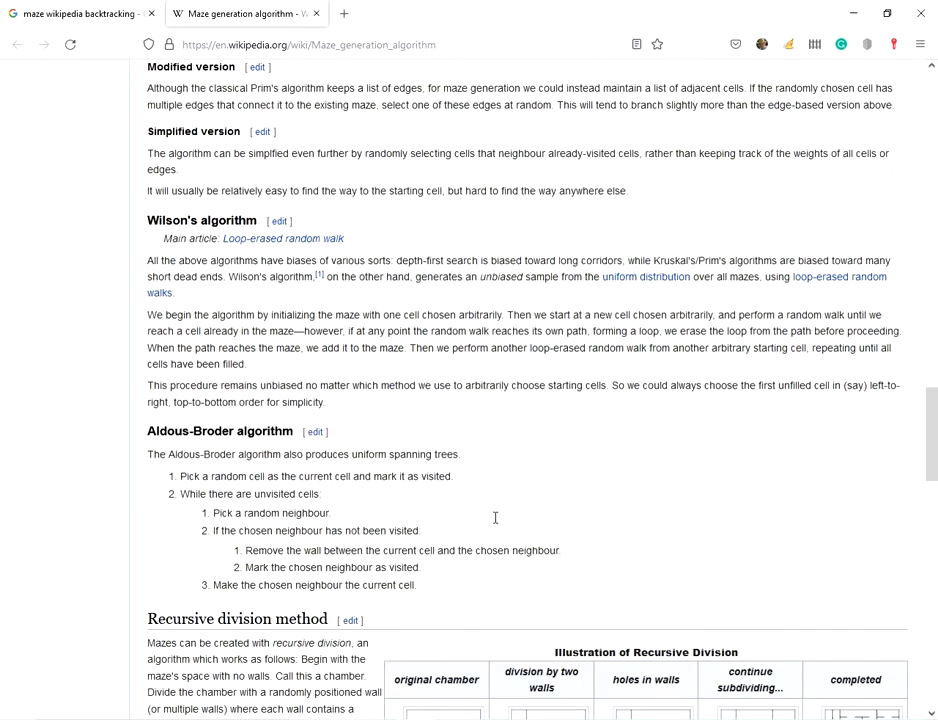
{"action": "mouse_move", "coordinate": [492, 520]}
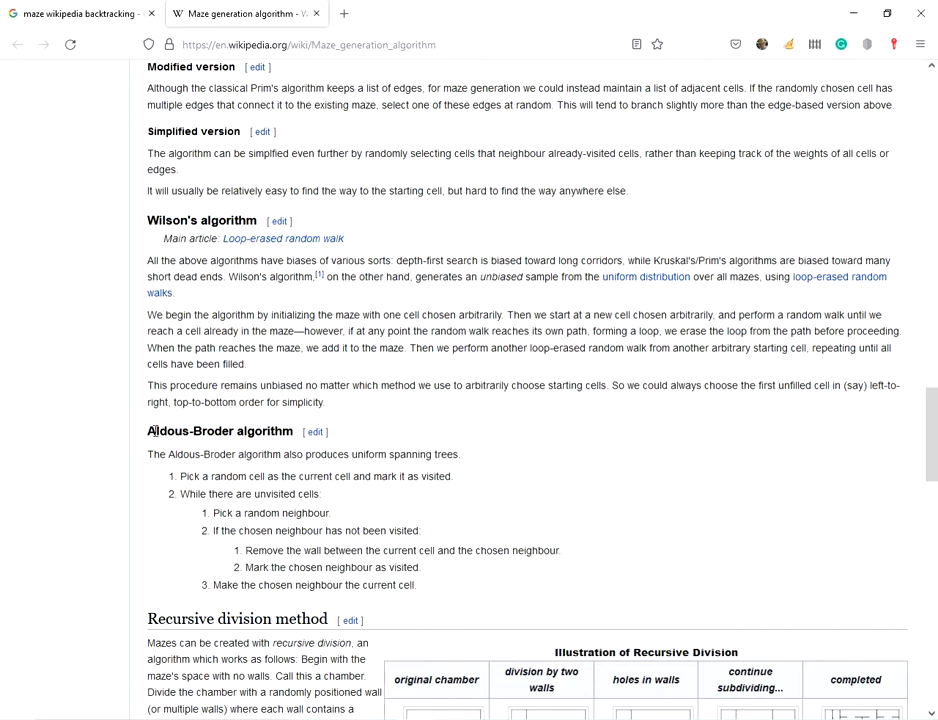
{"action": "mouse_move", "coordinate": [416, 432]}
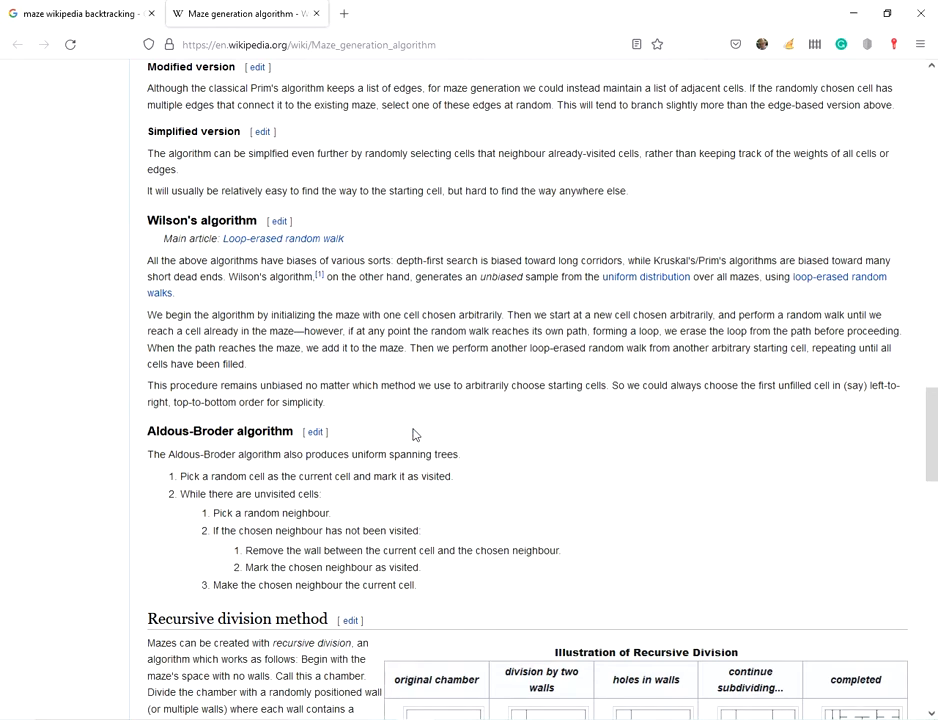
{"action": "double_click", "coordinate": [190, 432]}
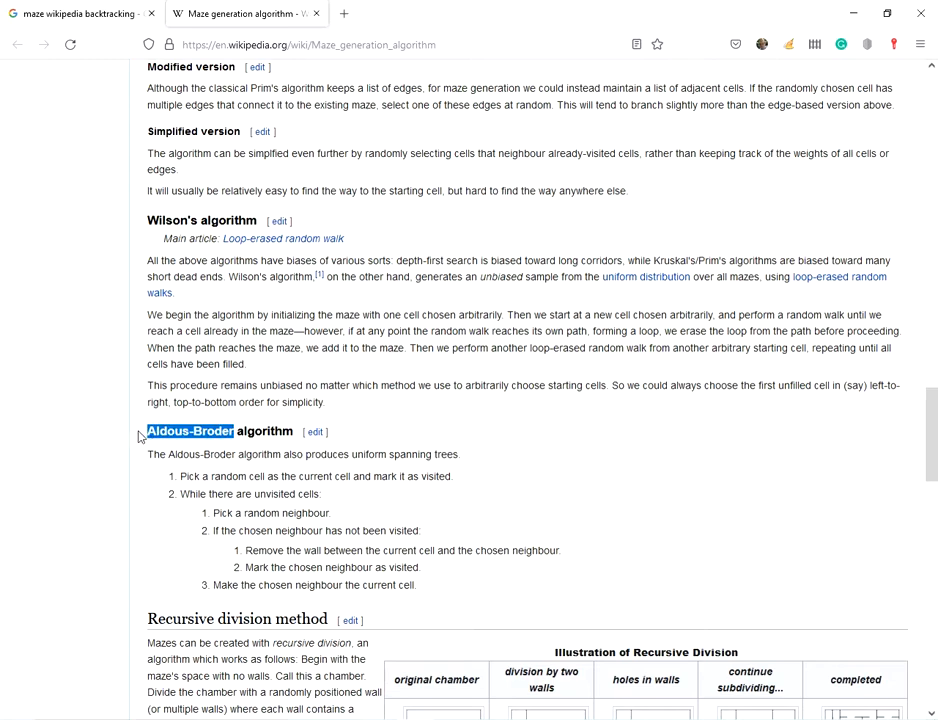
{"action": "left_click", "coordinate": [460, 438]}
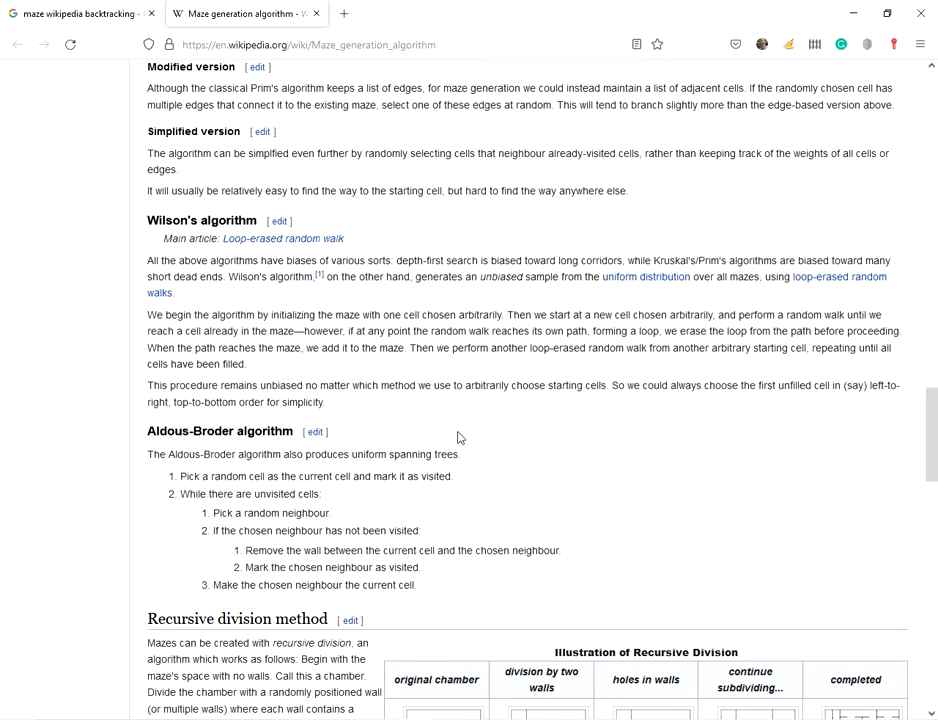
{"action": "scroll", "scroll_direction": "up", "scroll_amount": 3}
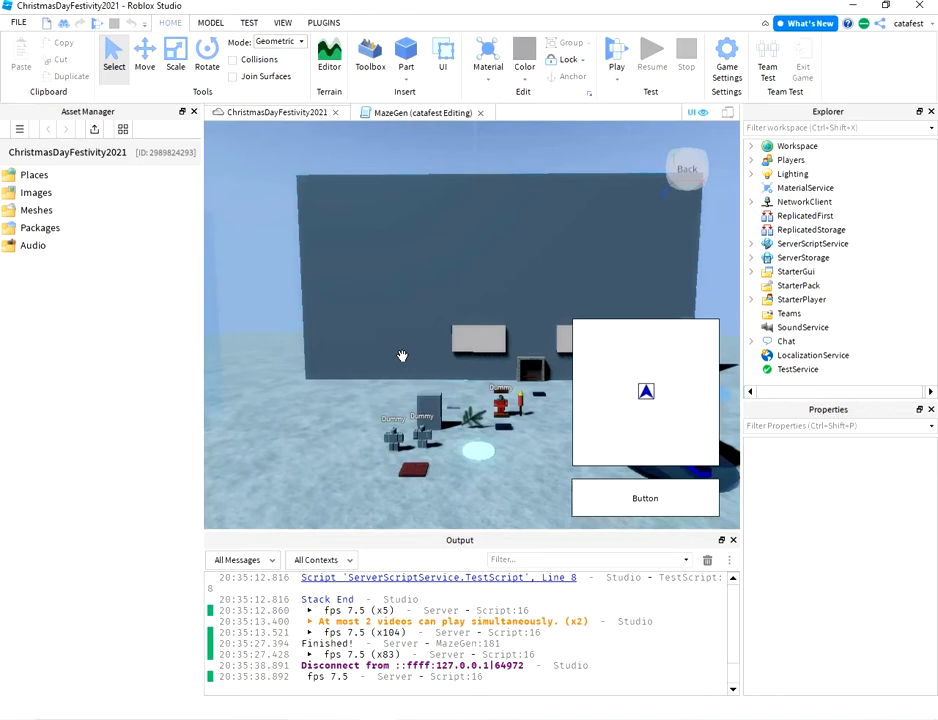
{"action": "mouse_move", "coordinate": [324, 400]}
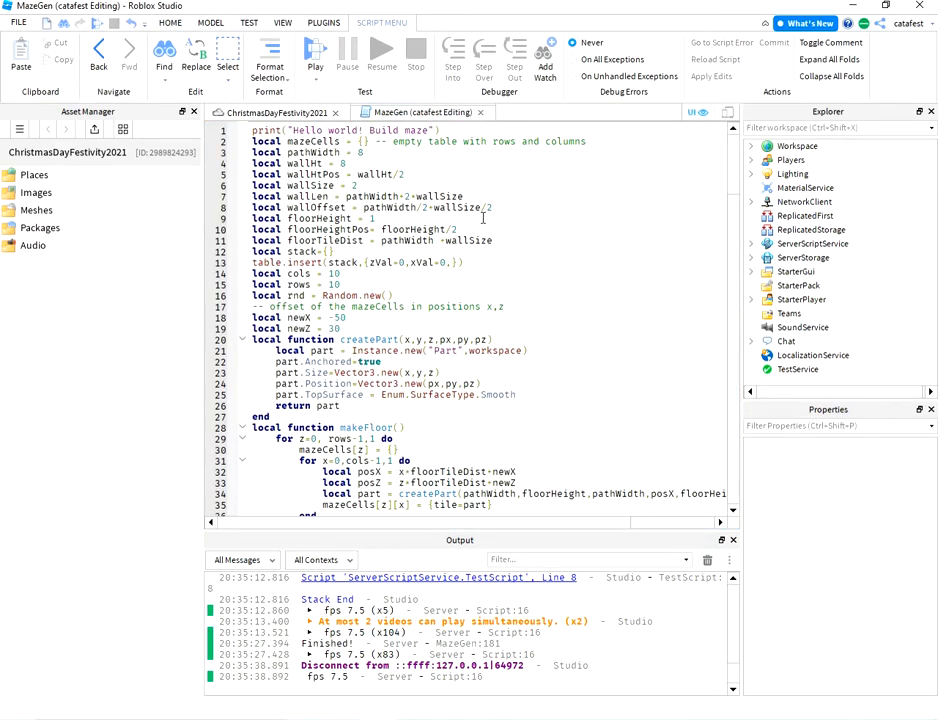
{"action": "mouse_move", "coordinate": [484, 214]}
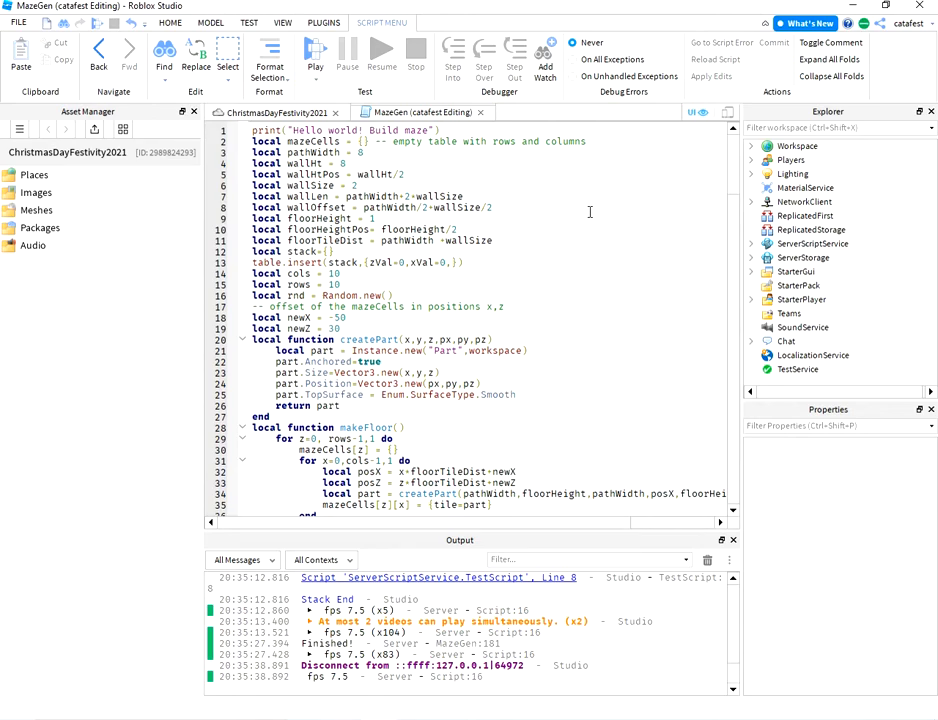
Scroll down through the MazeGen script's maze settings toward its floor-building and makeWalls functions
{"action": "scroll", "scroll_direction": "down", "scroll_amount": 3}
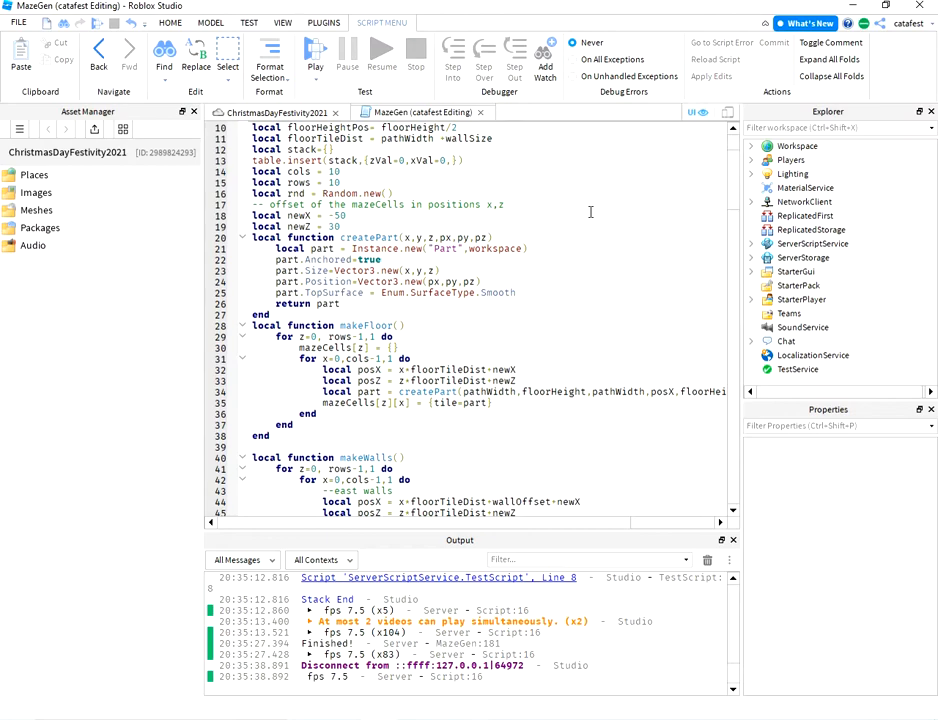
{"action": "scroll", "scroll_direction": "down", "scroll_amount": 3}
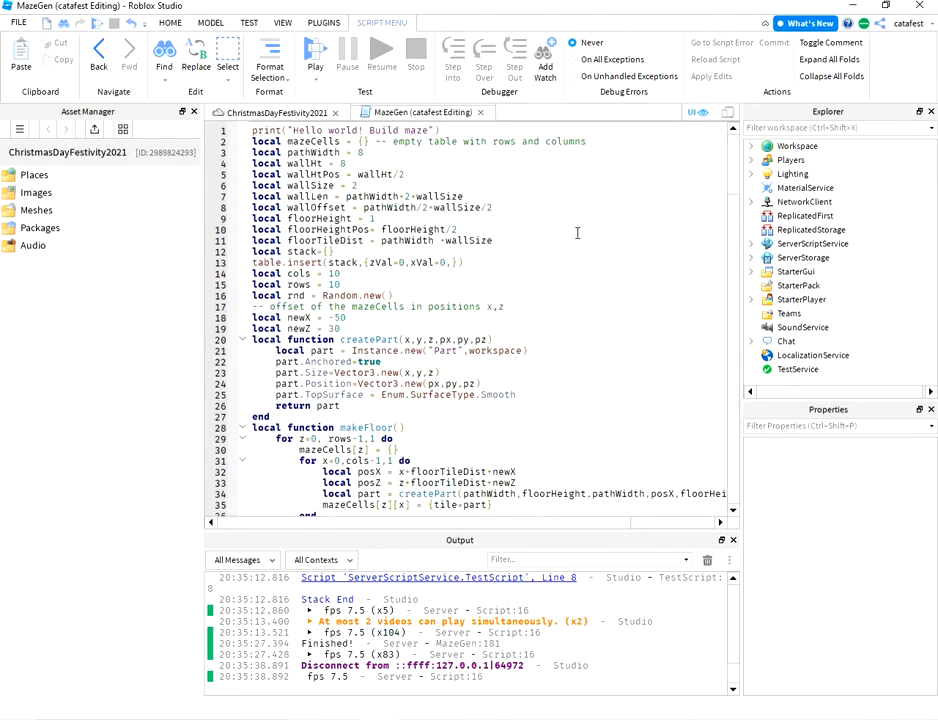
{"action": "double_click", "coordinate": [370, 340]}
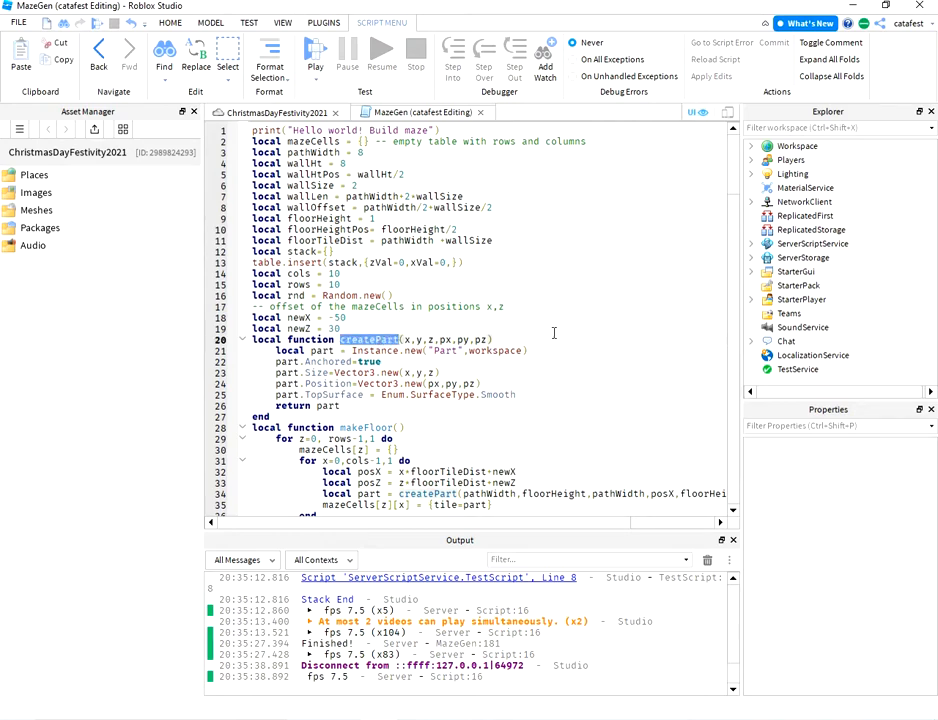
{"action": "mouse_move", "coordinate": [560, 274]}
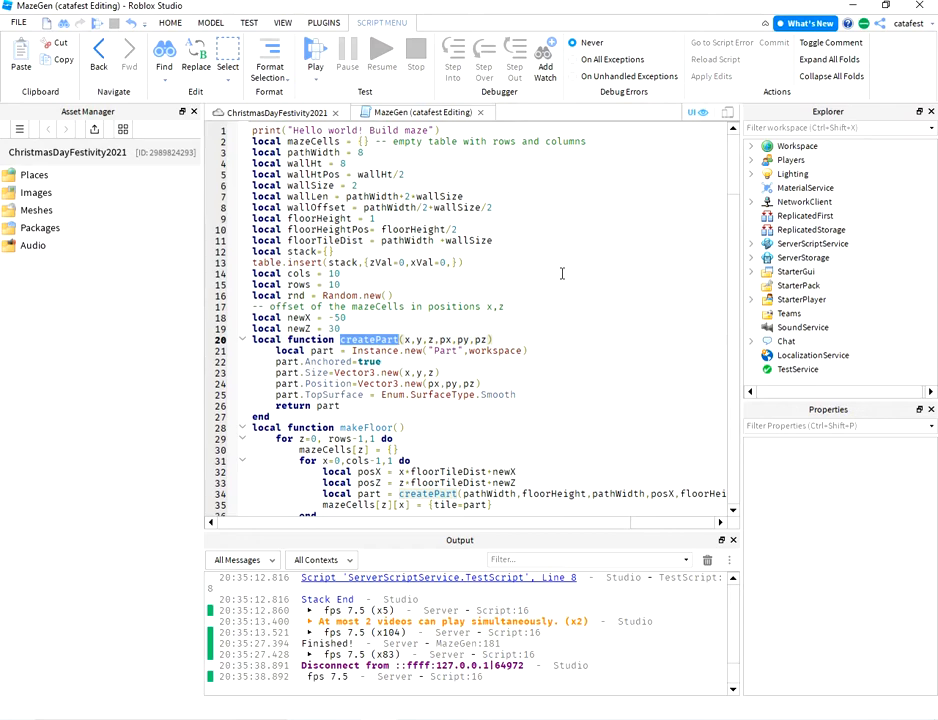
{"action": "scroll", "scroll_direction": "down", "scroll_amount": 3}
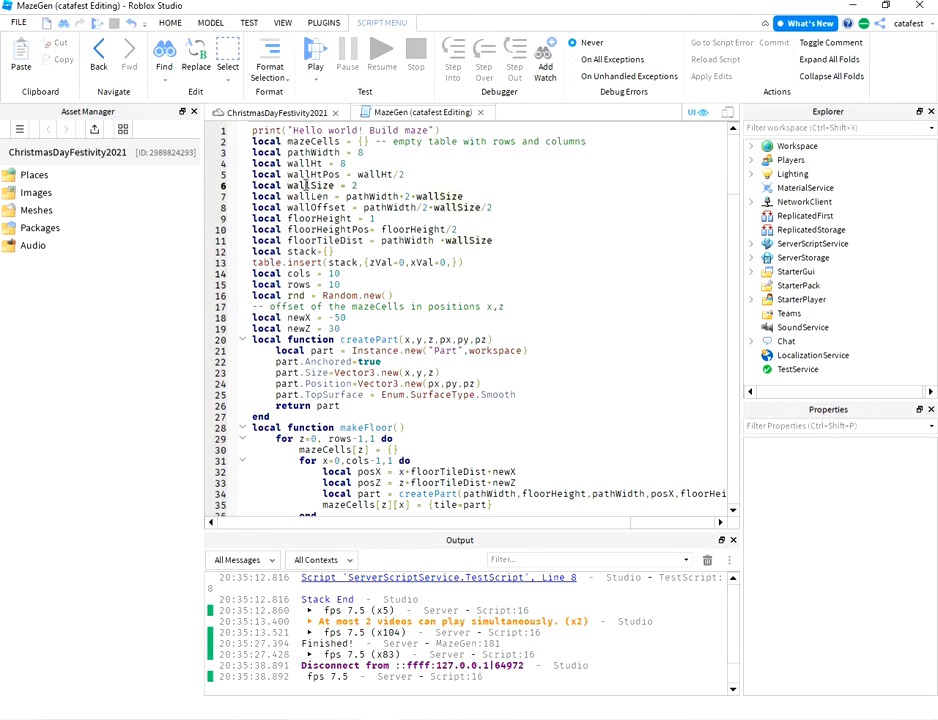
{"action": "double_click", "coordinate": [312, 186]}
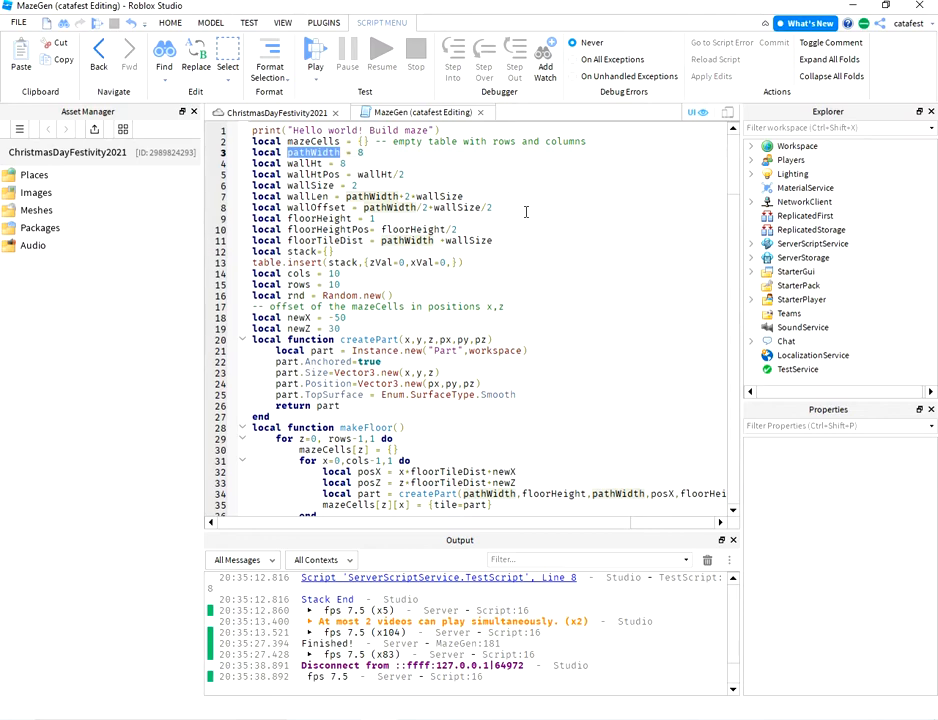
{"action": "scroll", "scroll_direction": "down", "scroll_amount": 3}
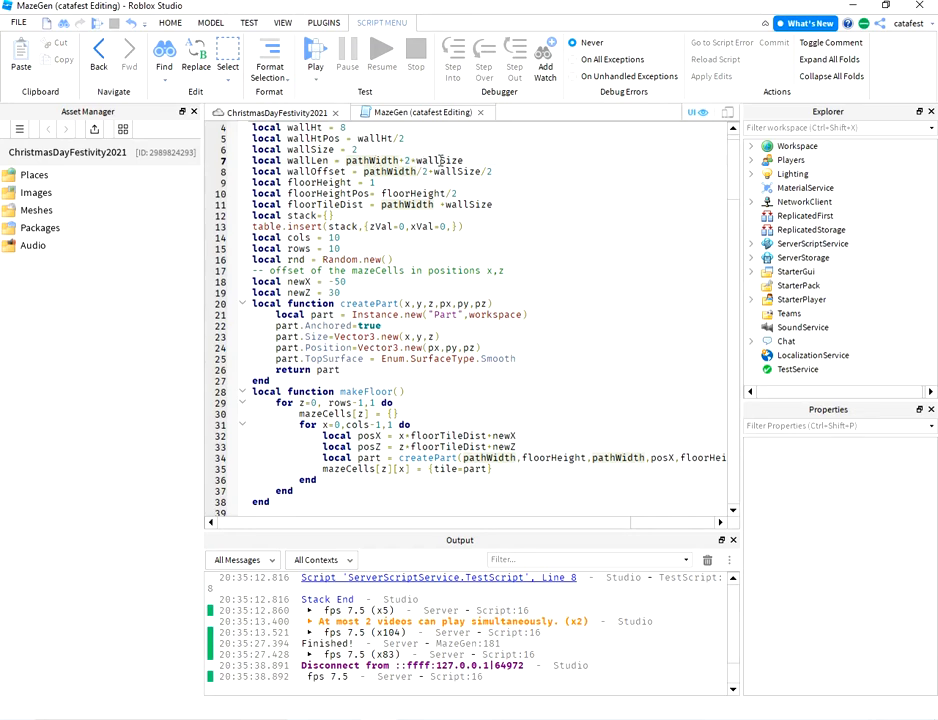
{"action": "double_click", "coordinate": [440, 160]}
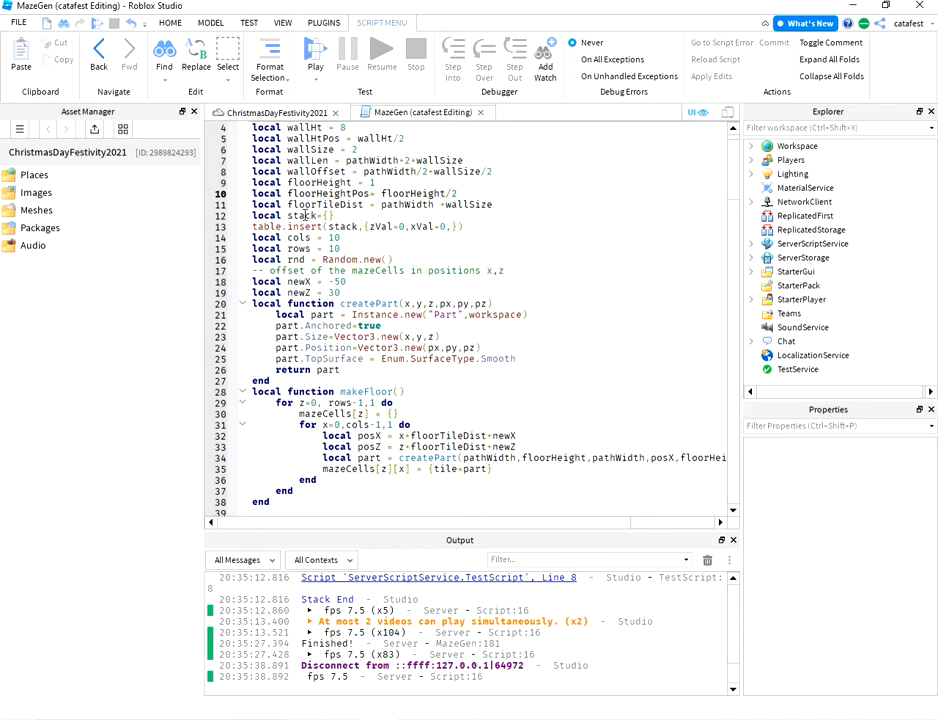
{"action": "double_click", "coordinate": [302, 216]}
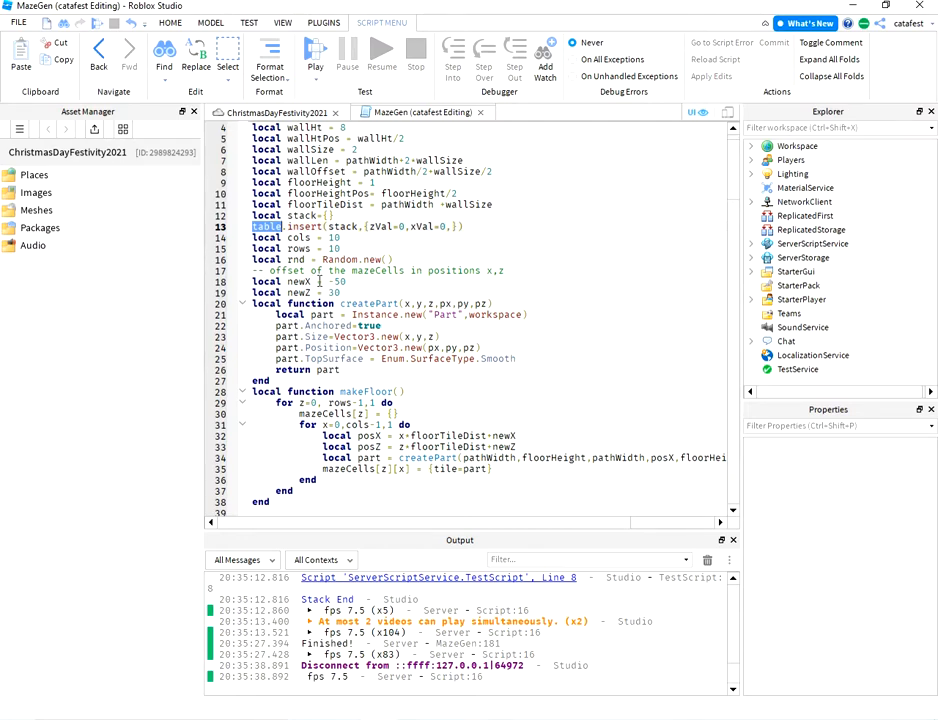
{"action": "double_click", "coordinate": [296, 280]}
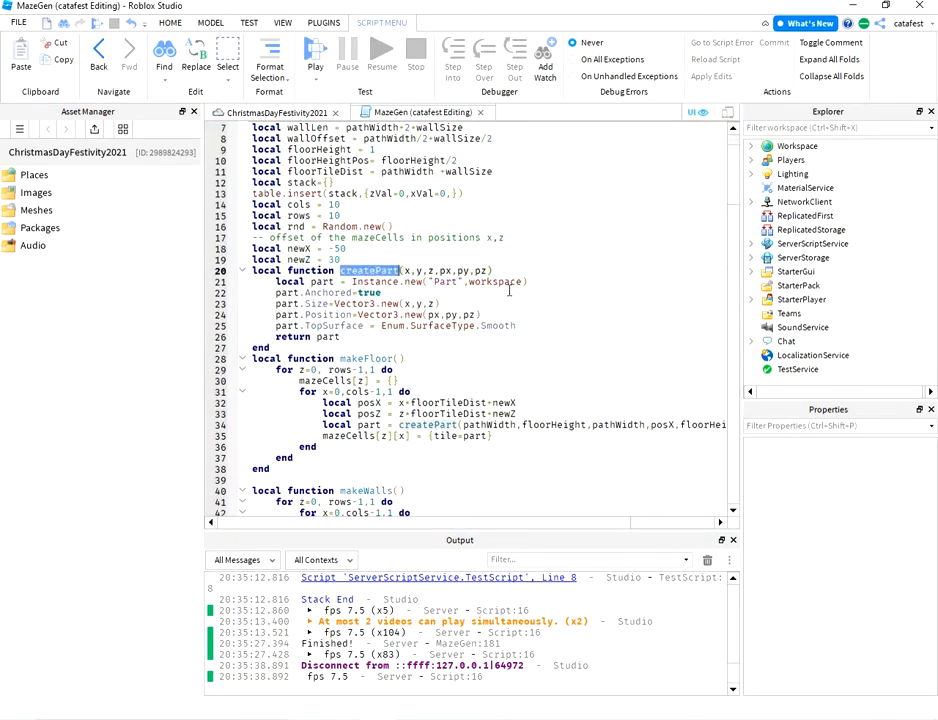
{"action": "mouse_move", "coordinate": [540, 304]}
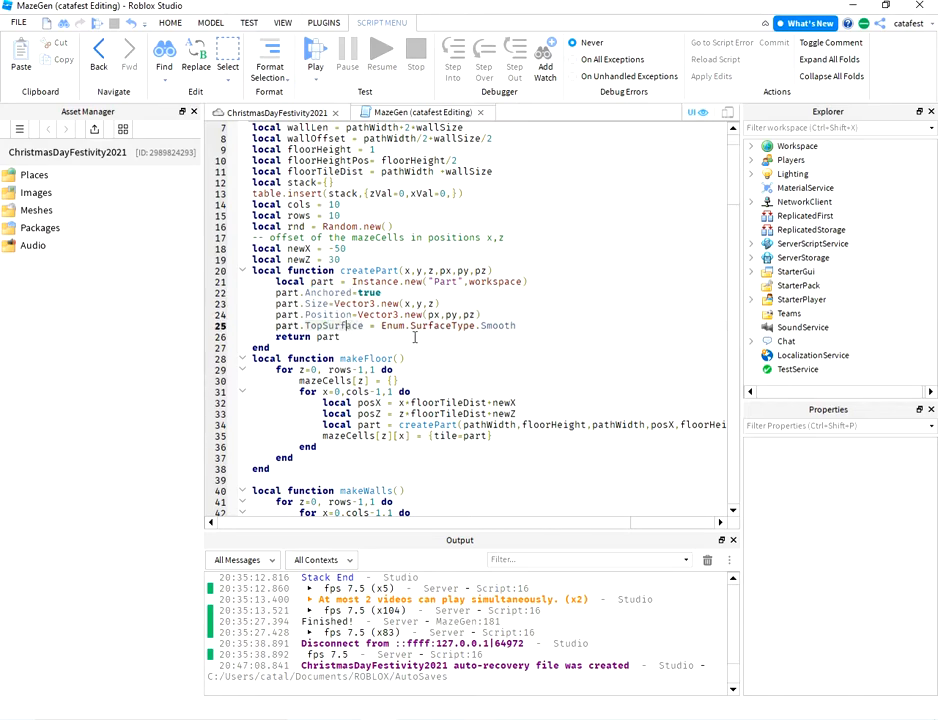
{"action": "double_click", "coordinate": [332, 324]}
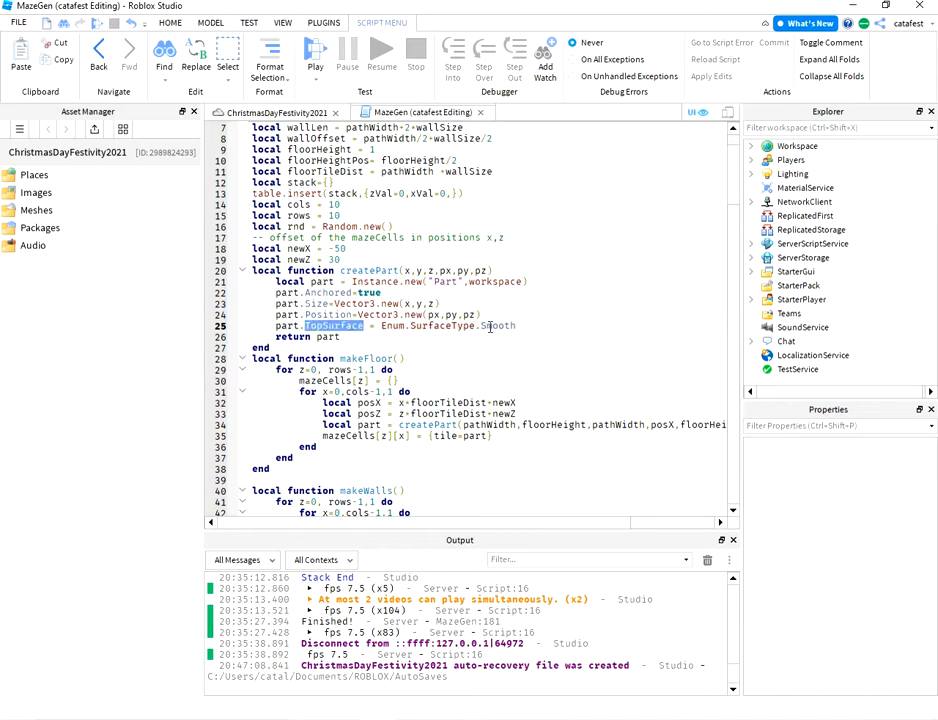
{"action": "double_click", "coordinate": [496, 324]}
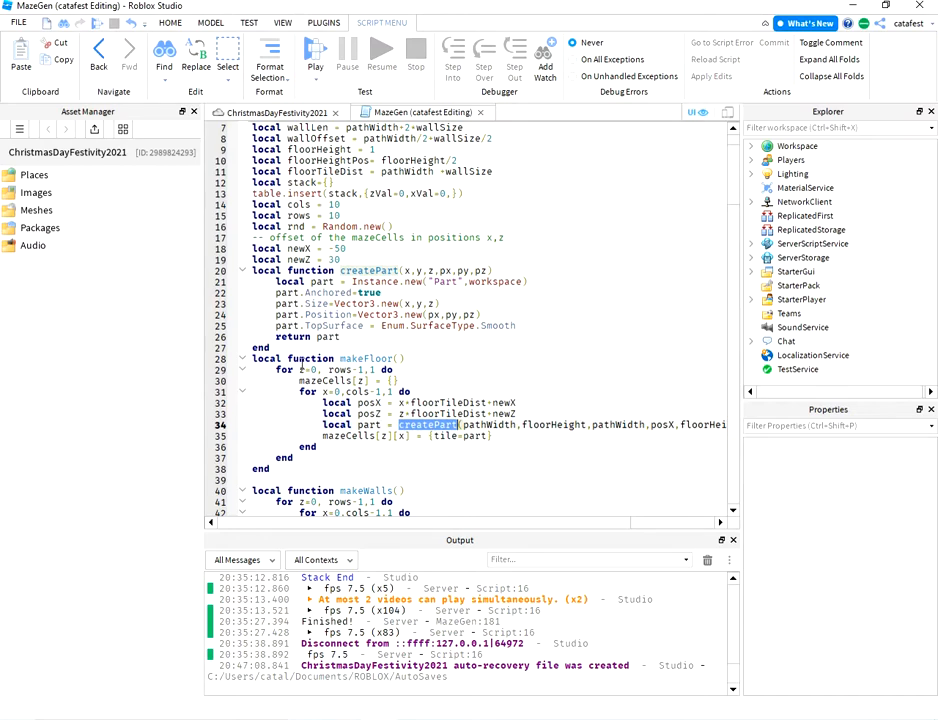
{"action": "mouse_move", "coordinate": [508, 368]}
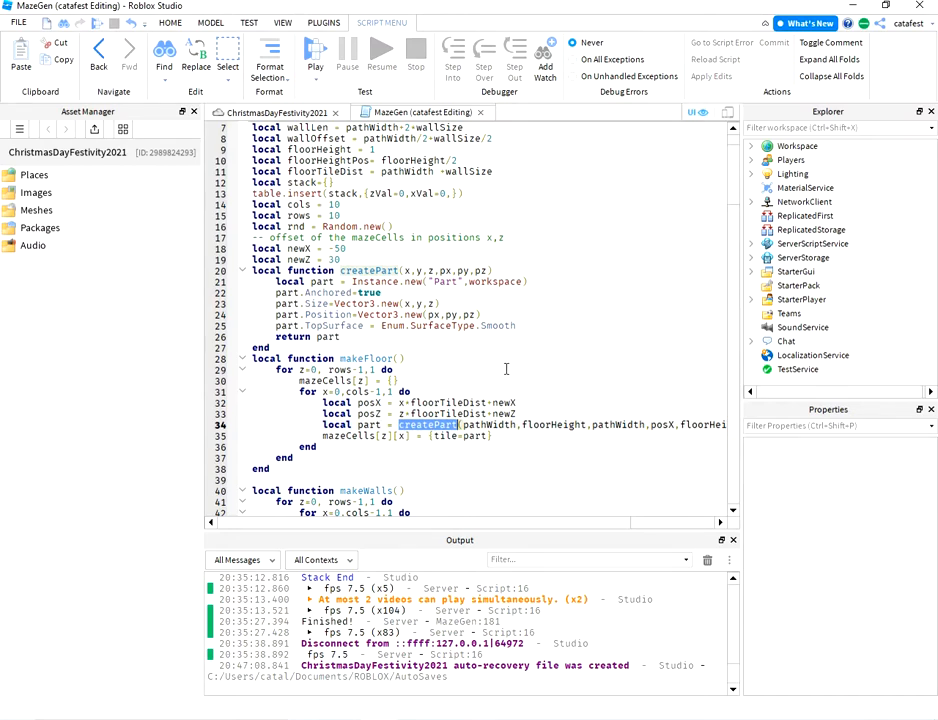
{"action": "scroll", "scroll_direction": "down", "scroll_amount": 3}
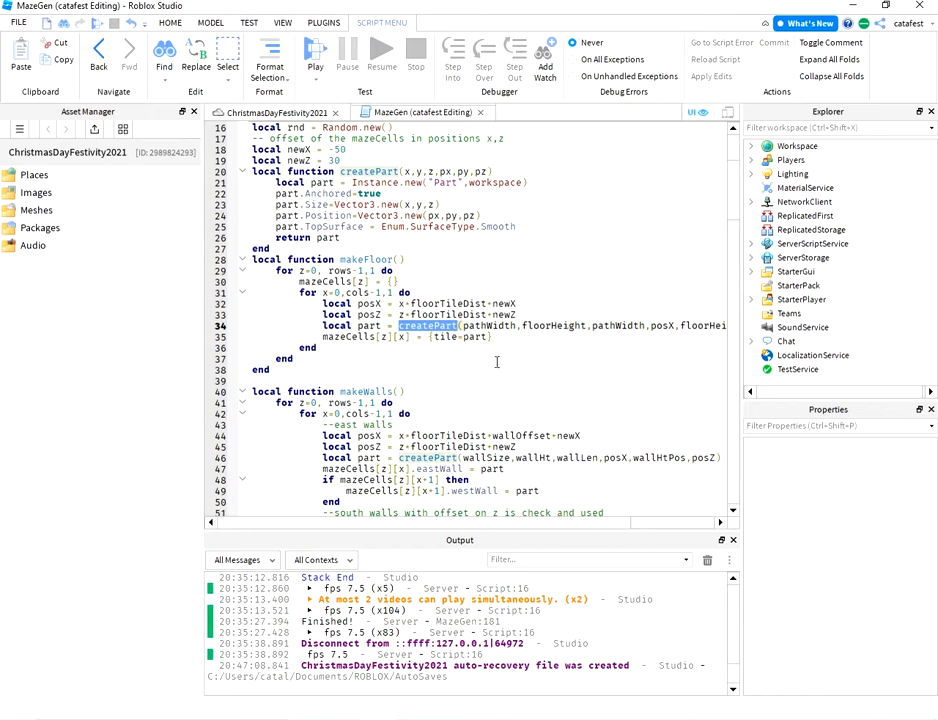
{"action": "scroll", "scroll_direction": "down", "scroll_amount": 3}
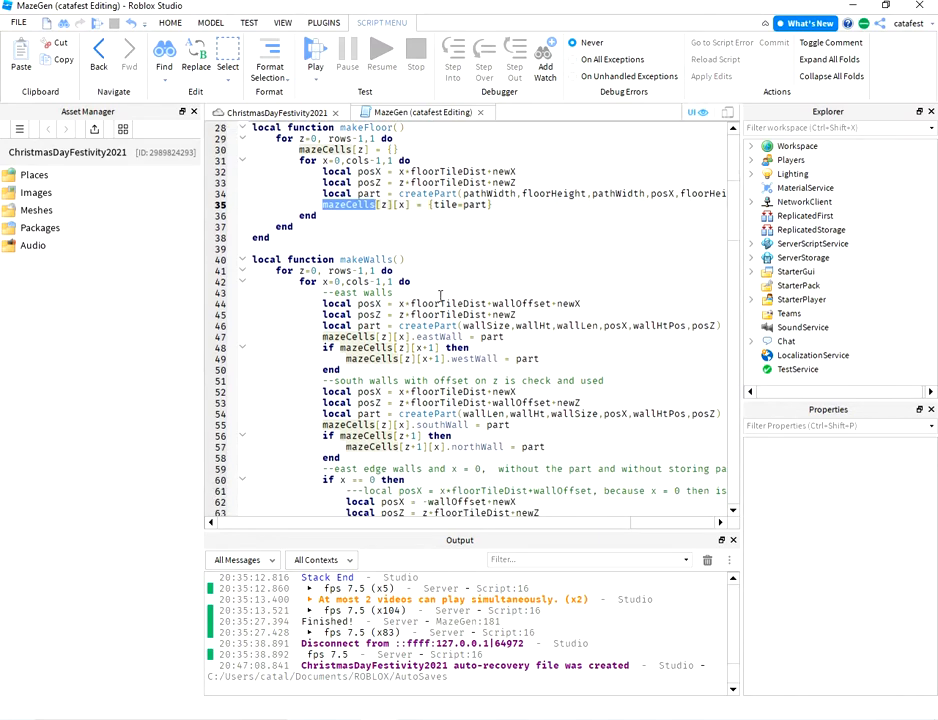
{"action": "double_click", "coordinate": [368, 260]}
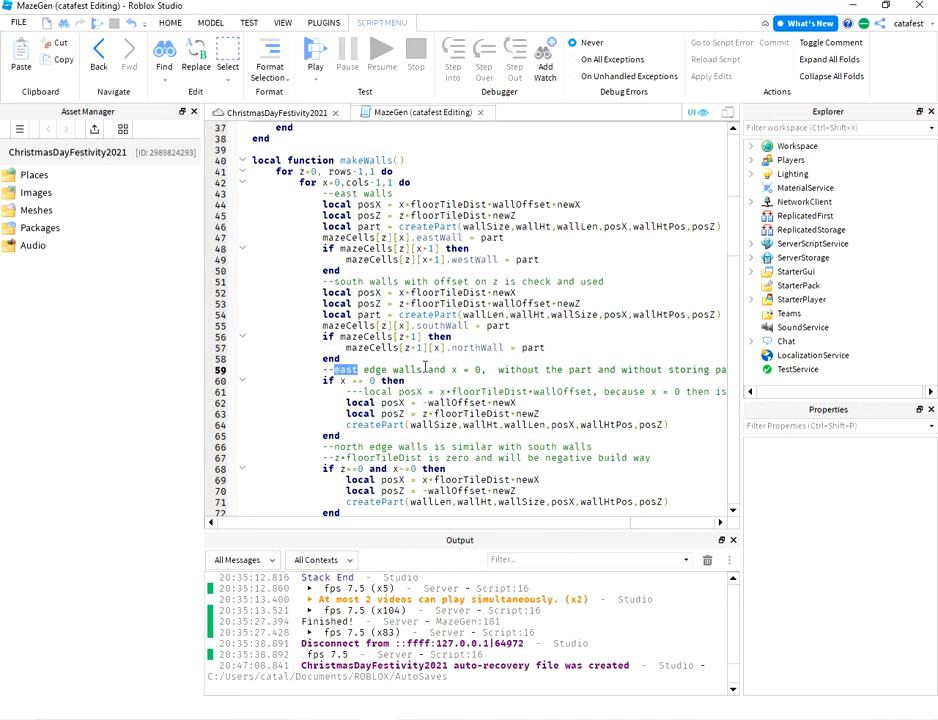
{"action": "double_click", "coordinate": [408, 368]}
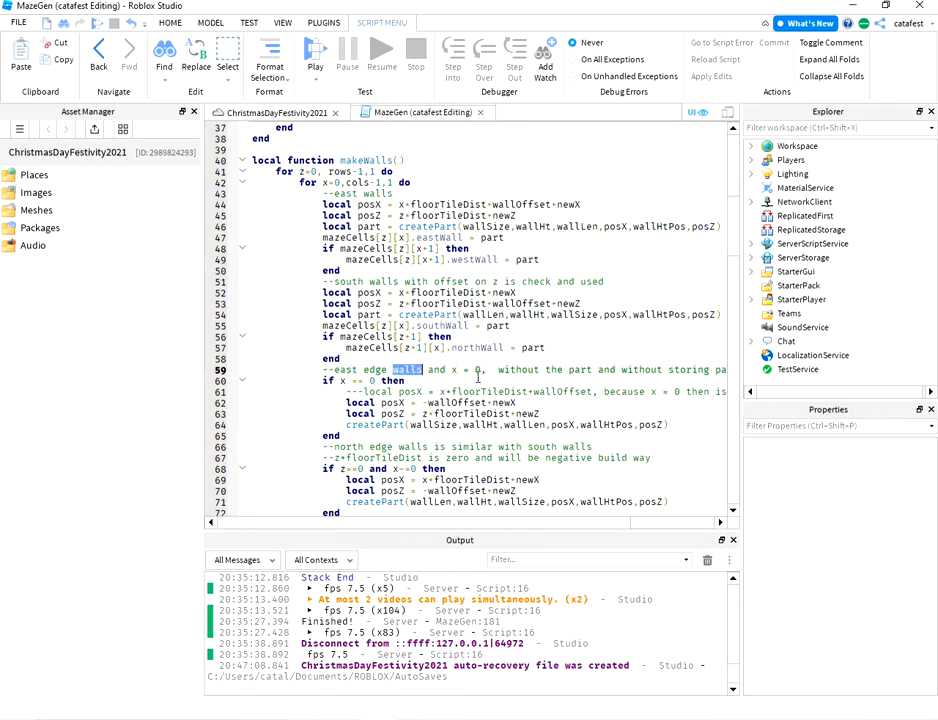
{"action": "double_click", "coordinate": [372, 368]}
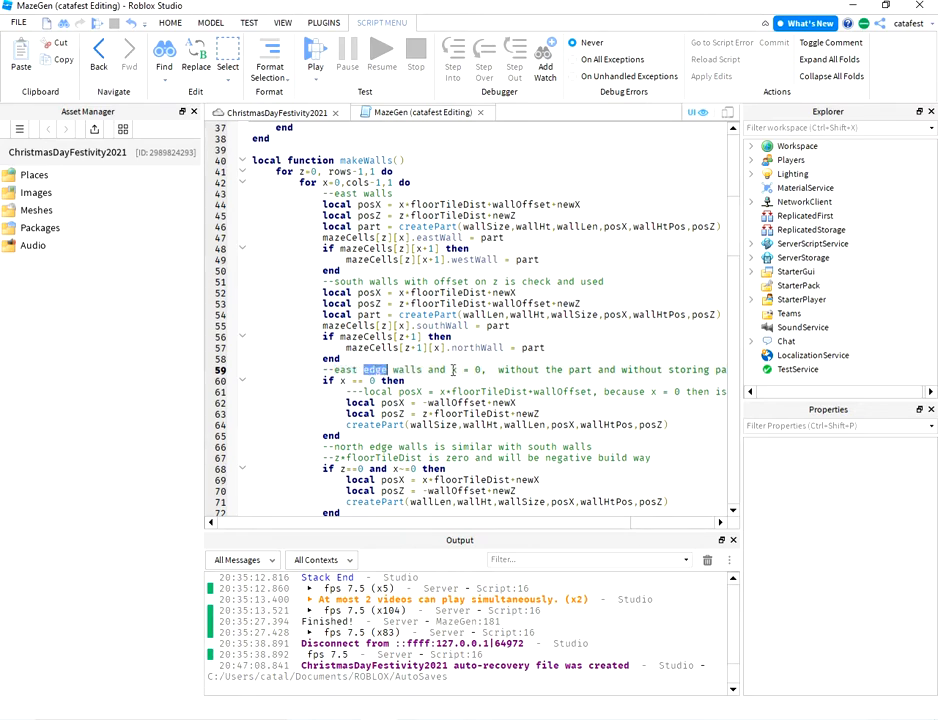
{"action": "double_click", "coordinate": [470, 368]}
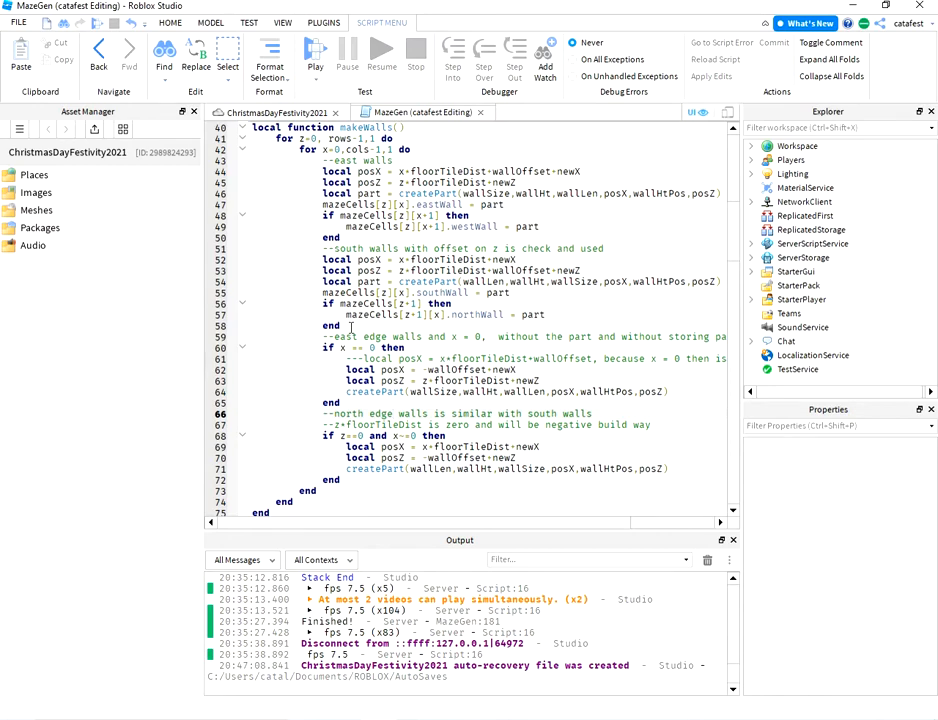
{"action": "double_click", "coordinate": [344, 336]}
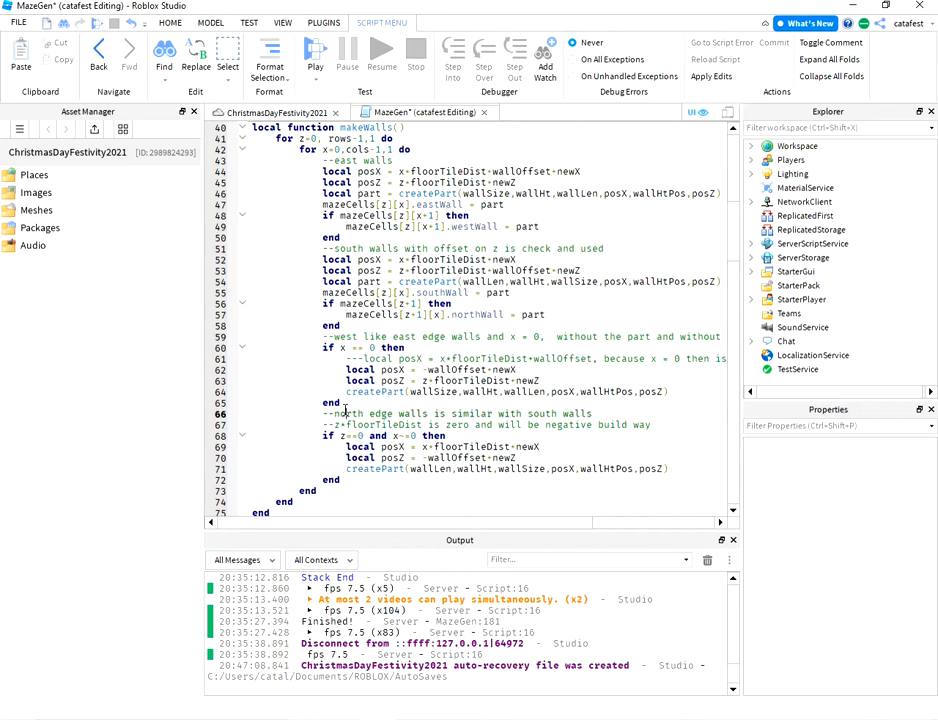
{"action": "double_click", "coordinate": [348, 412]}
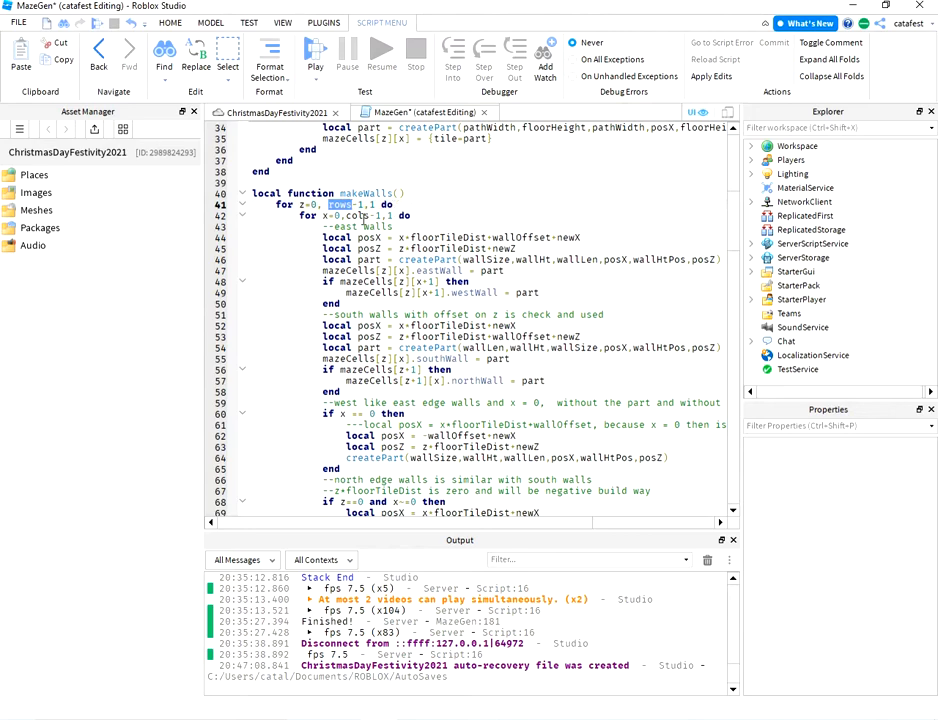
{"action": "scroll", "scroll_direction": "down", "scroll_amount": 3}
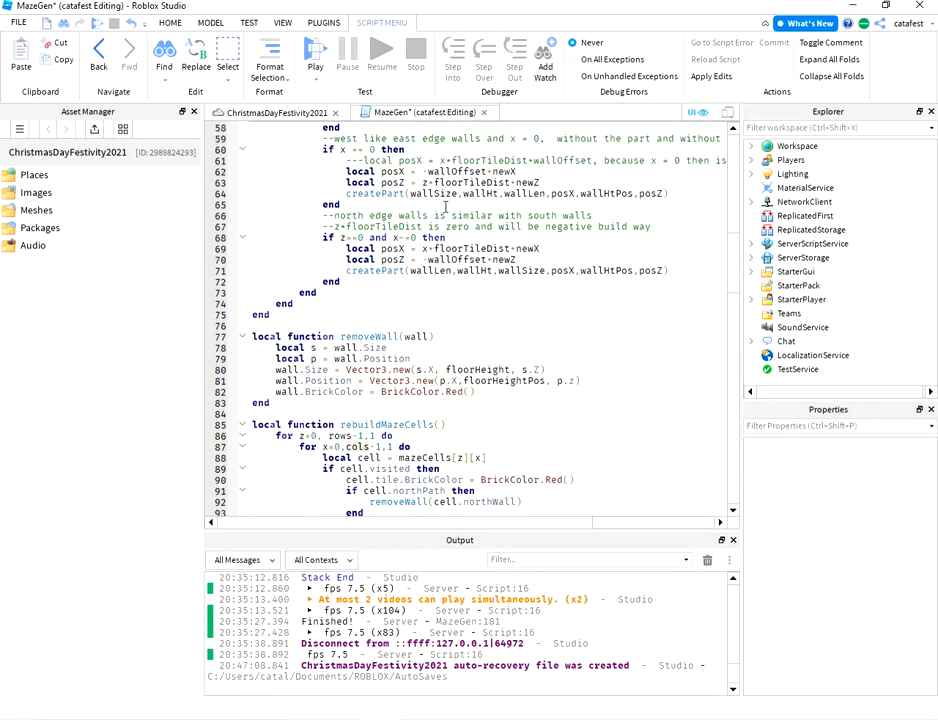
{"action": "scroll", "scroll_direction": "down", "scroll_amount": 3}
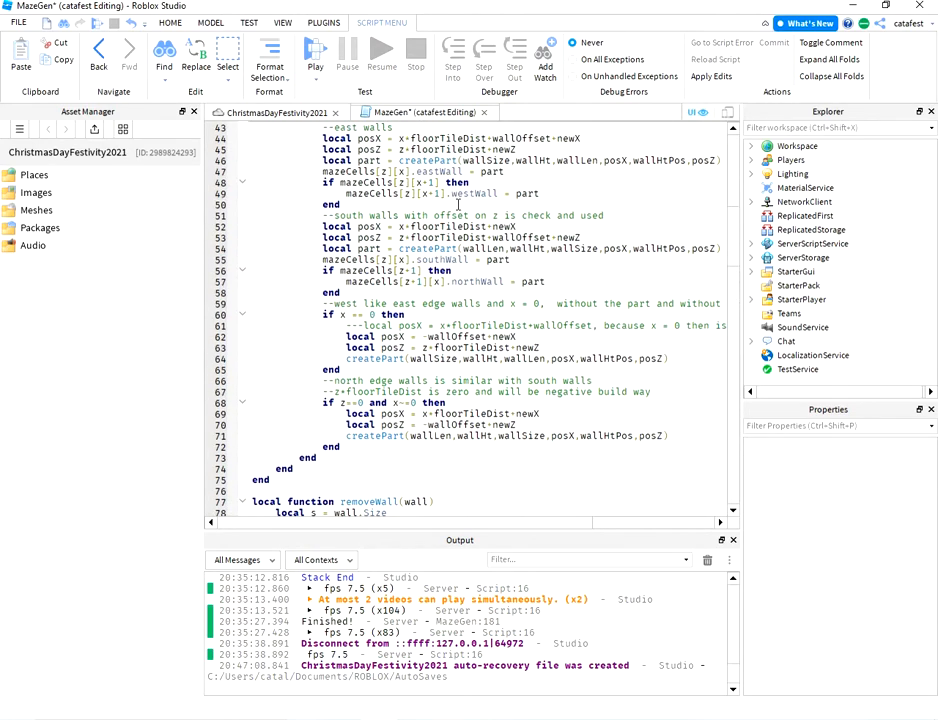
{"action": "scroll", "scroll_direction": "down", "scroll_amount": 3}
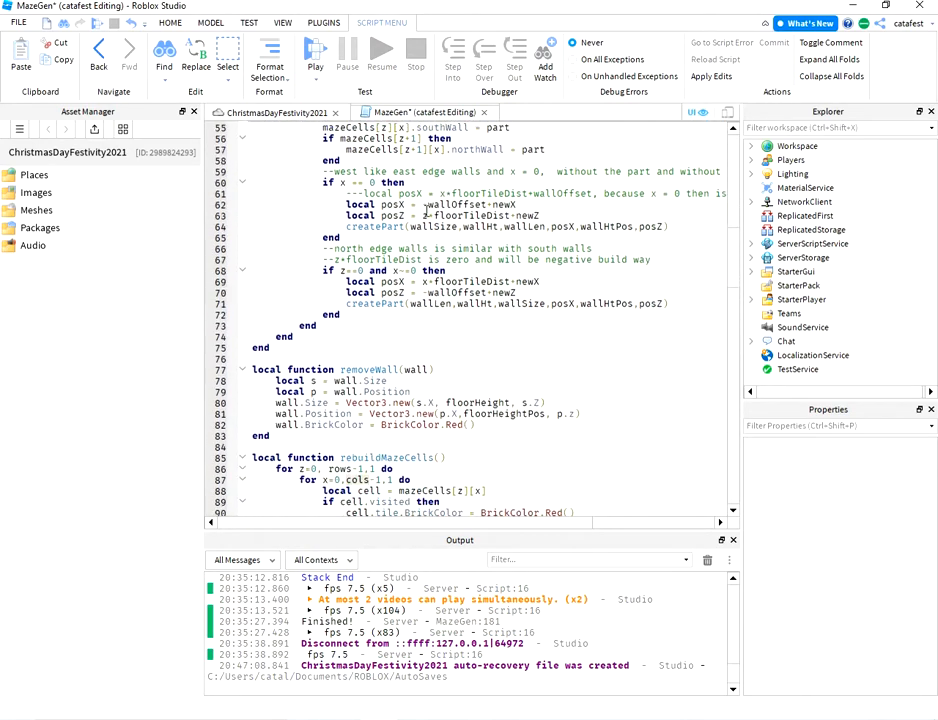
{"action": "scroll", "scroll_direction": "down", "scroll_amount": 3}
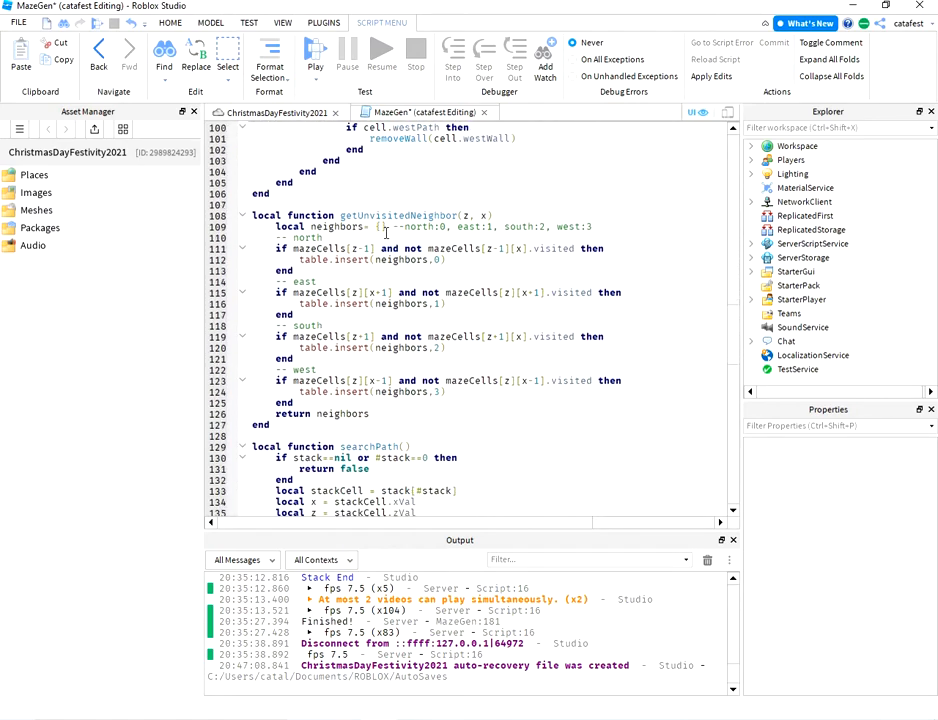
{"action": "scroll", "scroll_direction": "down", "scroll_amount": 3}
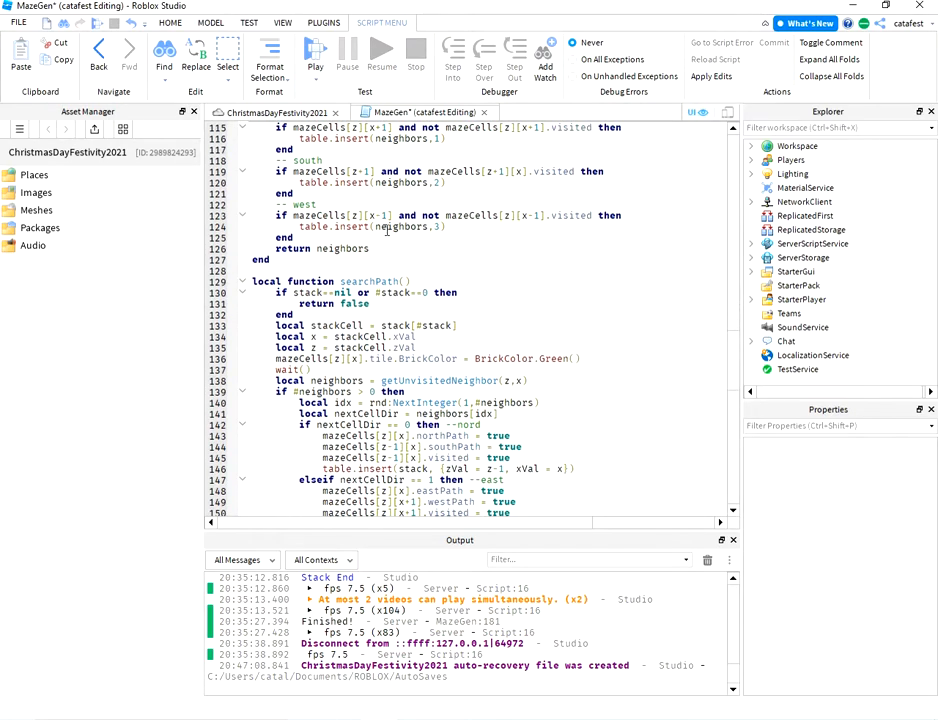
{"action": "double_click", "coordinate": [370, 280]}
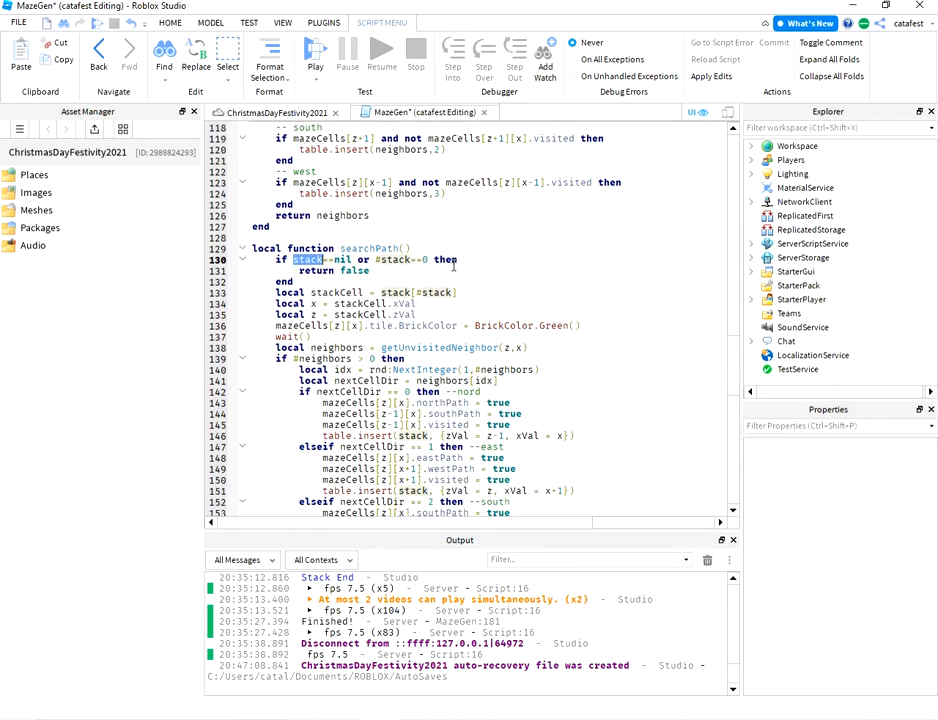
{"action": "scroll", "scroll_direction": "down", "scroll_amount": 3}
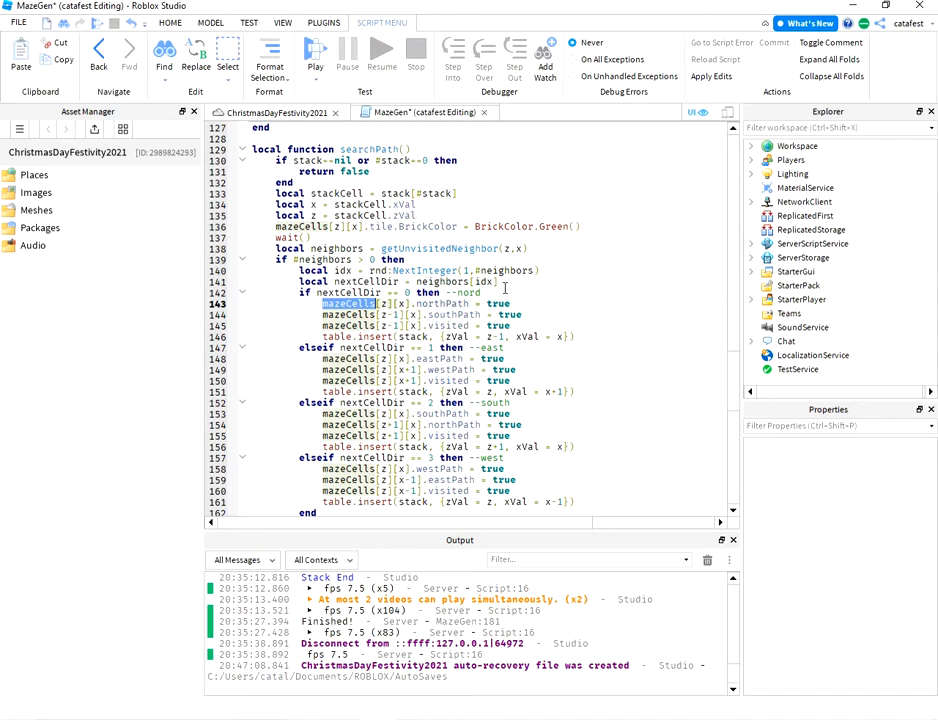
{"action": "mouse_move", "coordinate": [548, 304]}
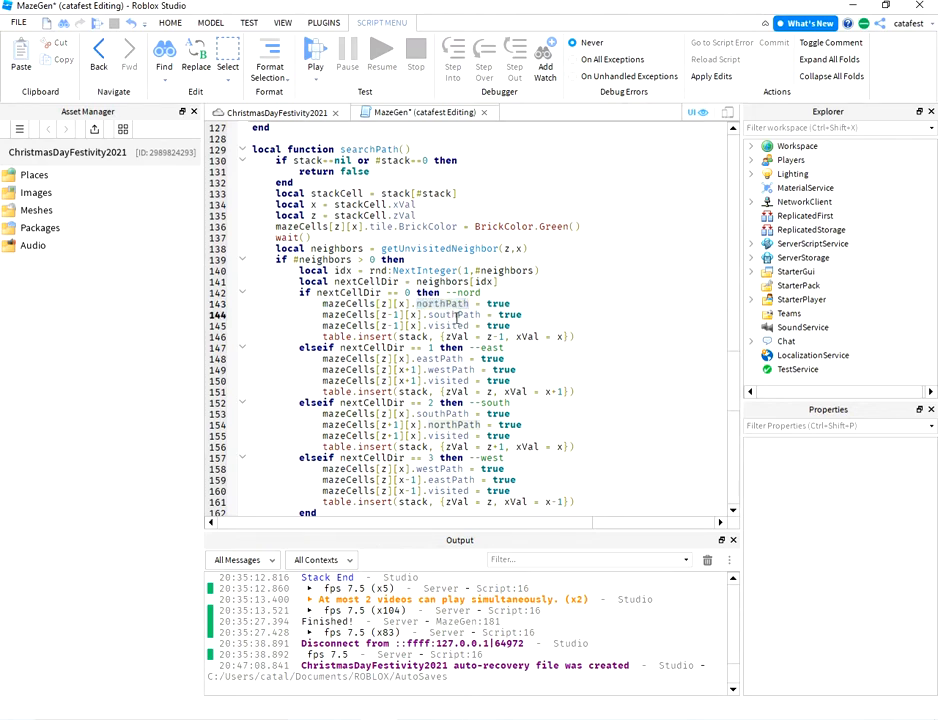
{"action": "double_click", "coordinate": [448, 326]}
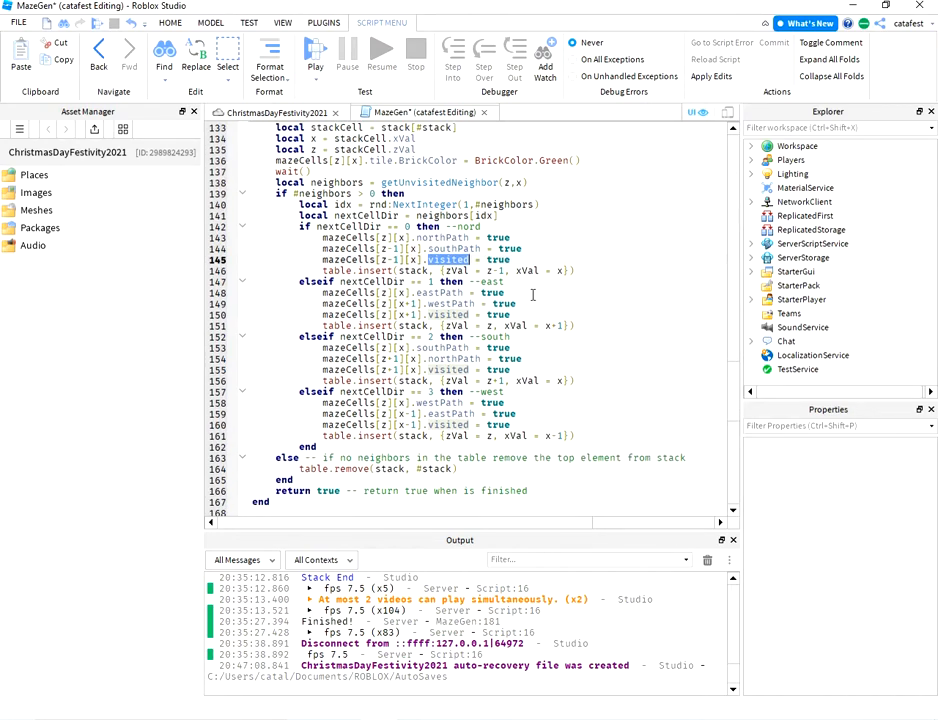
{"action": "mouse_move", "coordinate": [524, 298]}
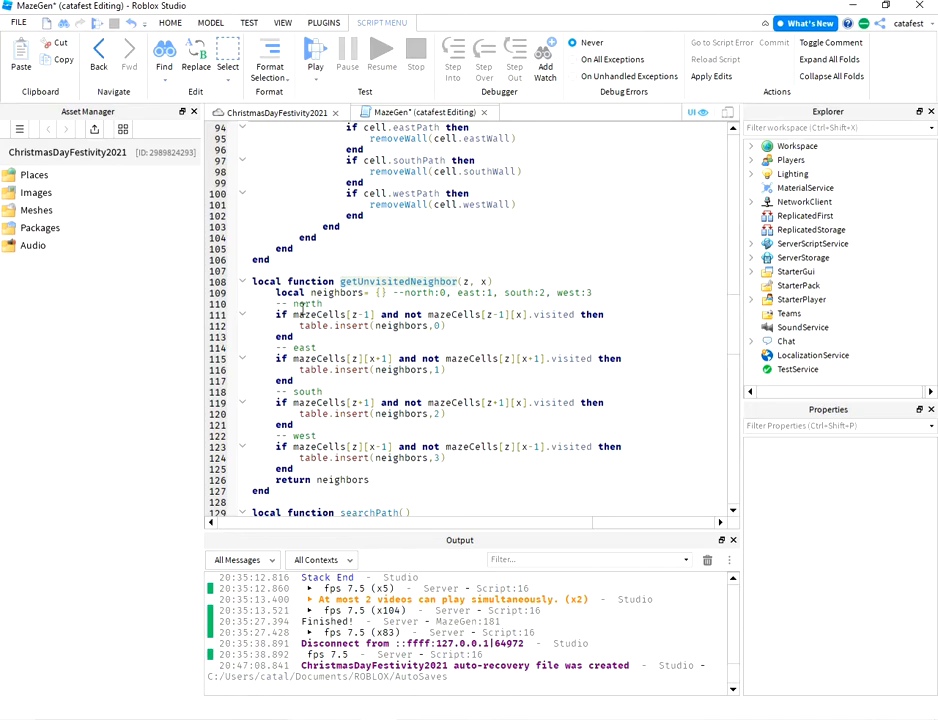
{"action": "double_click", "coordinate": [320, 314]}
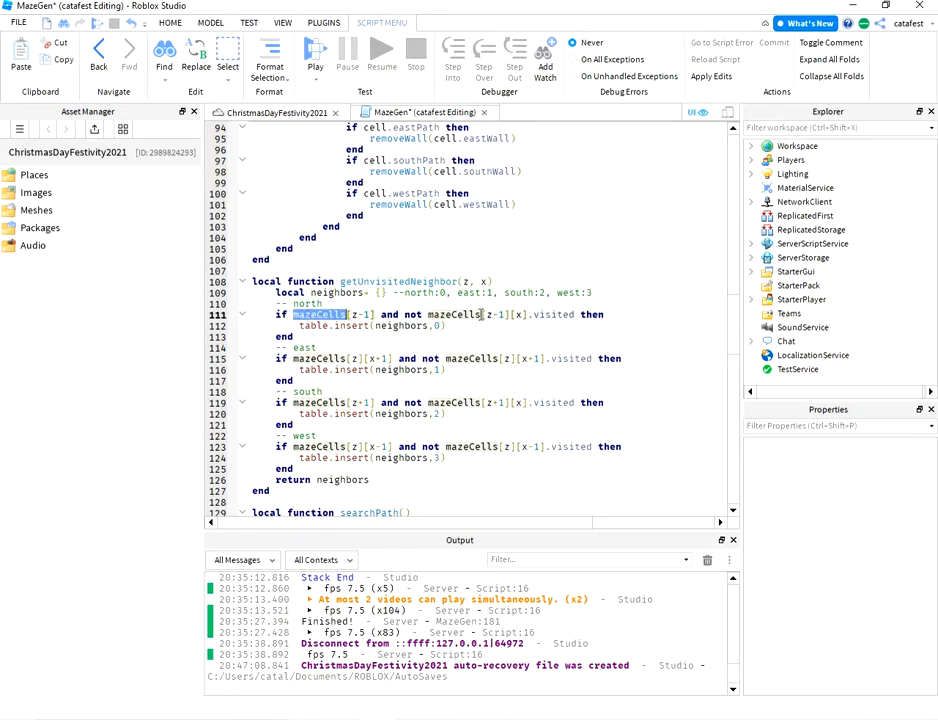
{"action": "mouse_move", "coordinate": [576, 308]}
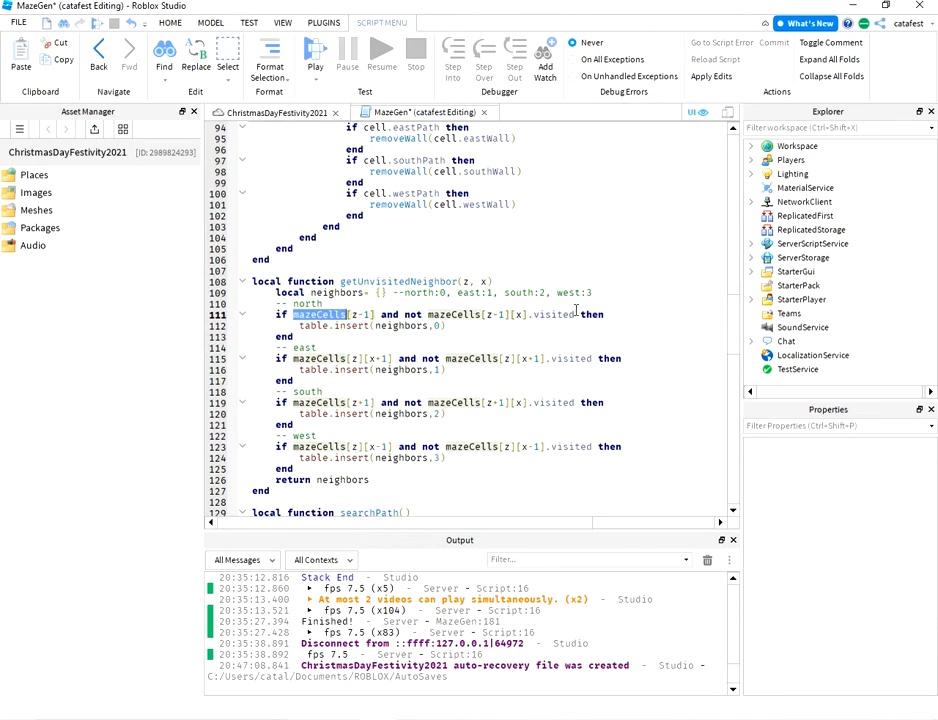
{"action": "scroll", "scroll_direction": "down", "scroll_amount": 3}
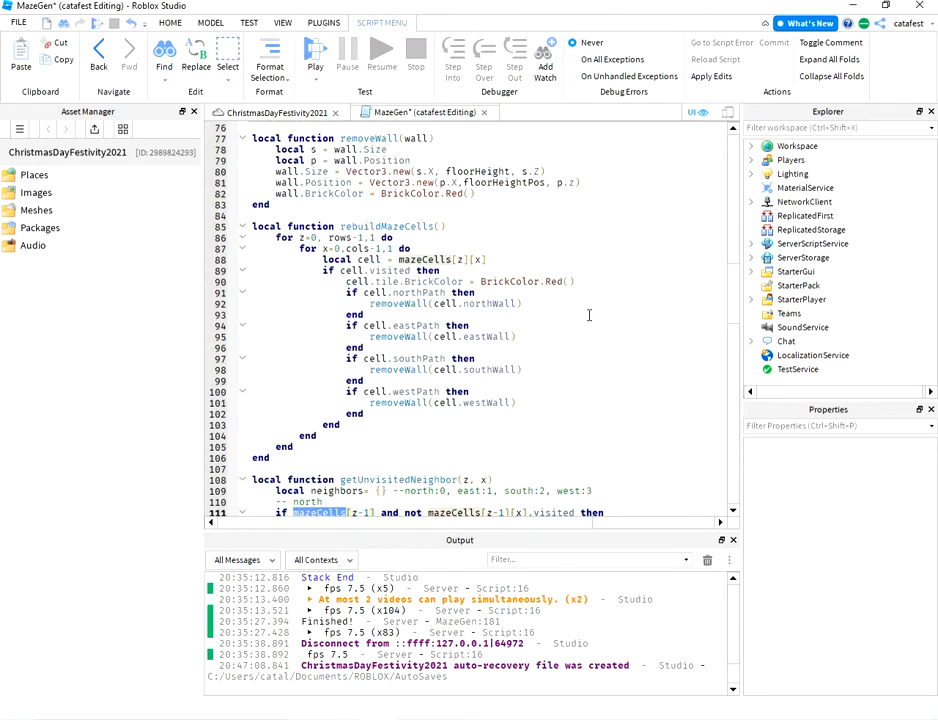
{"action": "scroll", "scroll_direction": "down", "scroll_amount": 3}
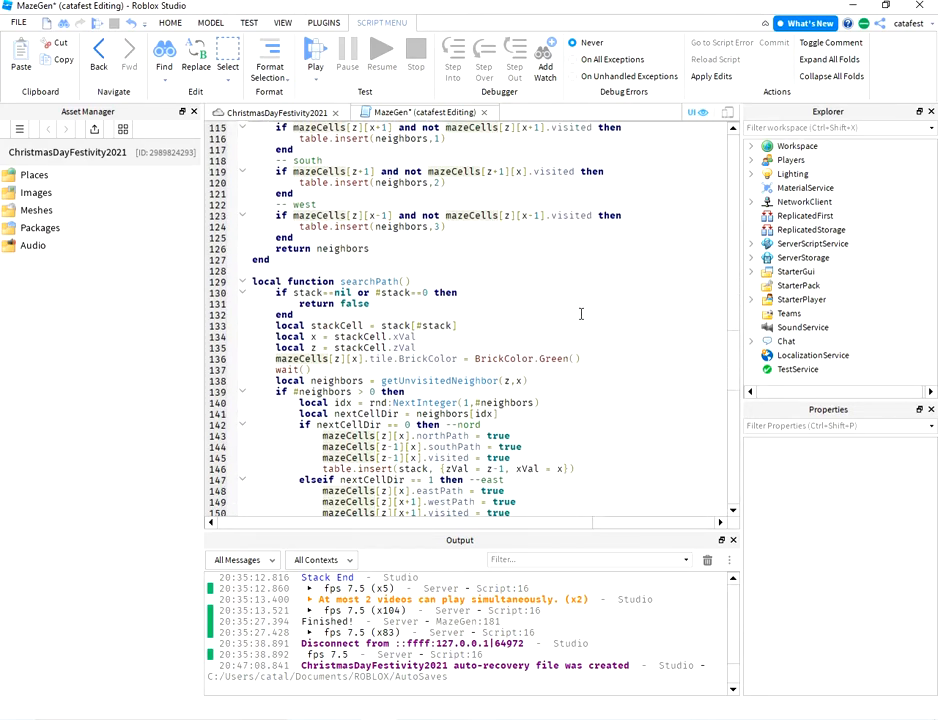
{"action": "scroll", "scroll_direction": "down", "scroll_amount": 3}
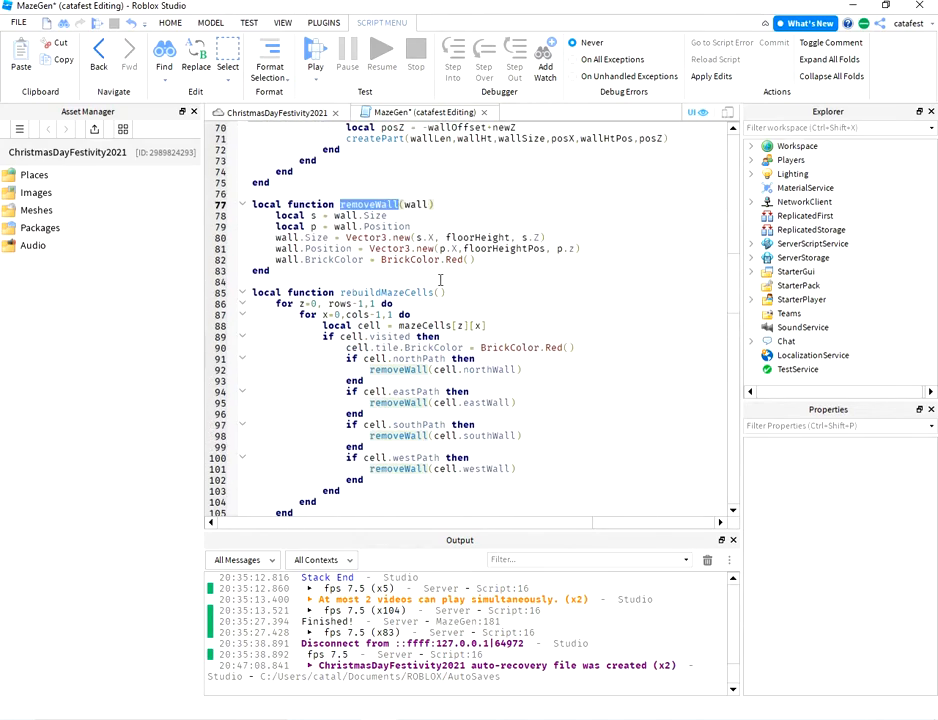
{"action": "scroll", "scroll_direction": "down", "scroll_amount": 3}
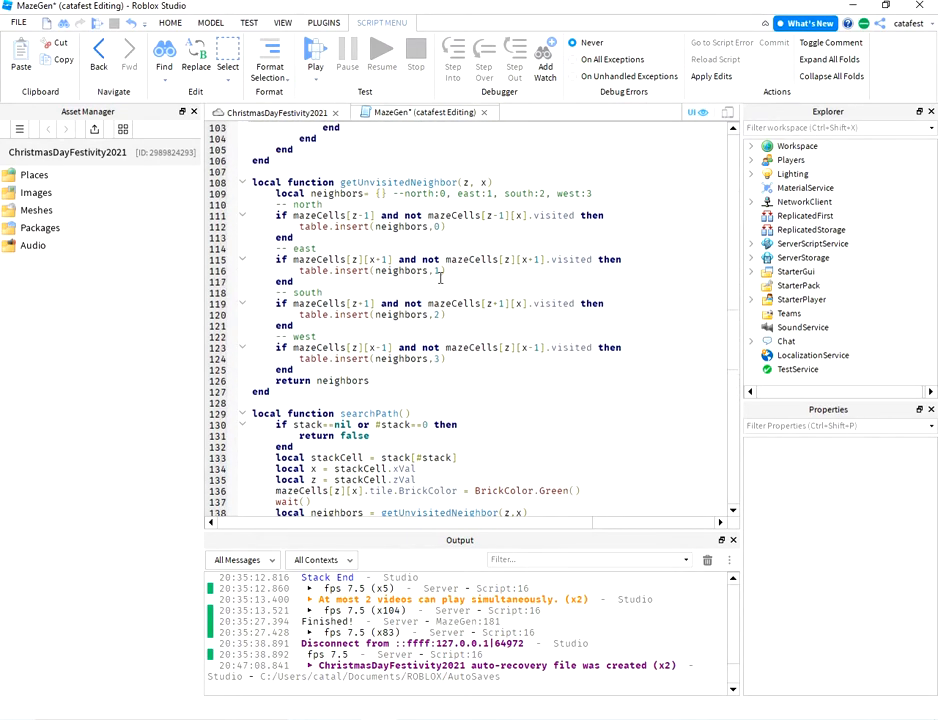
{"action": "scroll", "scroll_direction": "down", "scroll_amount": 3}
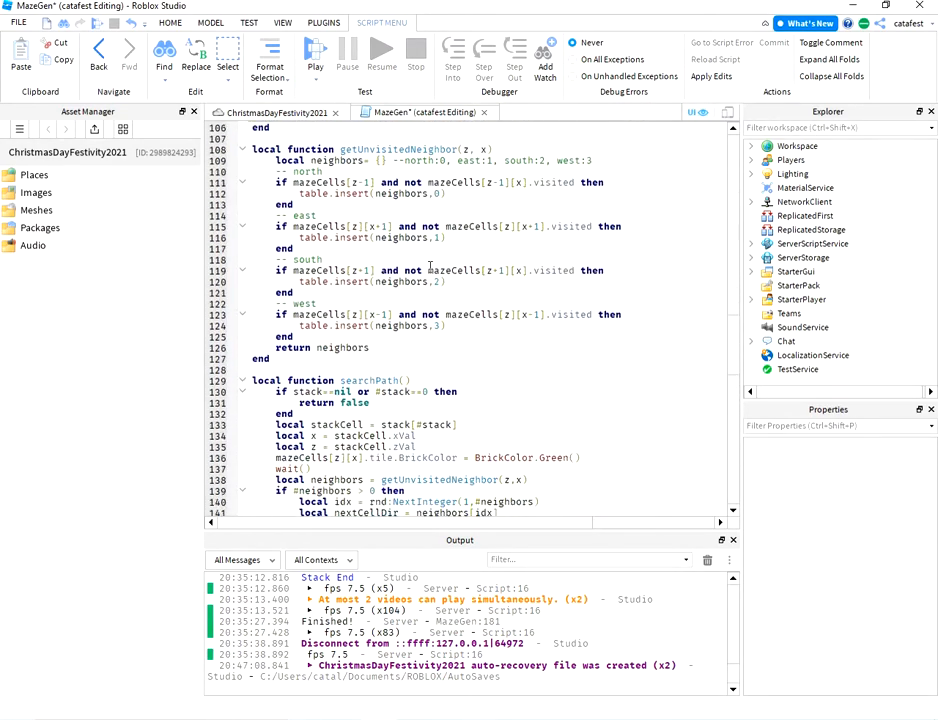
{"action": "scroll", "scroll_direction": "down", "scroll_amount": 3}
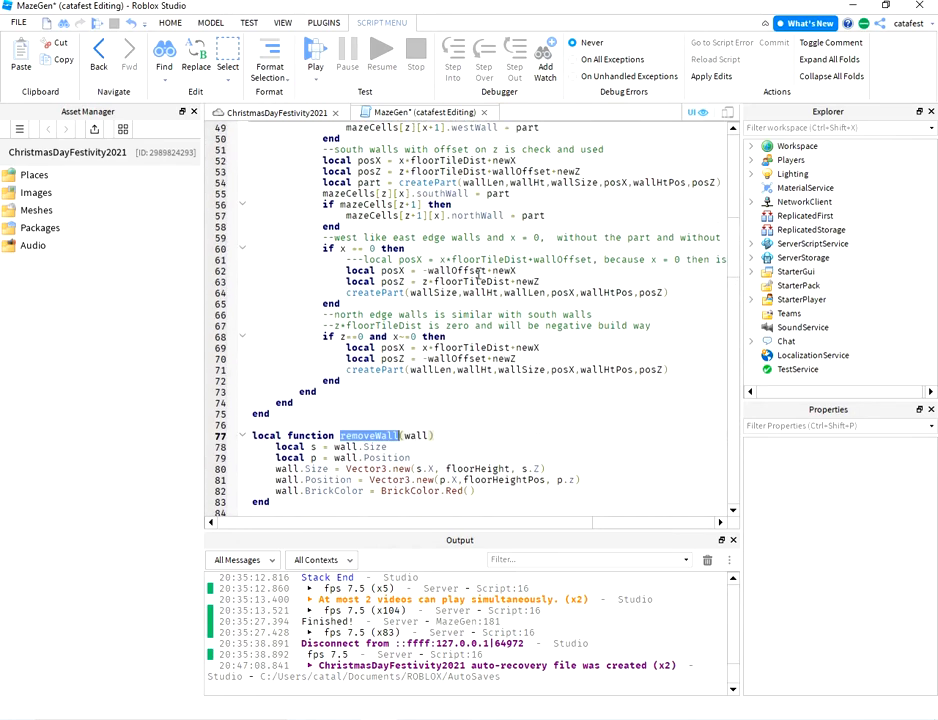
{"action": "scroll", "scroll_direction": "down", "scroll_amount": 3}
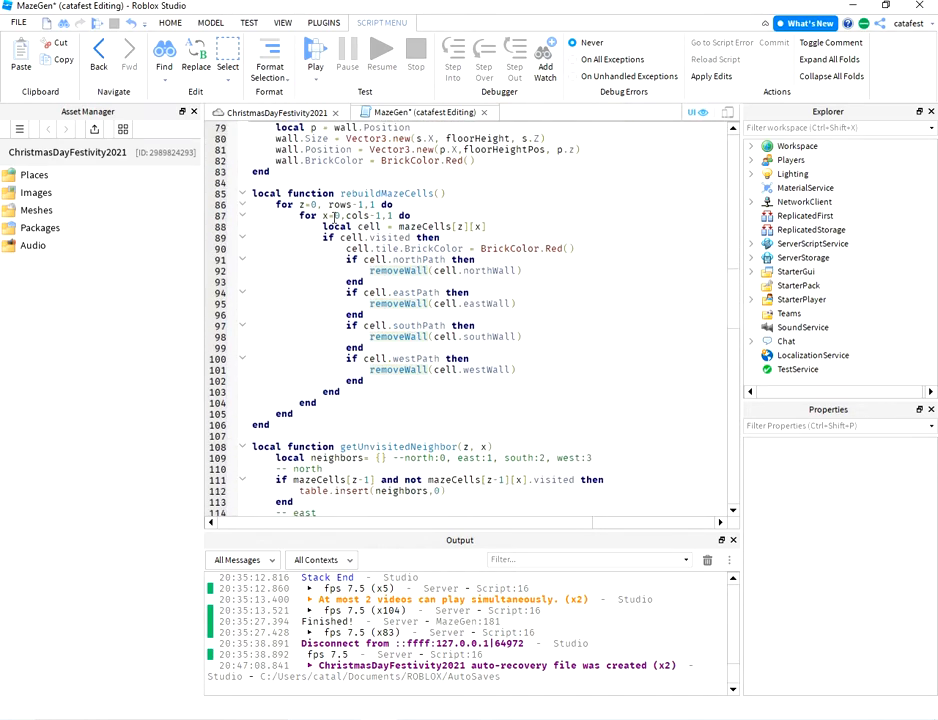
{"action": "double_click", "coordinate": [390, 192]}
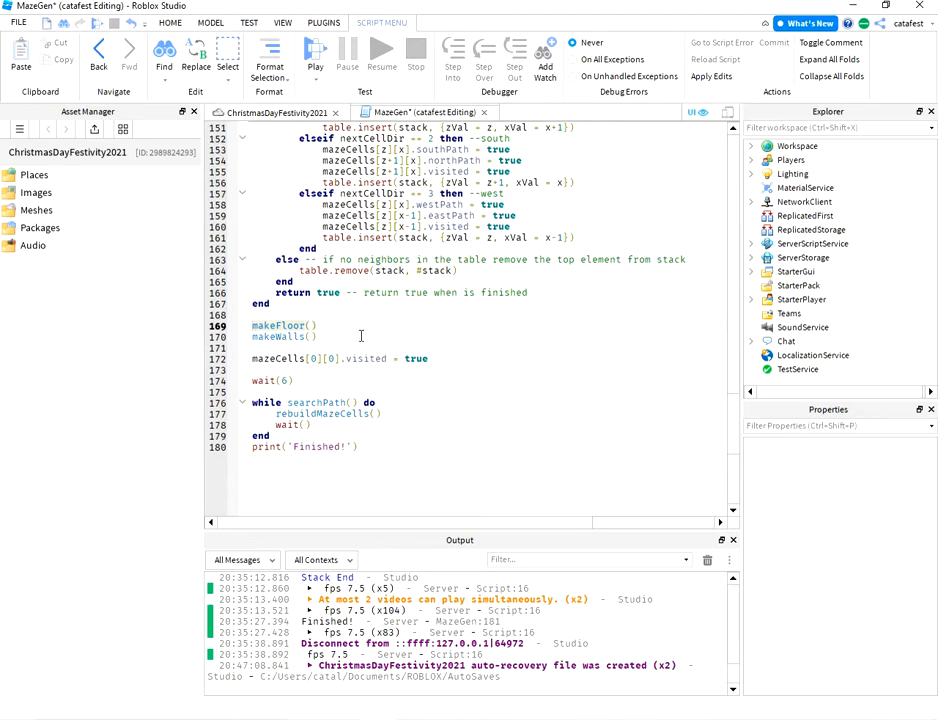
{"action": "double_click", "coordinate": [280, 324]}
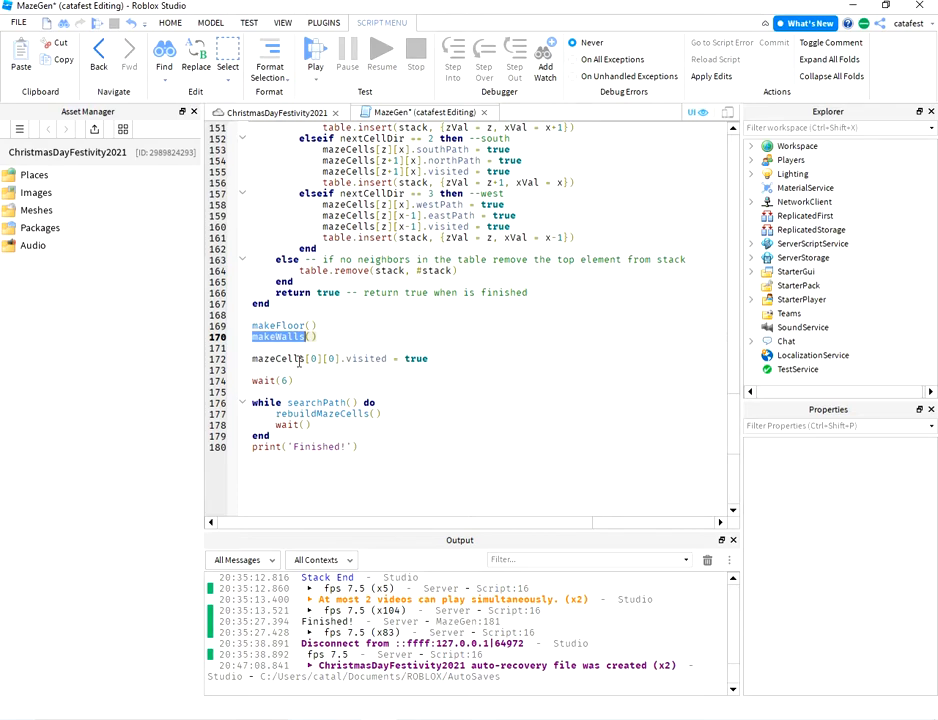
{"action": "double_click", "coordinate": [366, 358]}
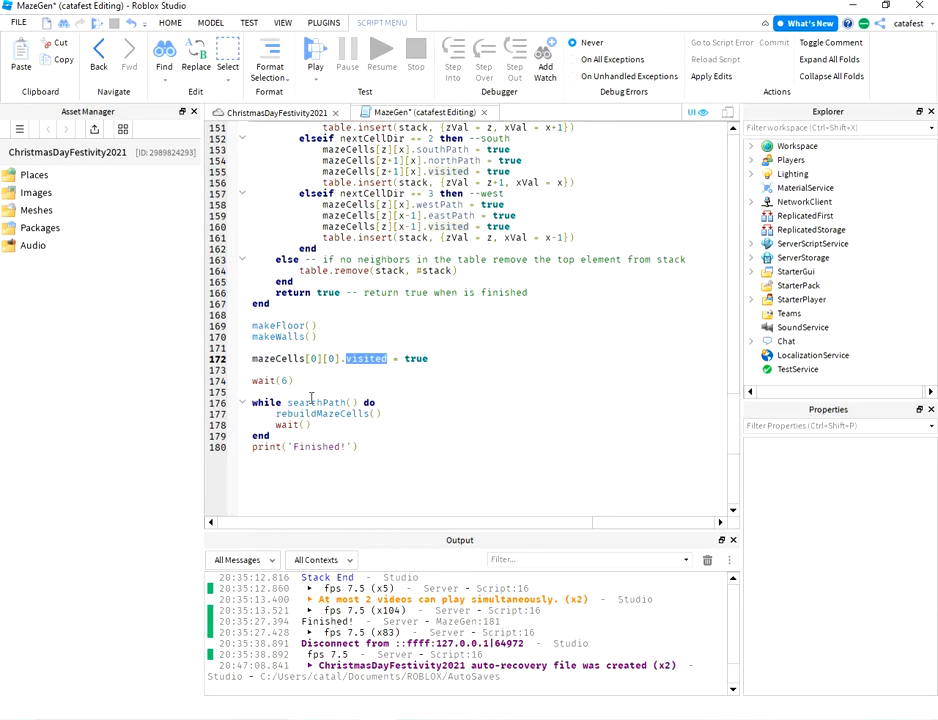
{"action": "double_click", "coordinate": [316, 402]}
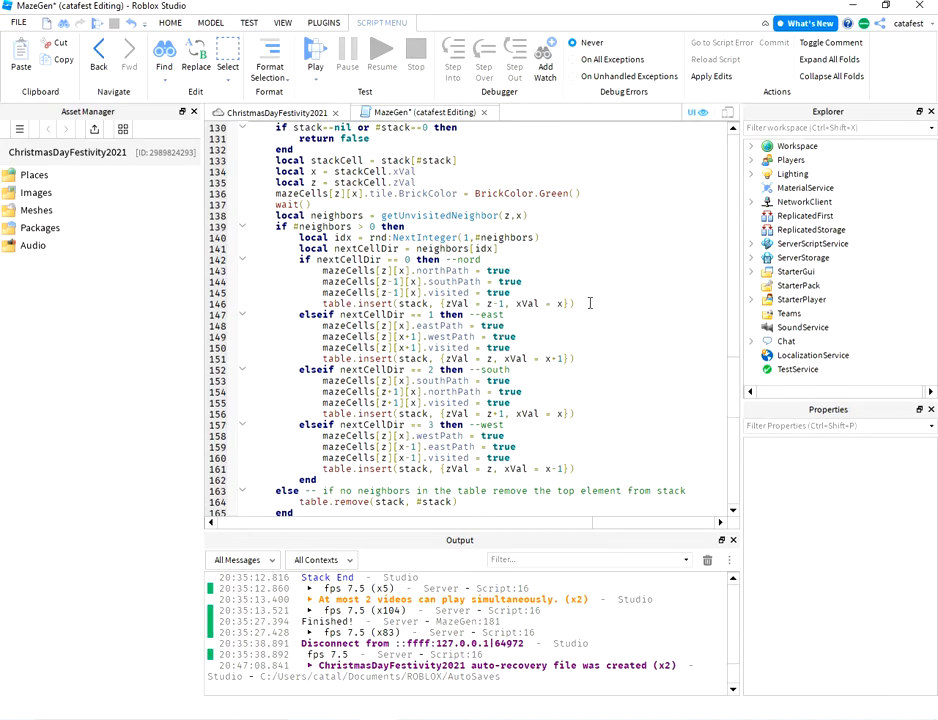
{"action": "left_click_drag", "start_coordinate": [324, 270], "coordinate": [572, 304]}
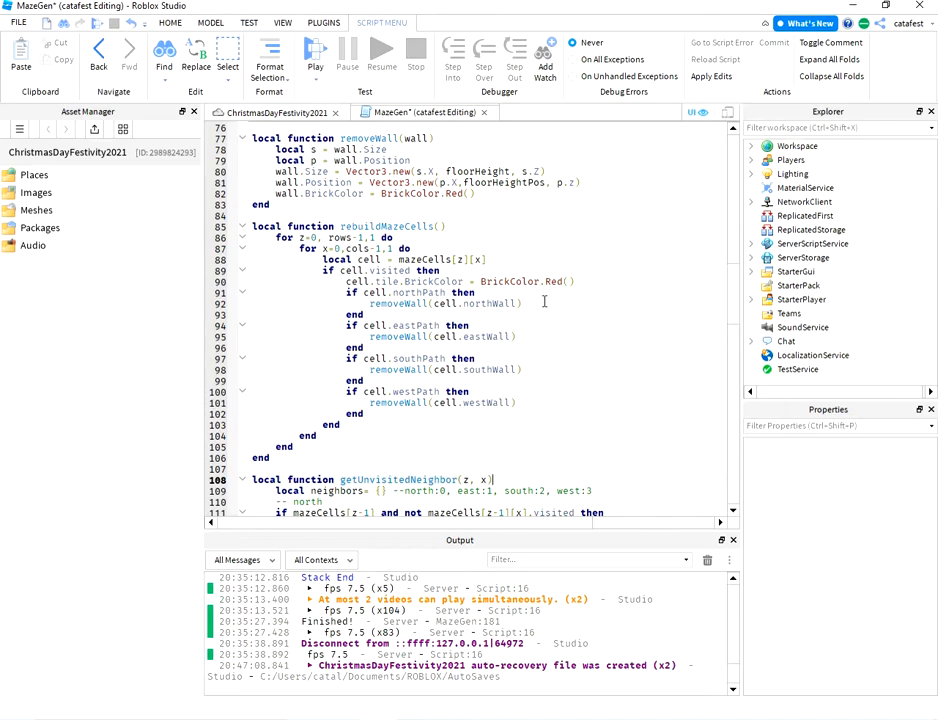
Scroll through the MazeGen script once more before leaving it for the place's 3D view
{"action": "scroll", "scroll_direction": "up", "scroll_amount": 3}
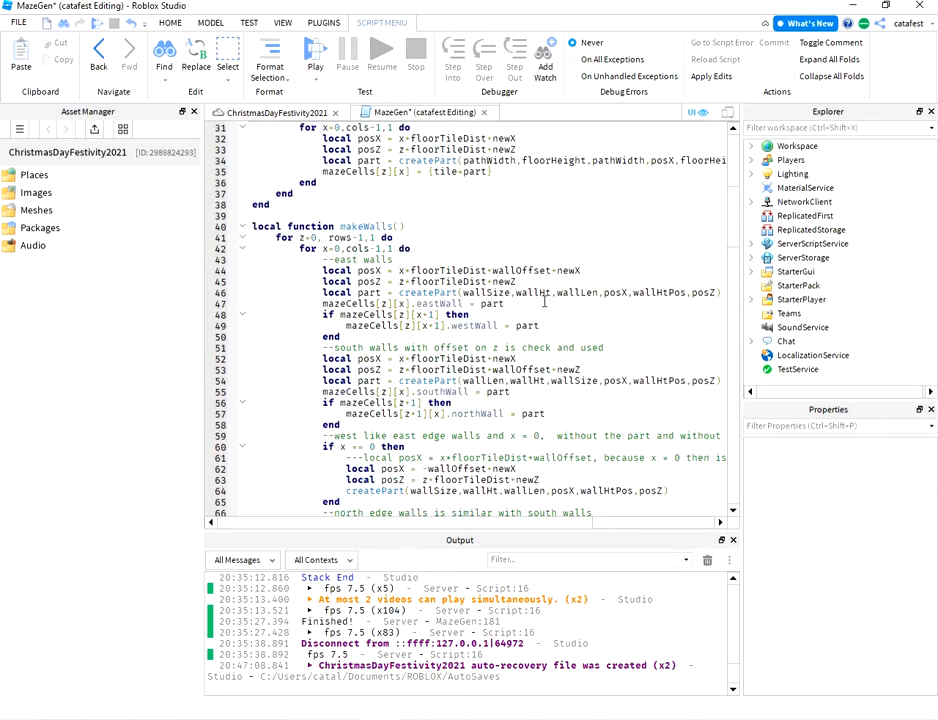
{"action": "scroll", "scroll_direction": "down", "scroll_amount": 3}
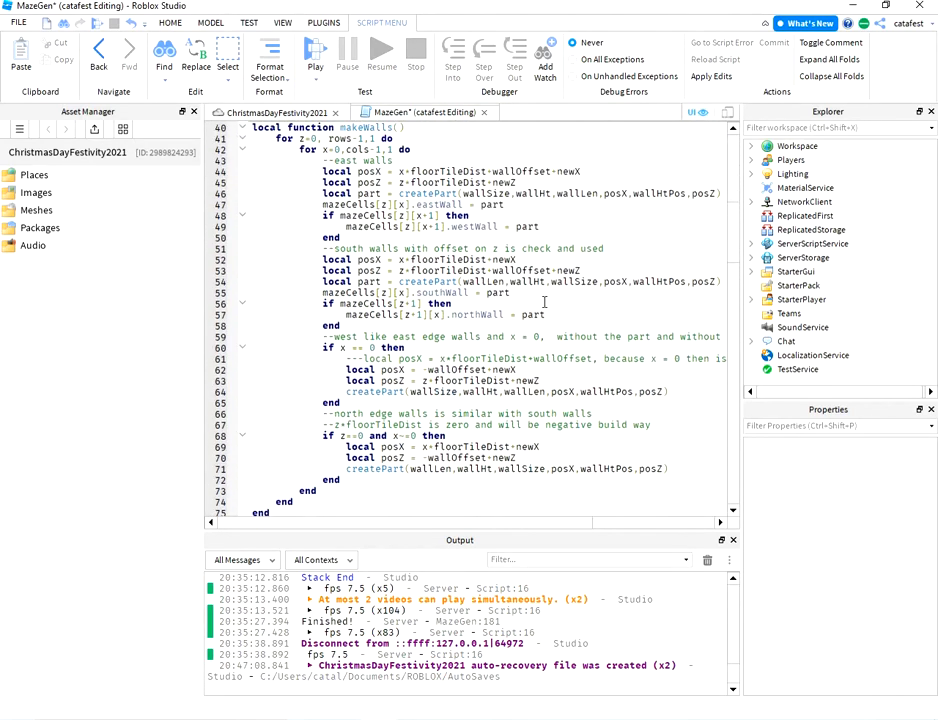
{"action": "scroll", "scroll_direction": "down", "scroll_amount": 3}
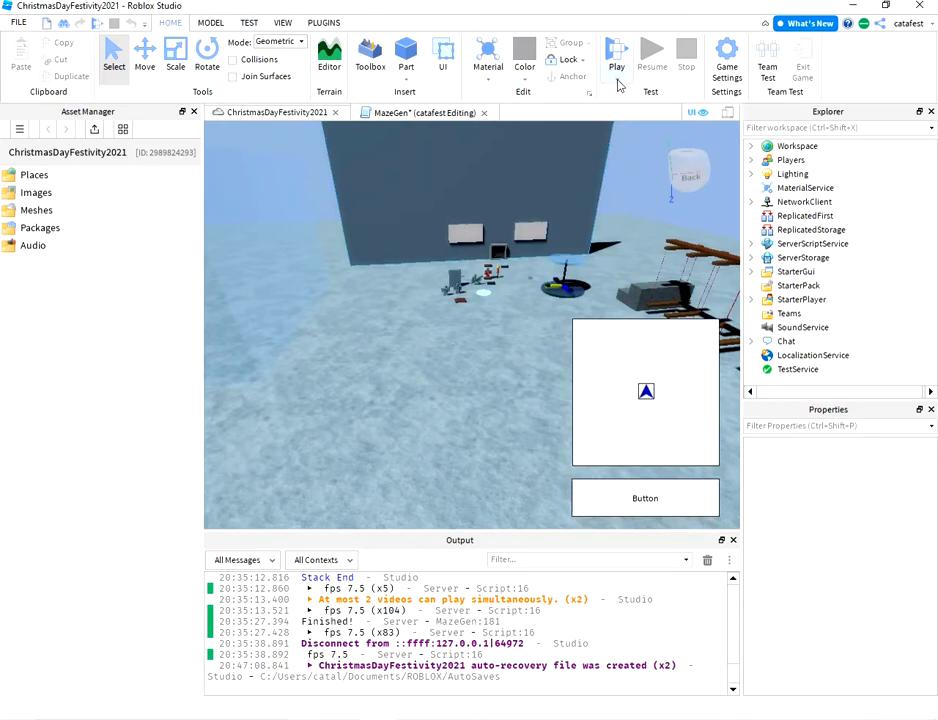
{"action": "mouse_move", "coordinate": [616, 58]}
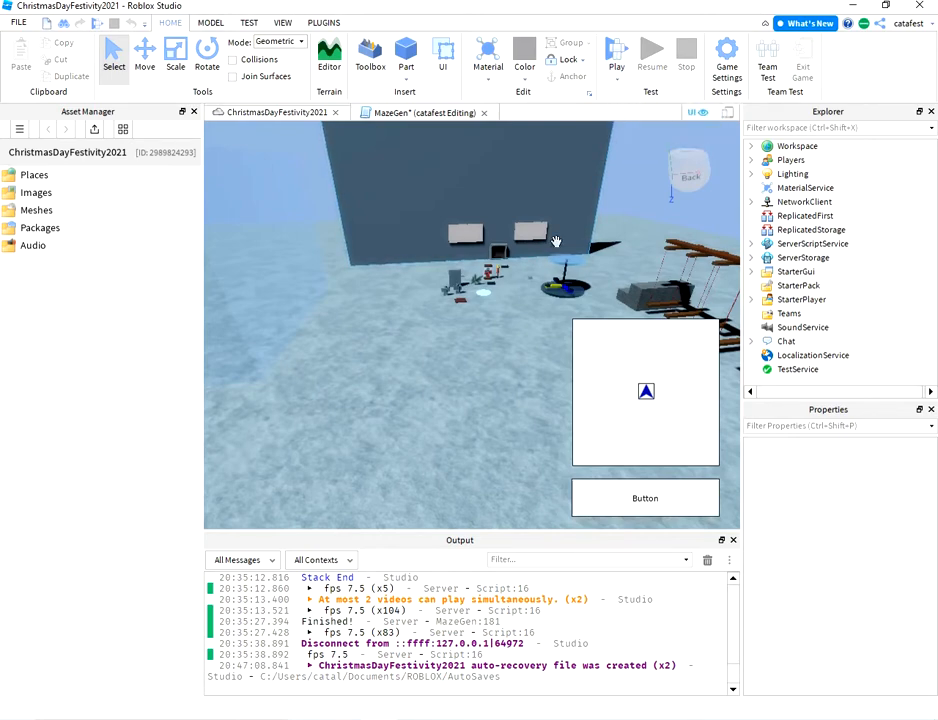
{"action": "mouse_move", "coordinate": [520, 318]}
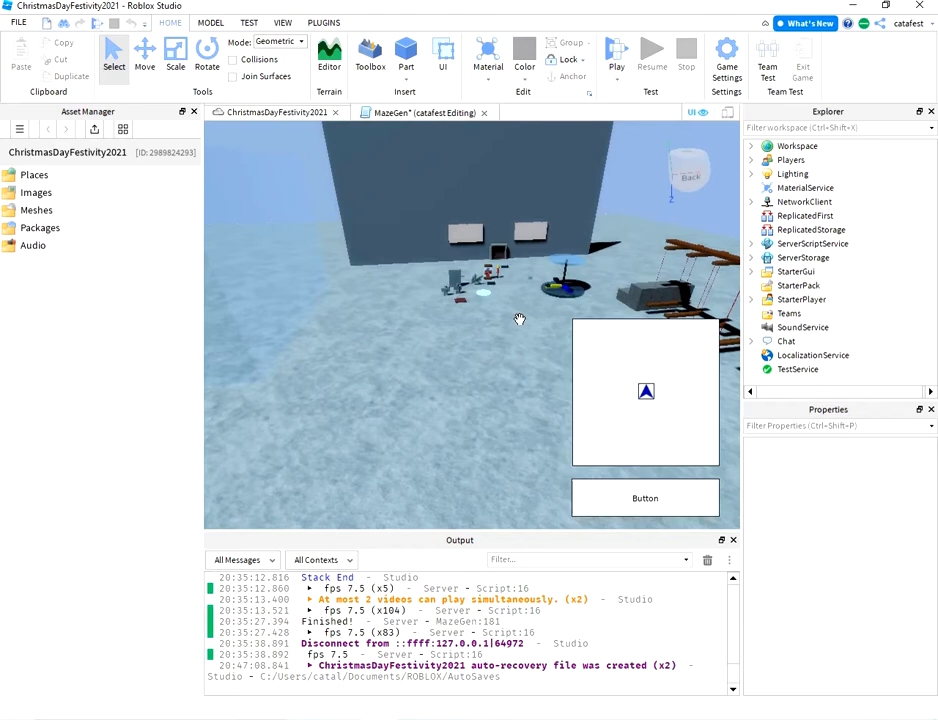
{"action": "mouse_move", "coordinate": [520, 318]}
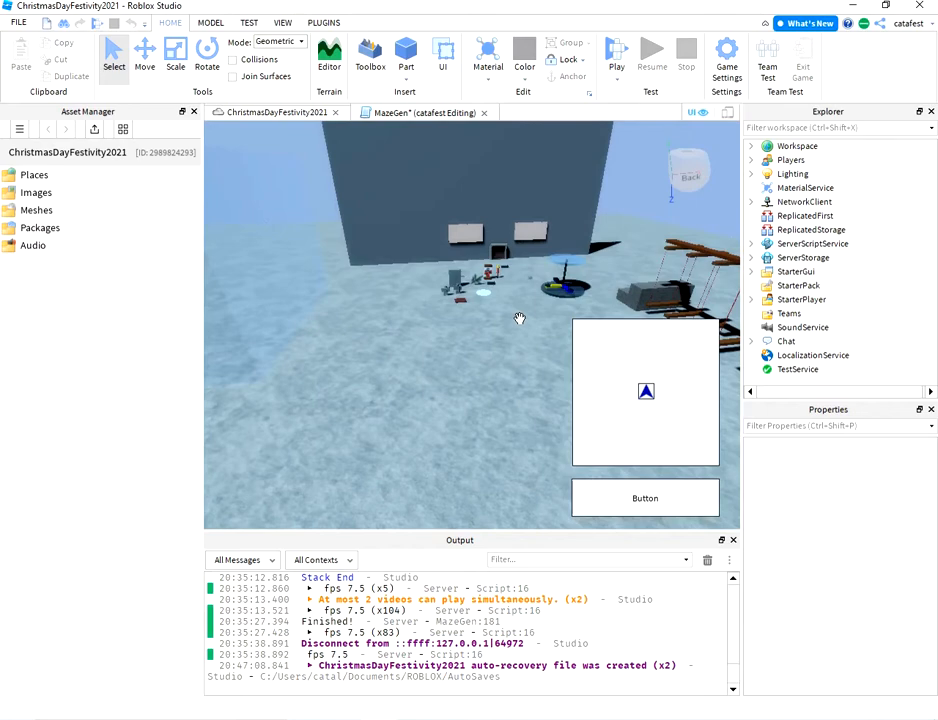
Show the play-test choices from the Play dropdown in the Test group
{"action": "left_click", "coordinate": [616, 50]}
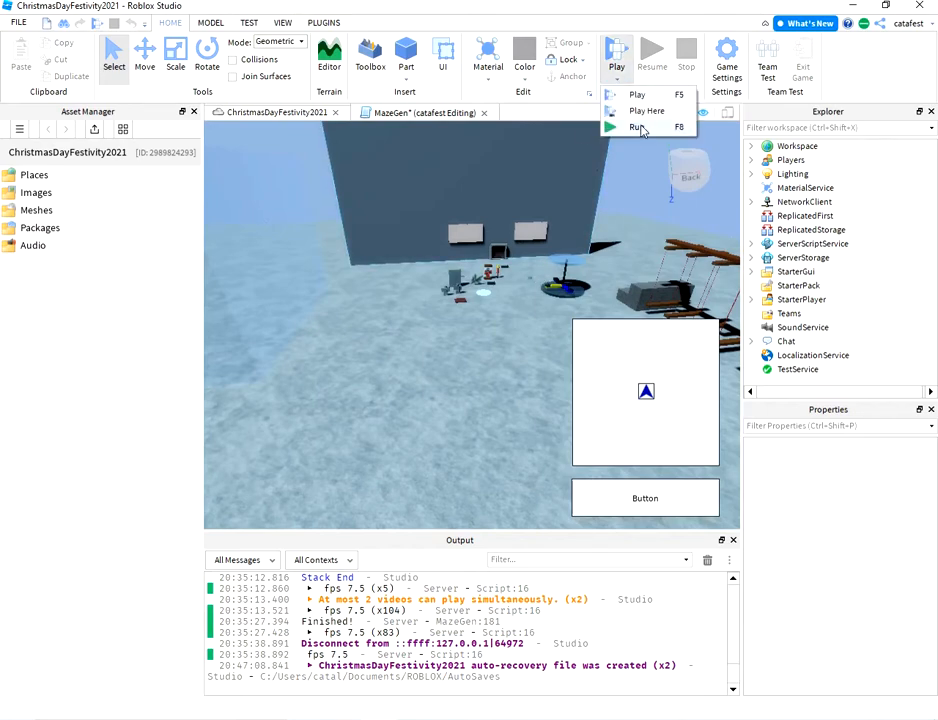
{"action": "mouse_move", "coordinate": [656, 136]}
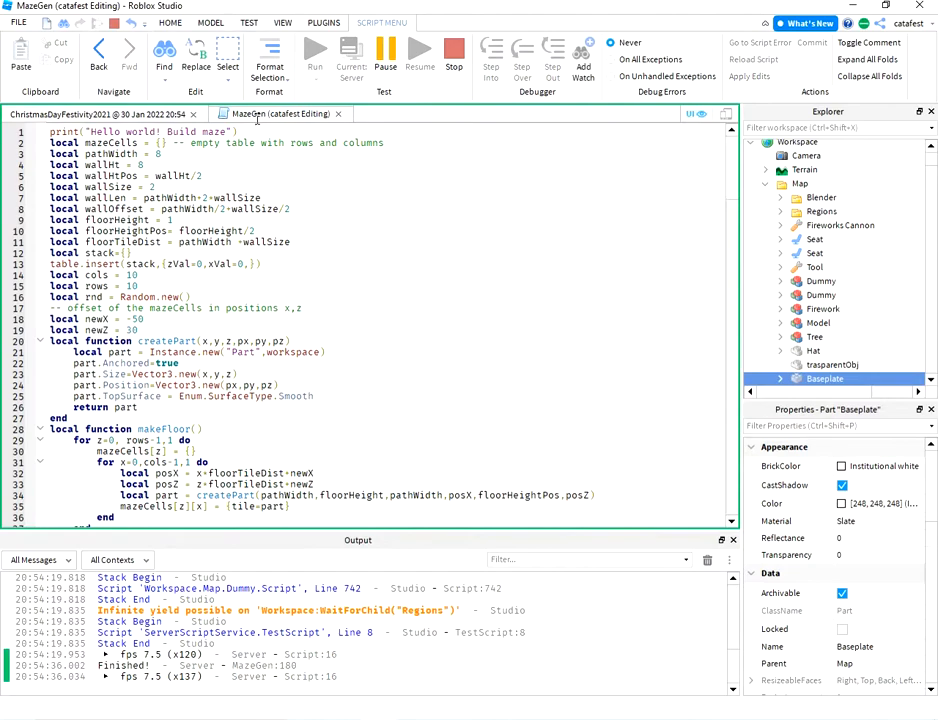
{"action": "scroll", "scroll_direction": "down", "scroll_amount": 3}
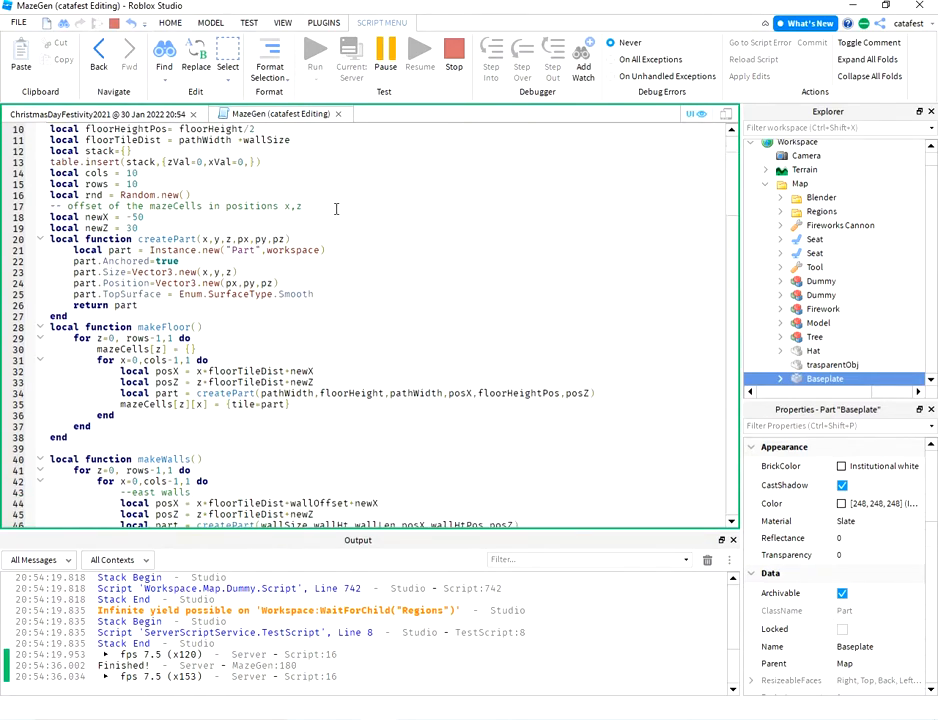
{"action": "scroll", "scroll_direction": "down", "scroll_amount": 3}
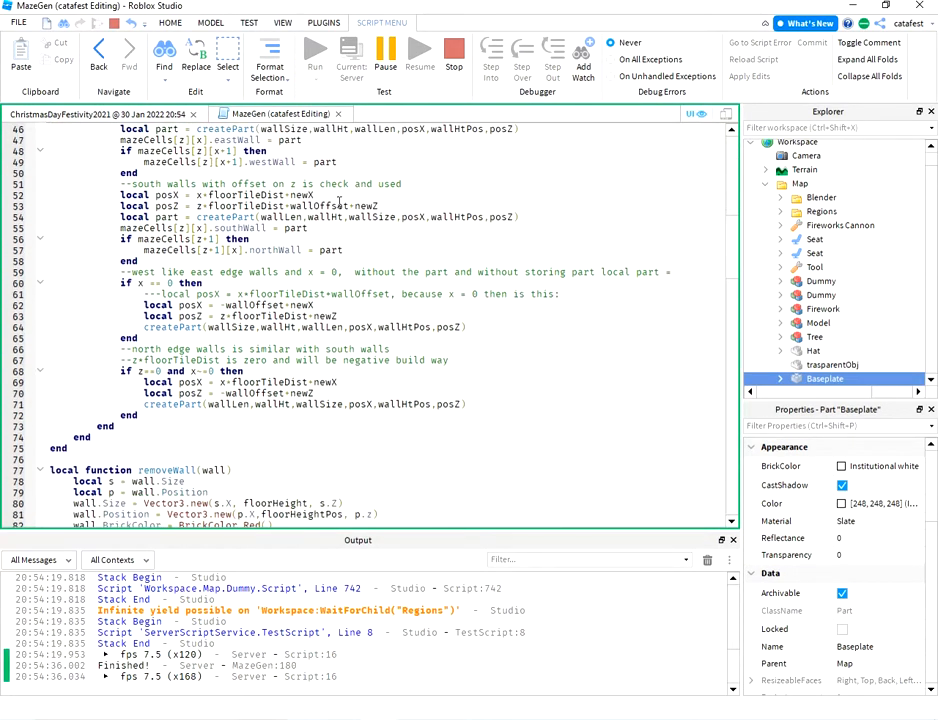
{"action": "scroll", "scroll_direction": "down", "scroll_amount": 3}
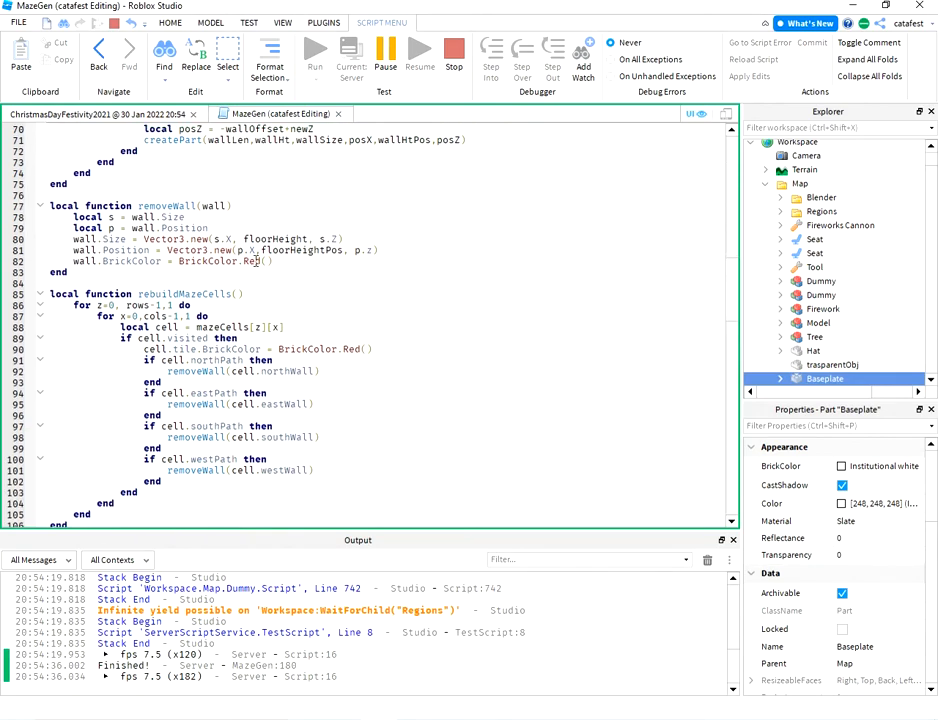
{"action": "double_click", "coordinate": [252, 260]}
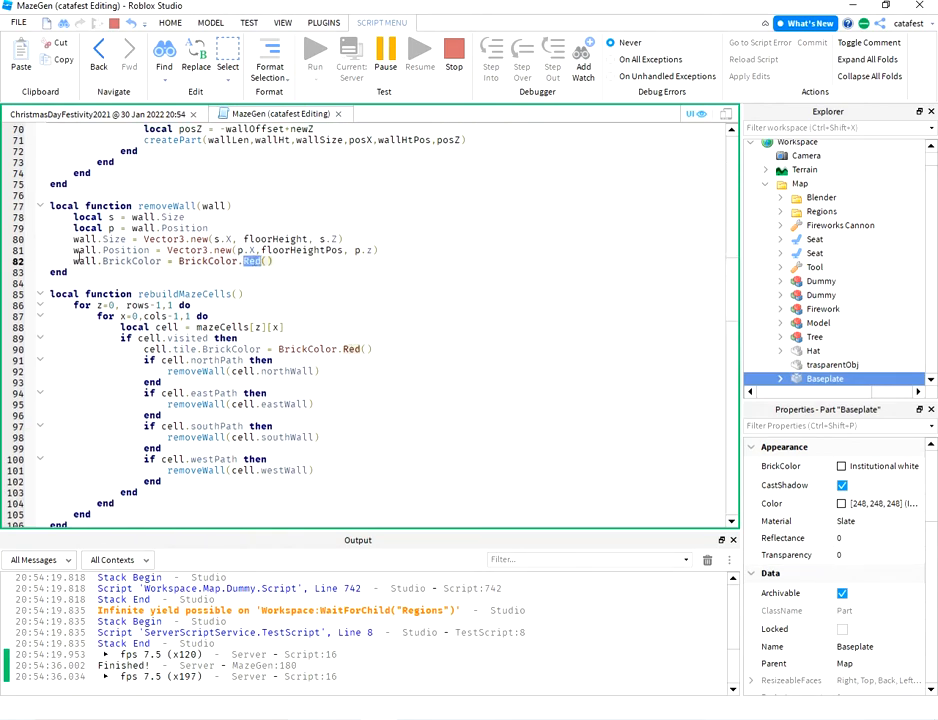
{"action": "triple_click", "coordinate": [170, 260]}
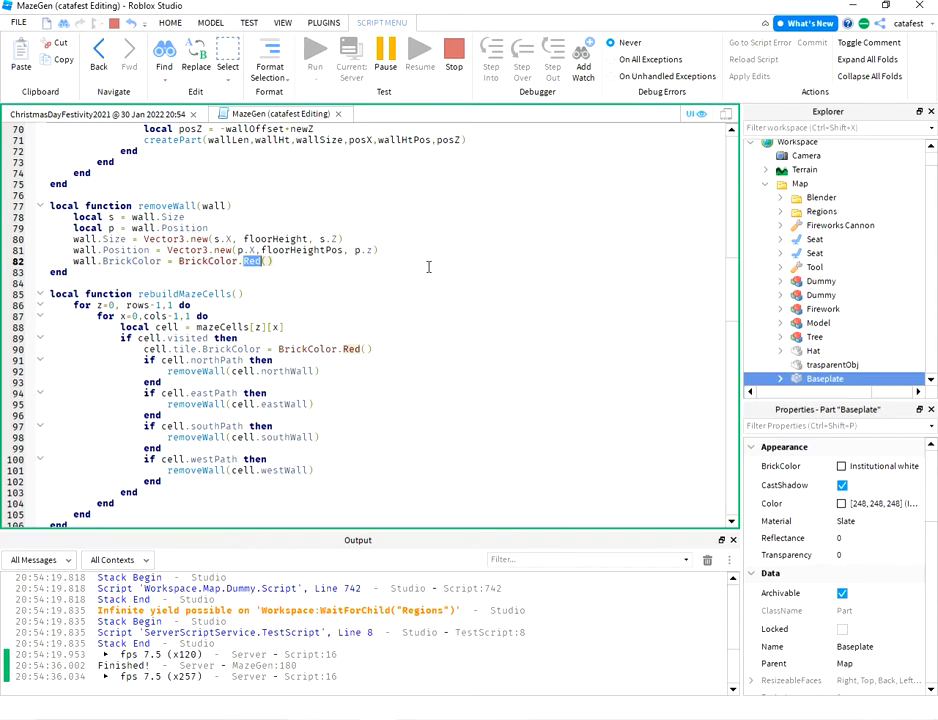
{"action": "scroll", "scroll_direction": "up", "scroll_amount": 3}
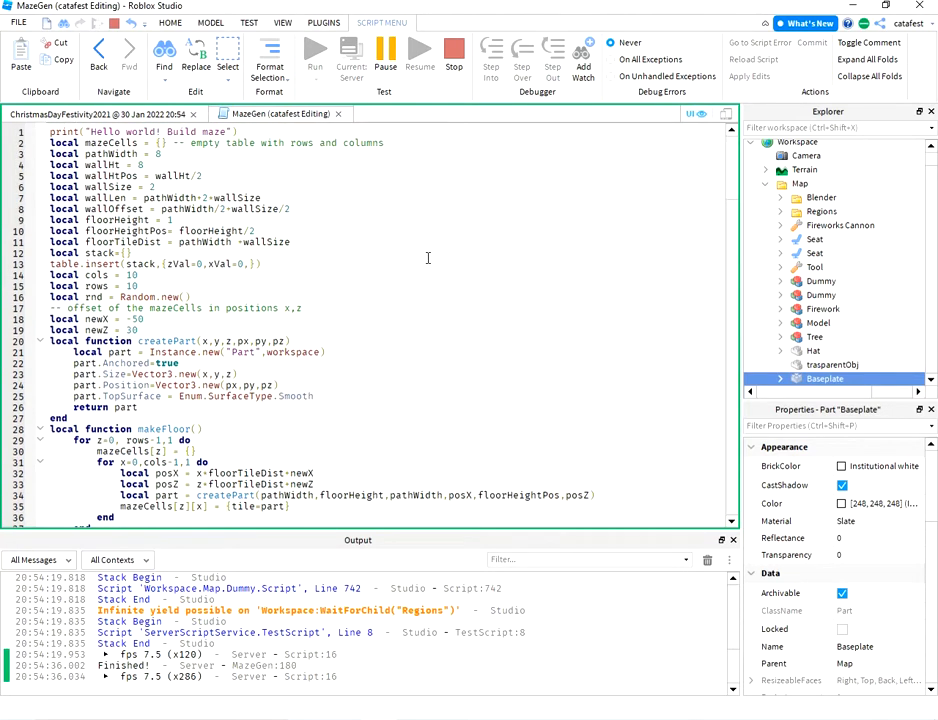
{"action": "scroll", "scroll_direction": "down", "scroll_amount": 3}
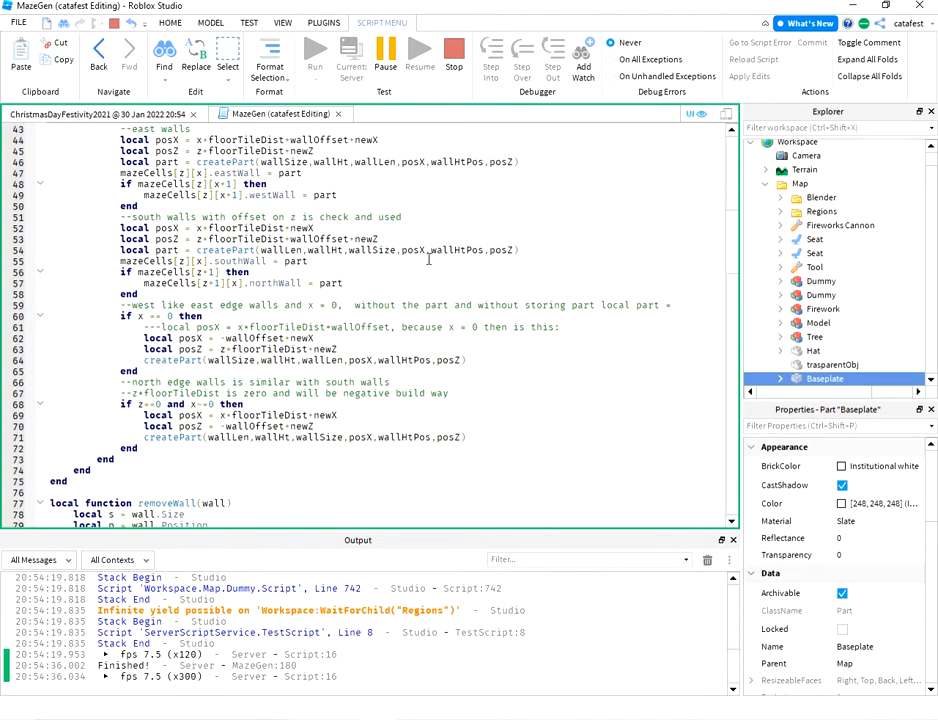
{"action": "scroll", "scroll_direction": "down", "scroll_amount": 3}
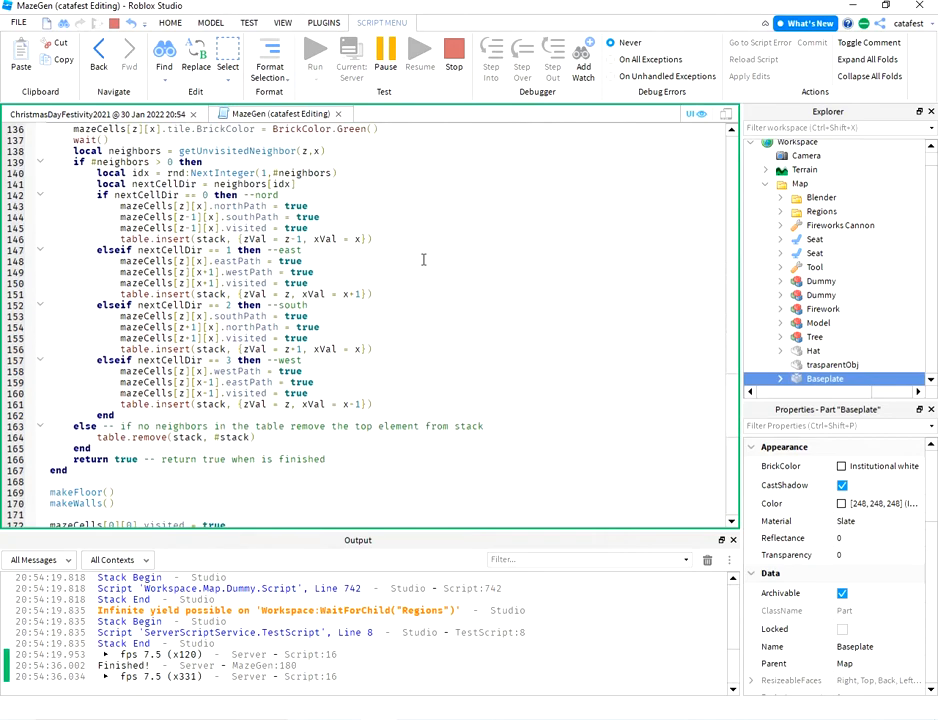
{"action": "scroll", "scroll_direction": "down", "scroll_amount": 3}
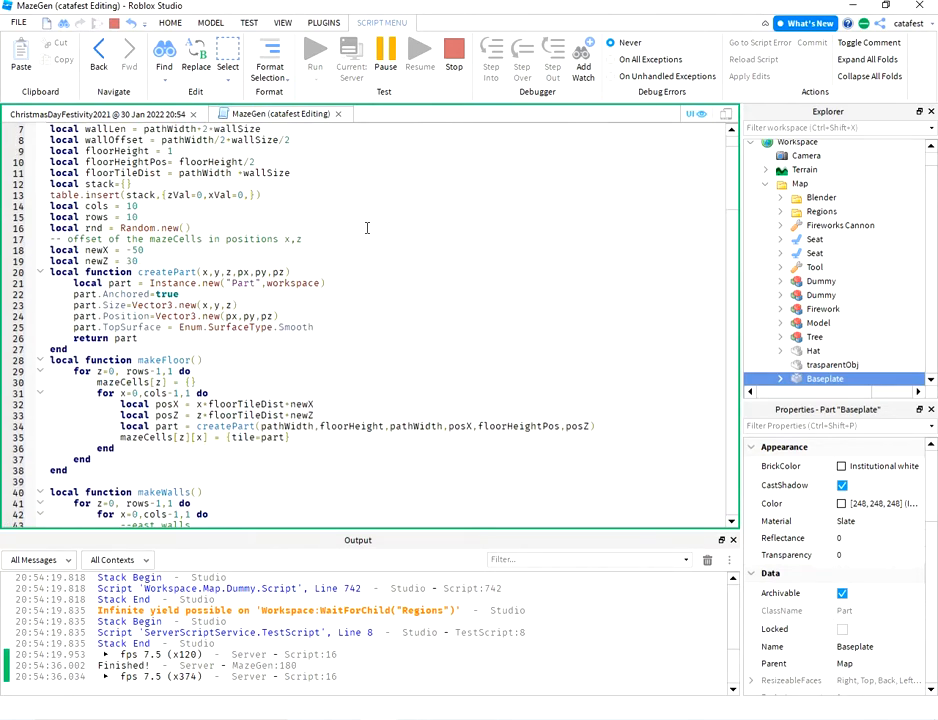
{"action": "scroll", "scroll_direction": "down", "scroll_amount": 3}
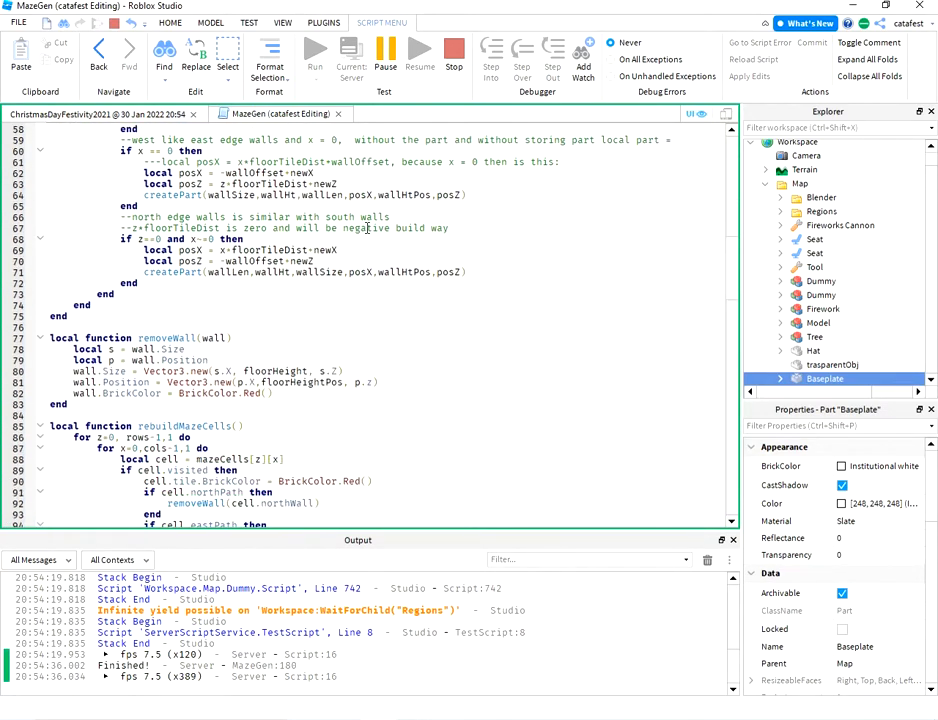
{"action": "scroll", "scroll_direction": "down", "scroll_amount": 3}
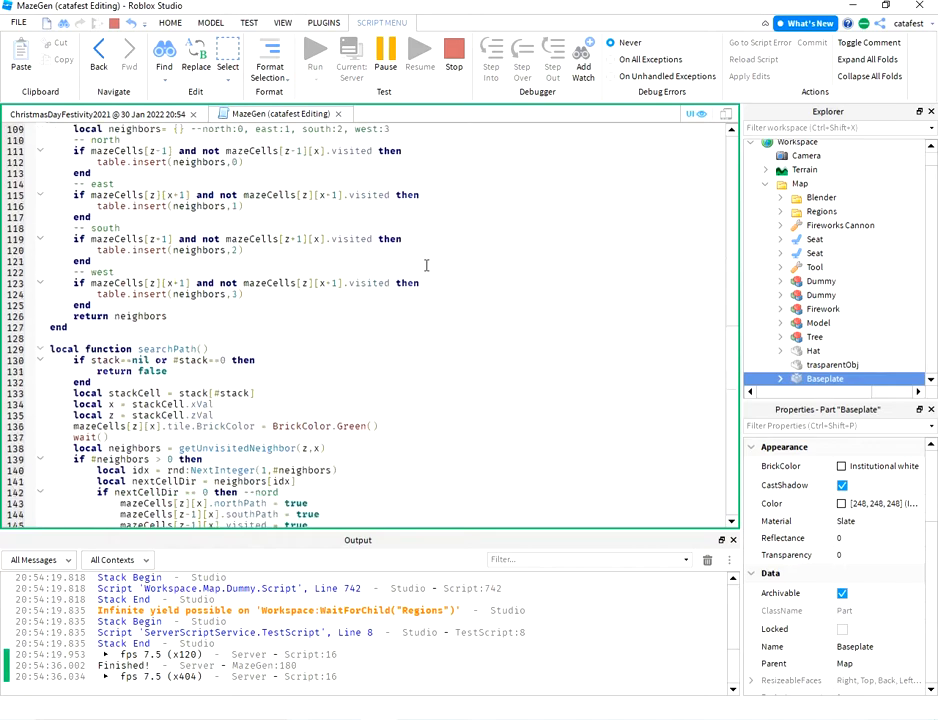
{"action": "scroll", "scroll_direction": "down", "scroll_amount": 3}
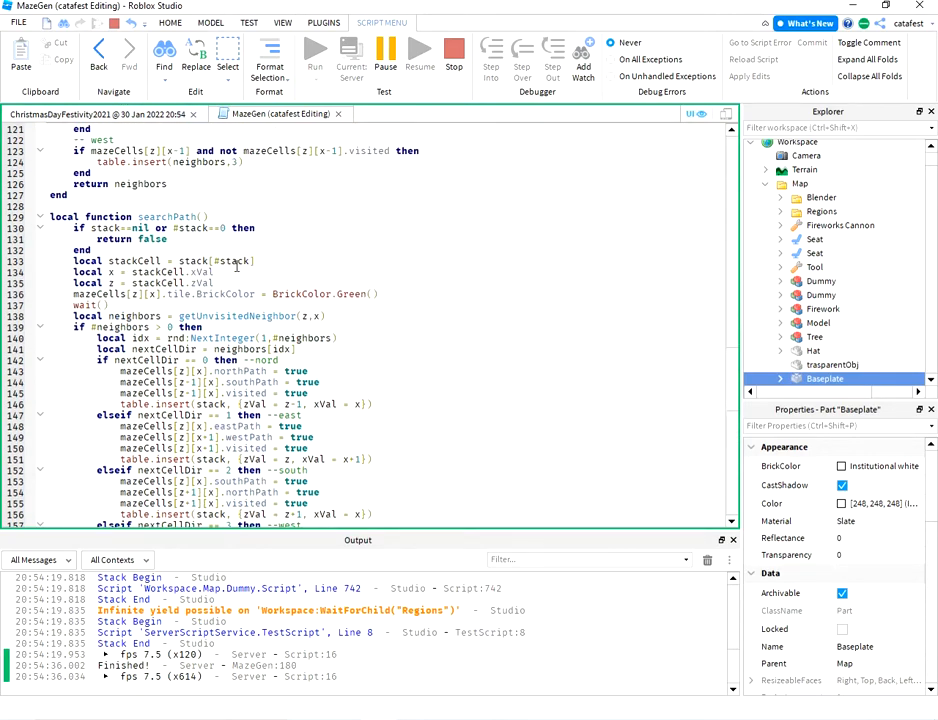
Scroll up in MazeGen to the searchPath function's north-direction branch
{"action": "scroll", "scroll_direction": "up", "scroll_amount": 3}
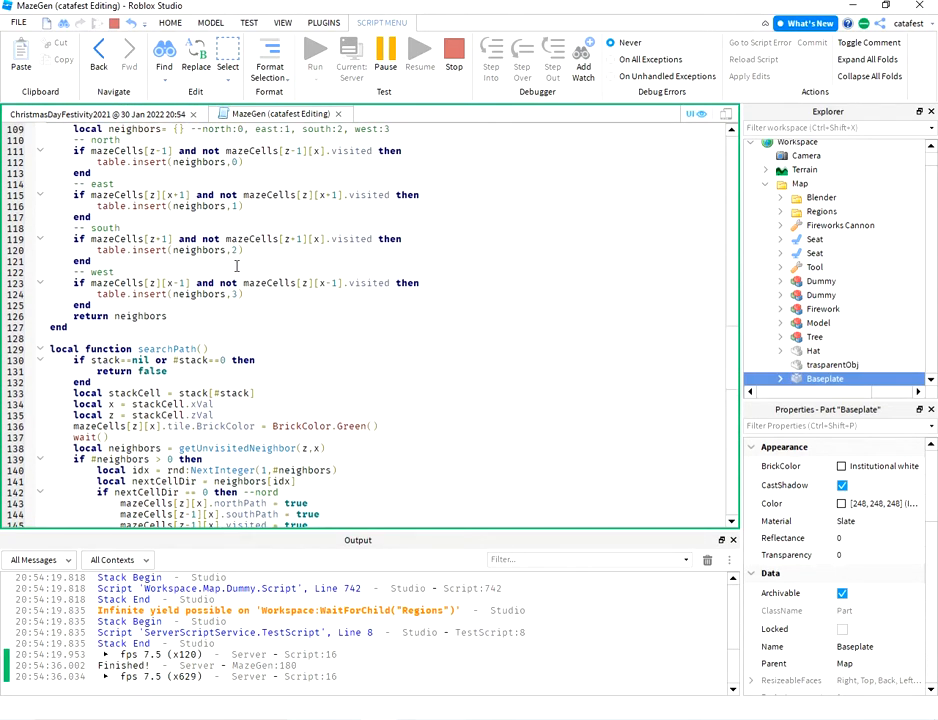
{"action": "scroll", "scroll_direction": "up", "scroll_amount": 3}
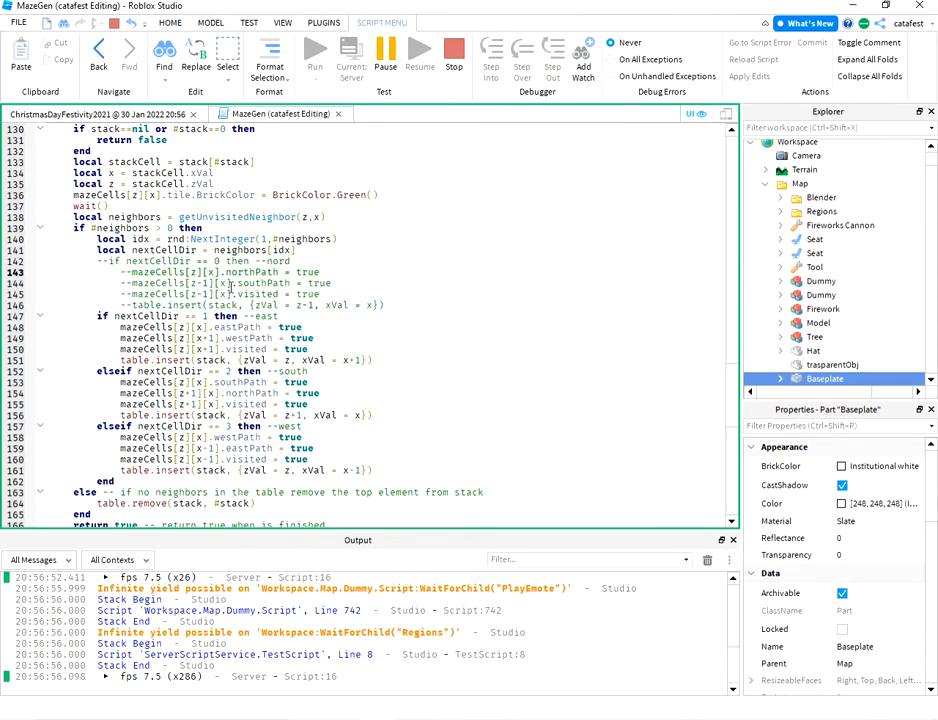
{"action": "double_click", "coordinate": [256, 294]}
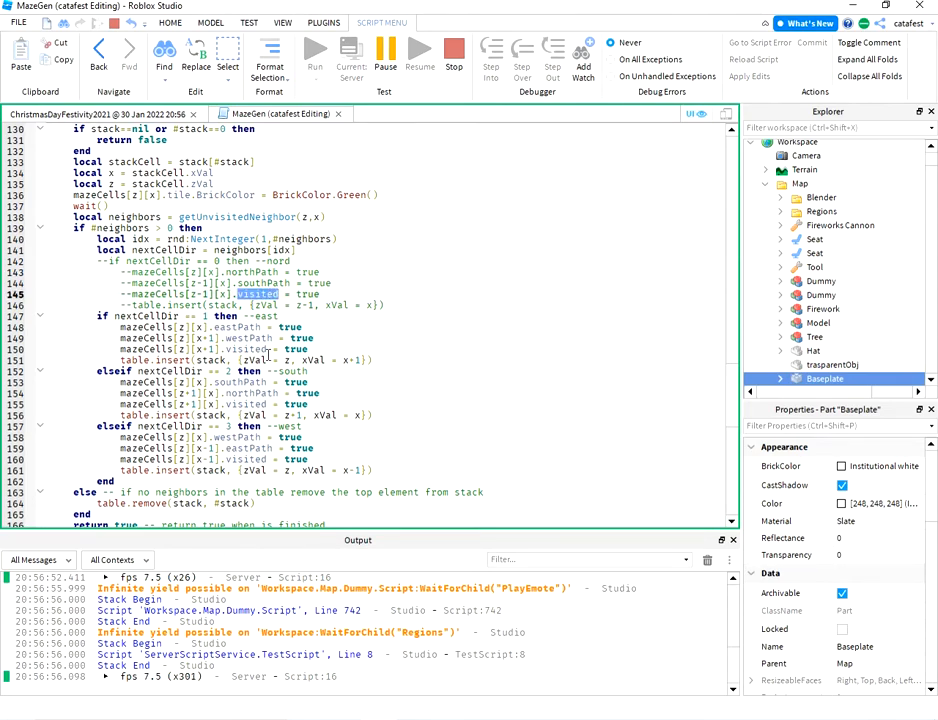
{"action": "mouse_move", "coordinate": [360, 356]}
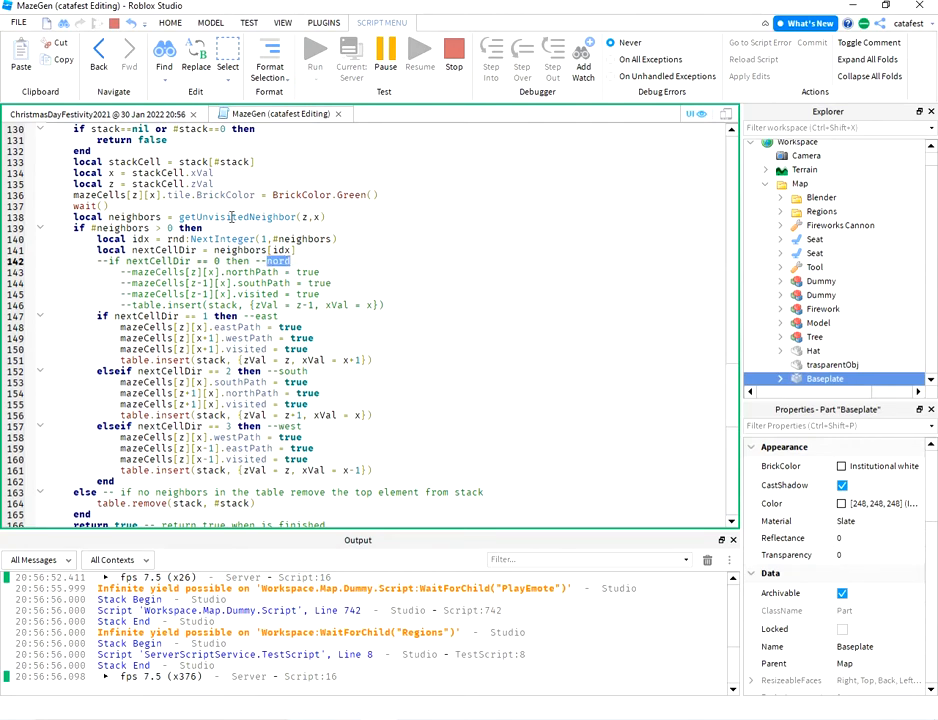
{"action": "double_click", "coordinate": [238, 216]}
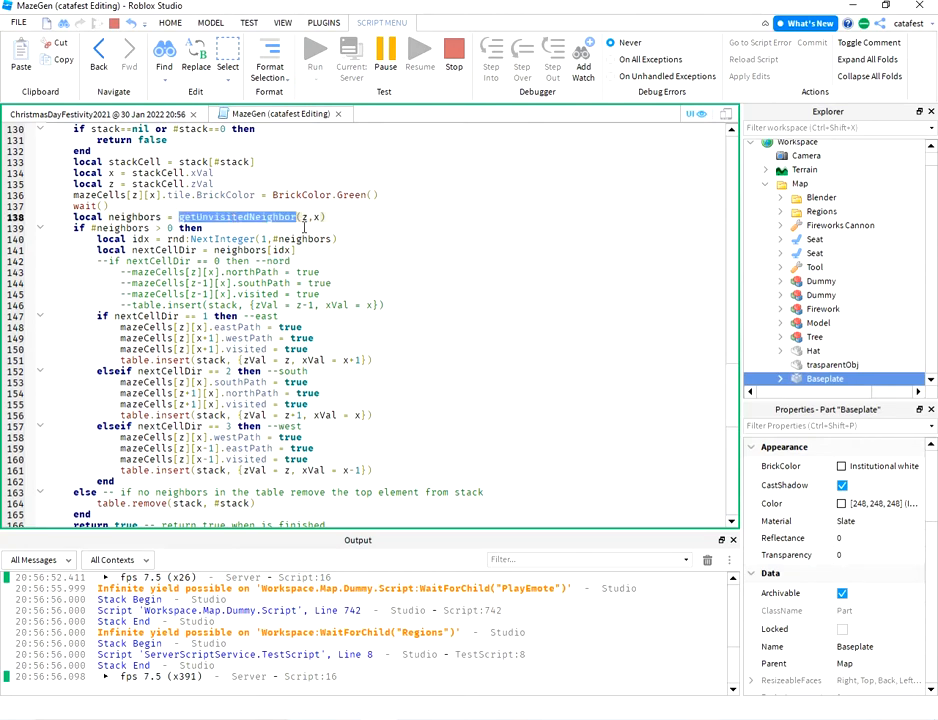